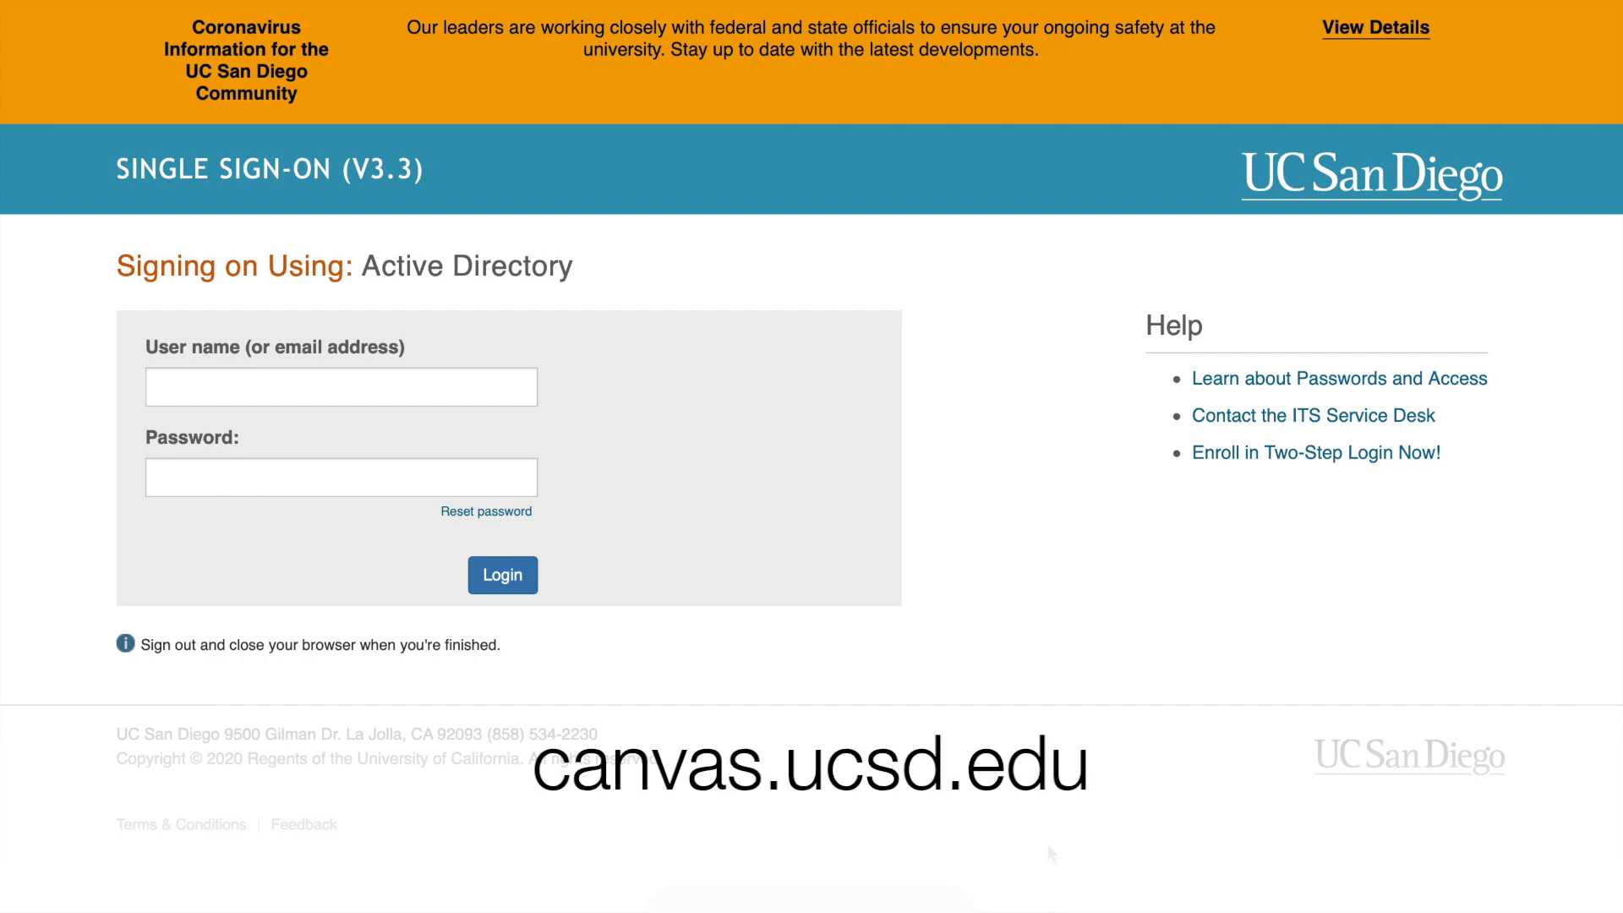
{"action": "mouse_move", "coordinate": [395, 587]}
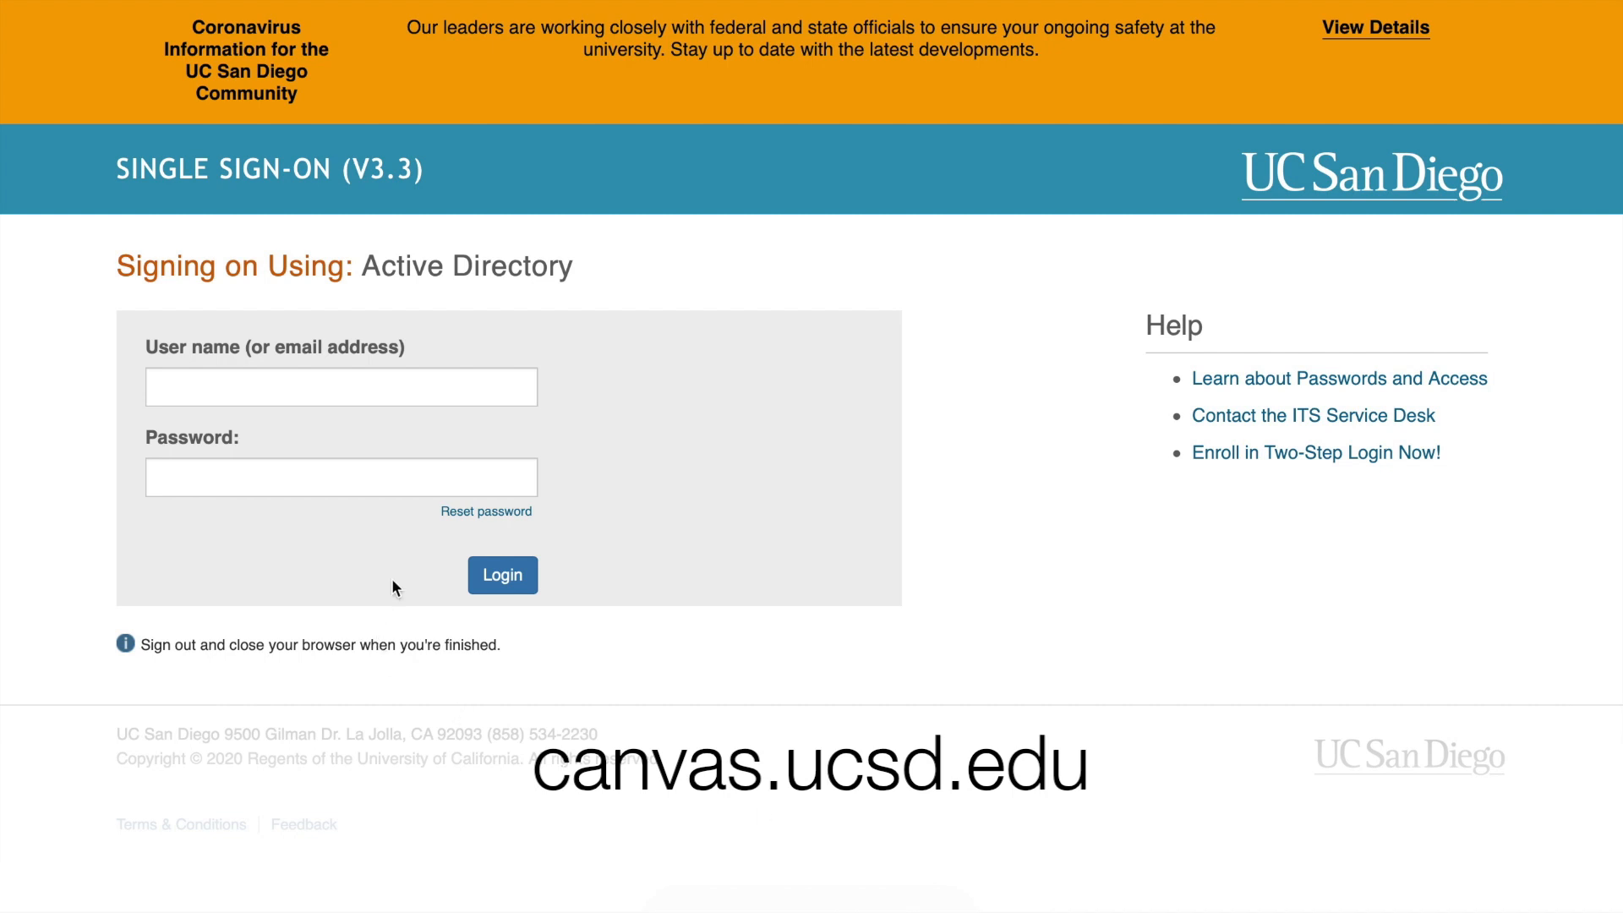
Step: Sign in to UC San Diego single sign-on with the saved account's credentials
{"action": "left_click", "coordinate": [341, 387]}
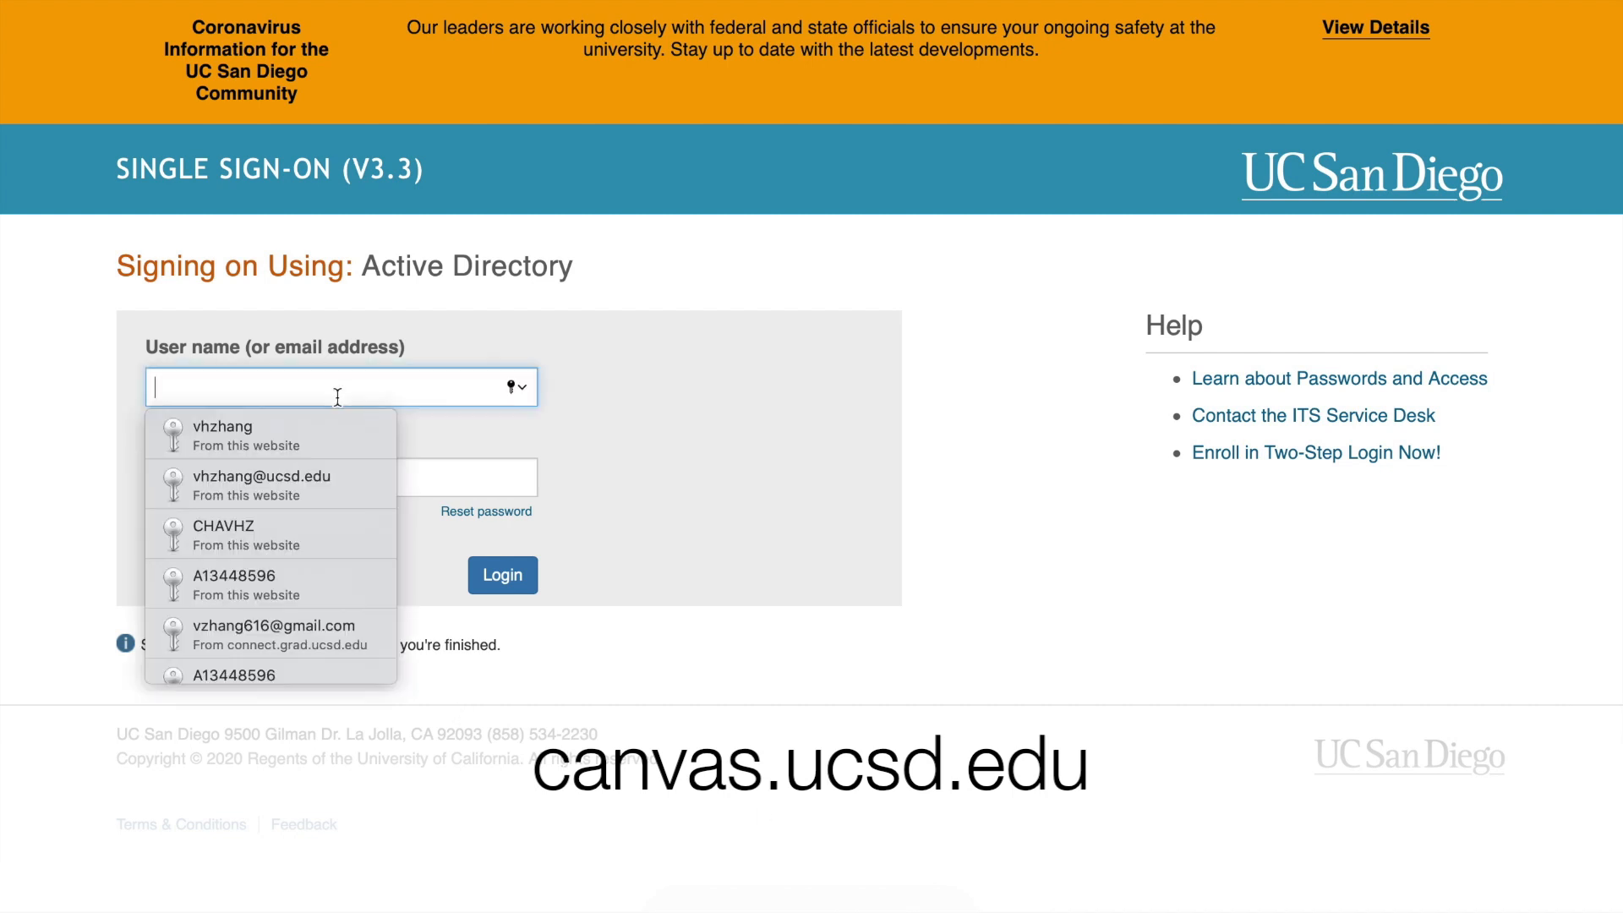
{"action": "left_click", "coordinate": [221, 427]}
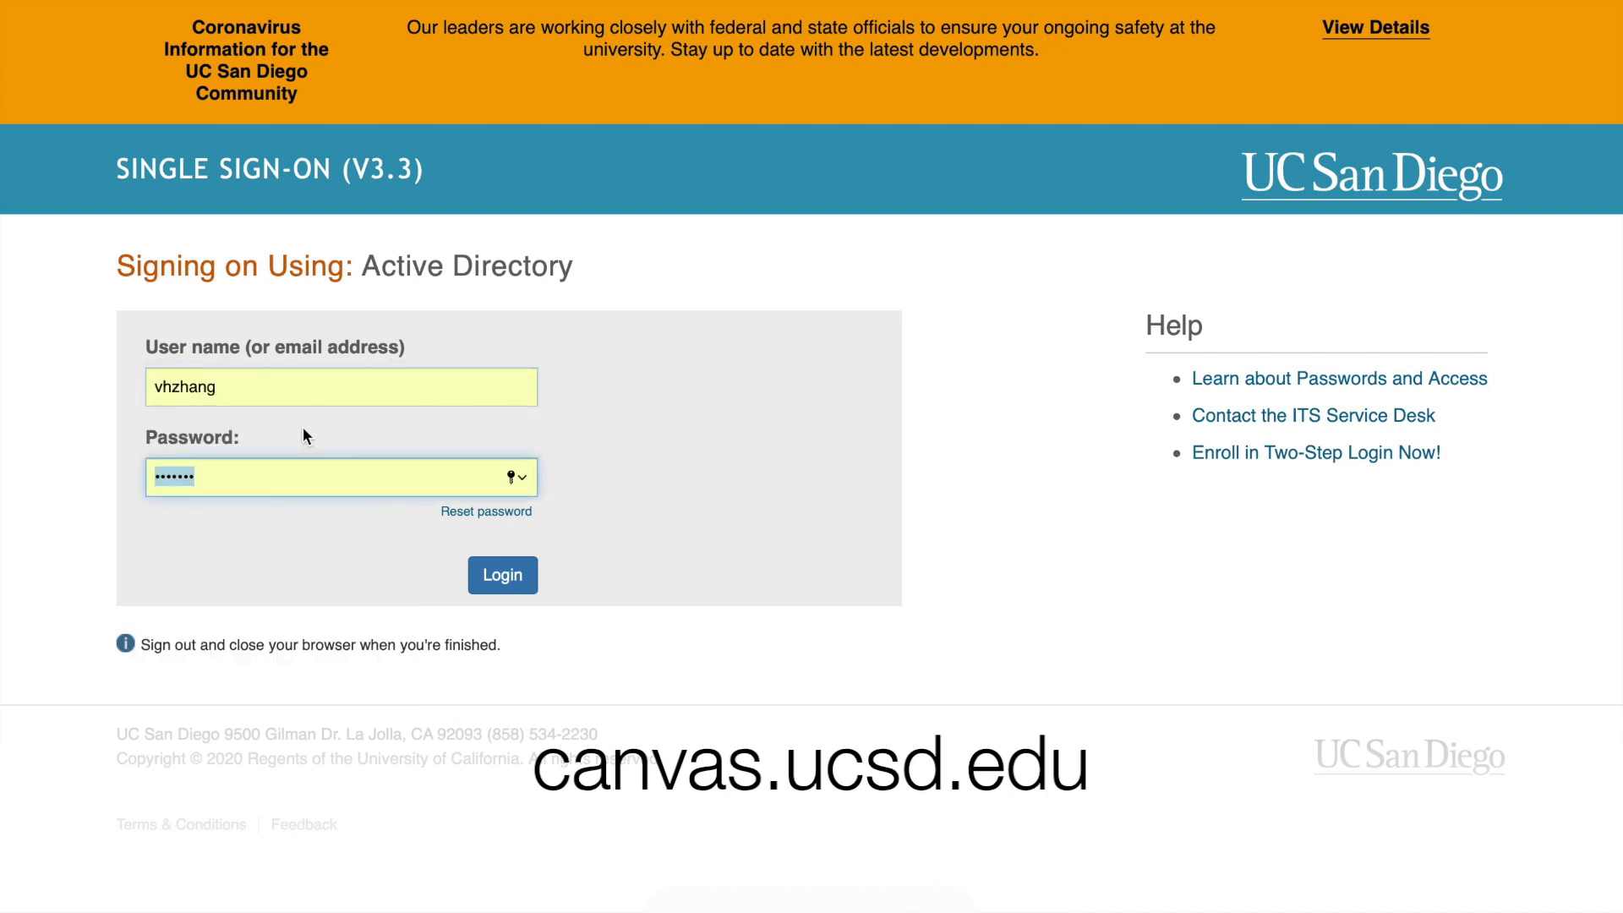
{"action": "left_click", "coordinate": [502, 575]}
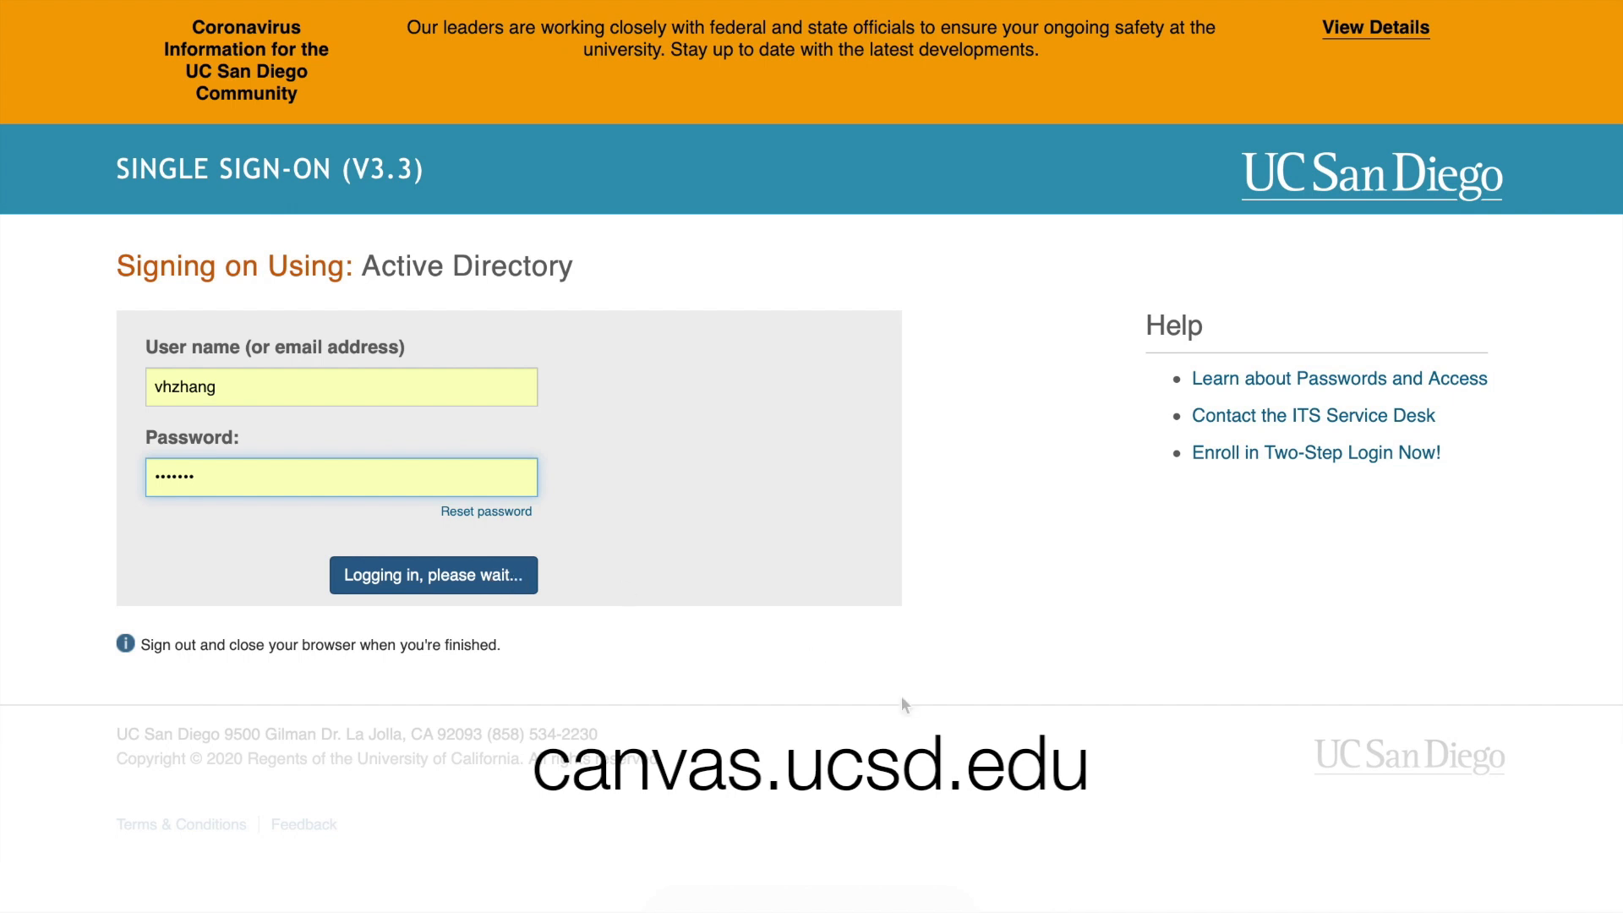
{"action": "left_click", "coordinate": [432, 575]}
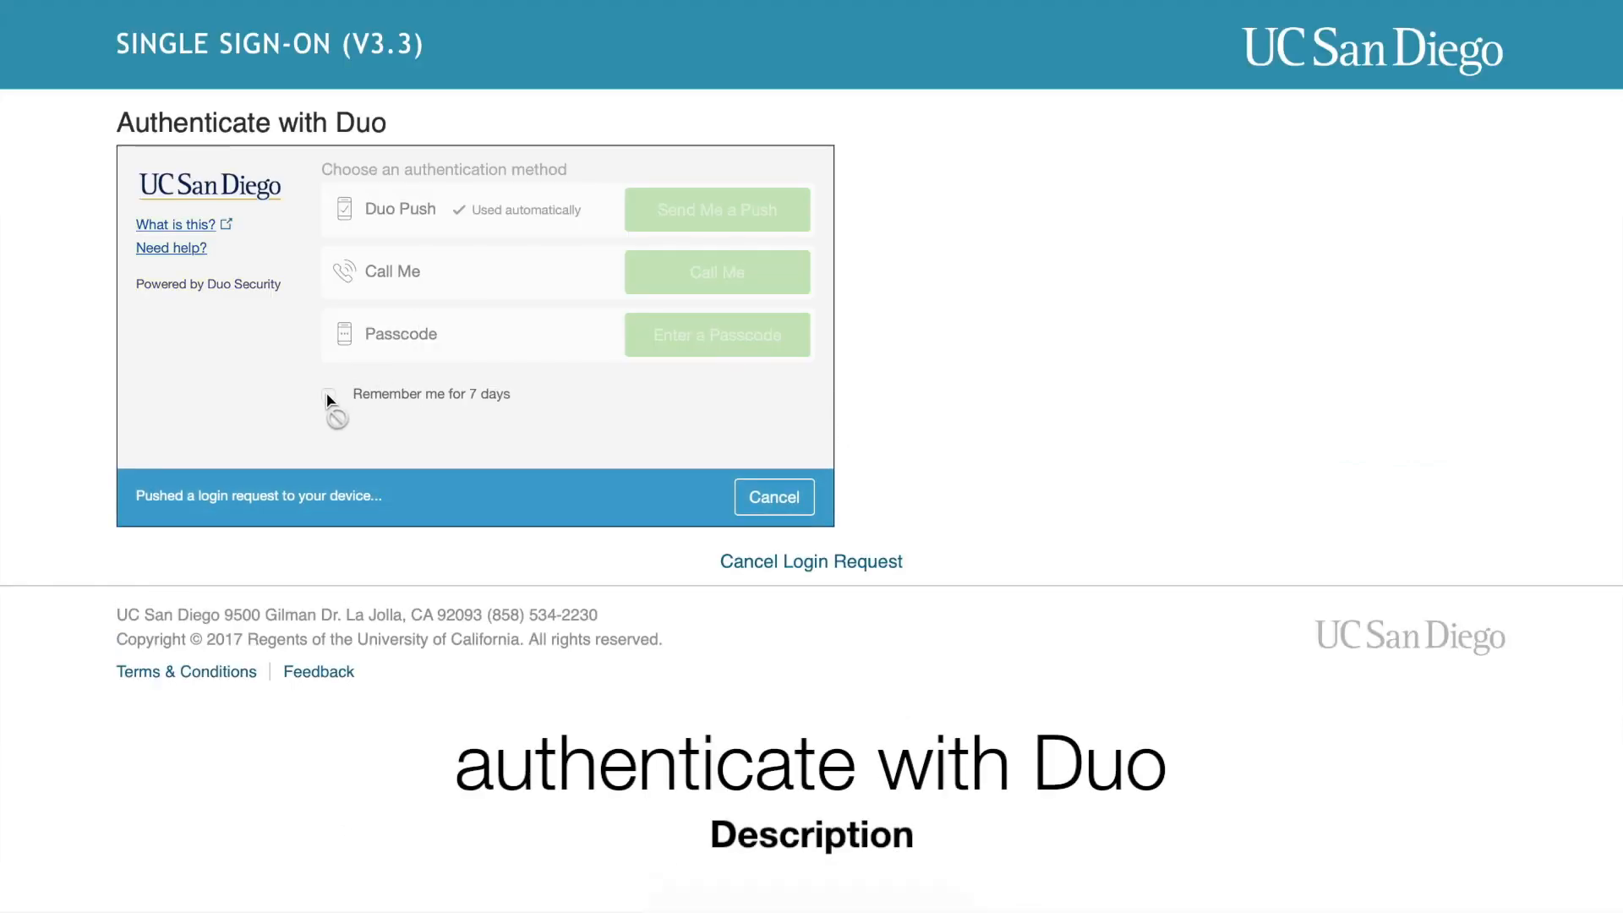
{"action": "mouse_move", "coordinate": [846, 633]}
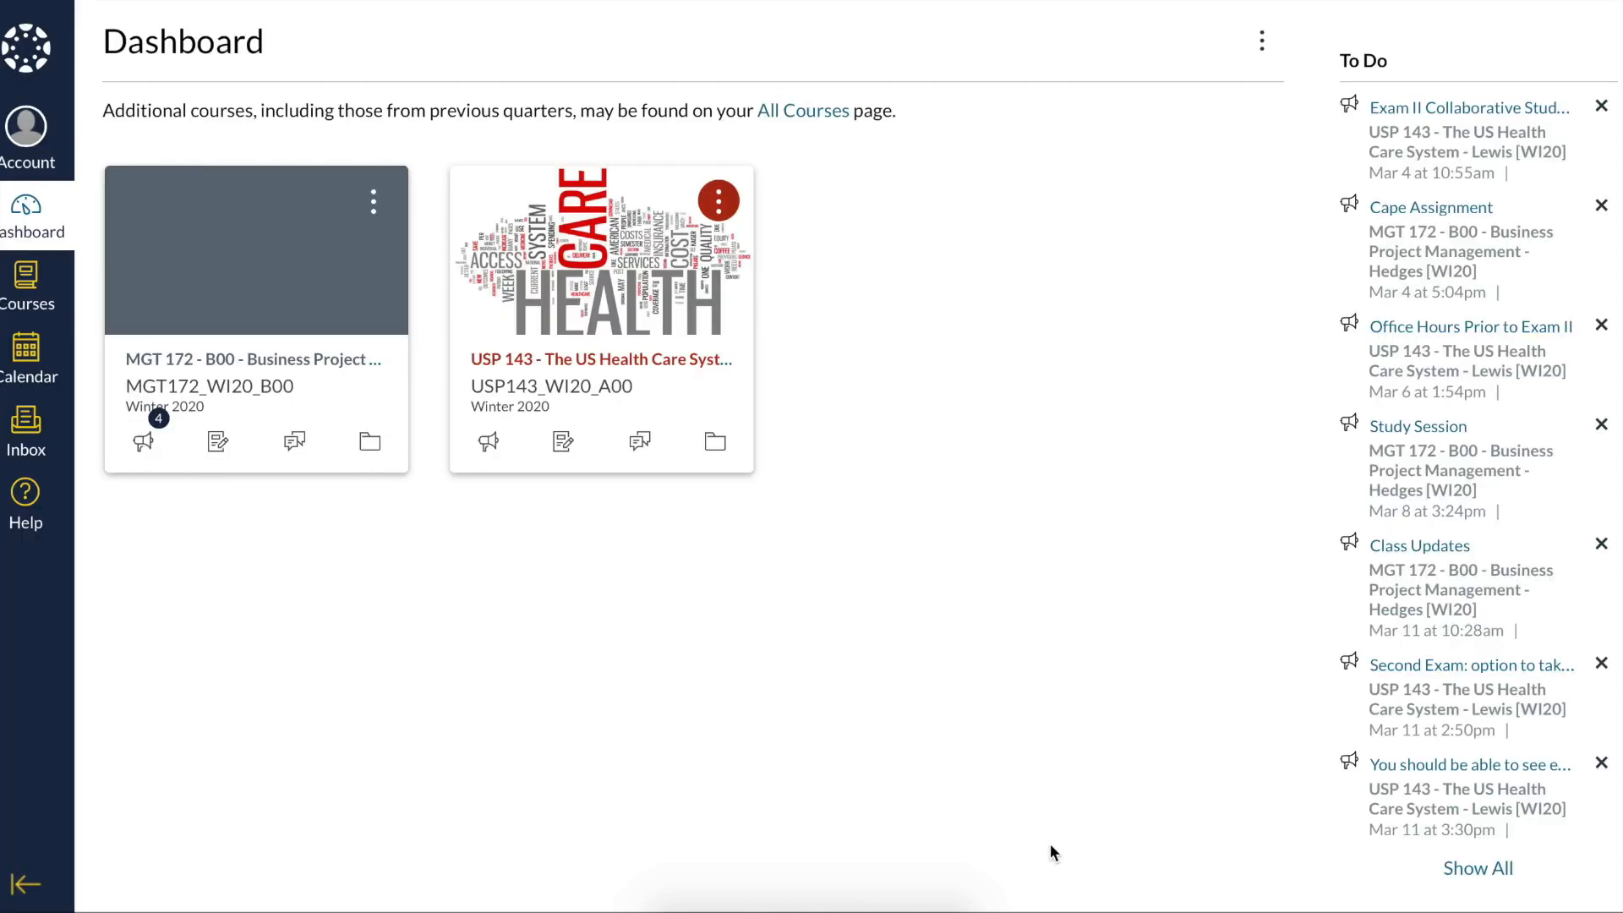
{"action": "mouse_move", "coordinate": [28, 277]}
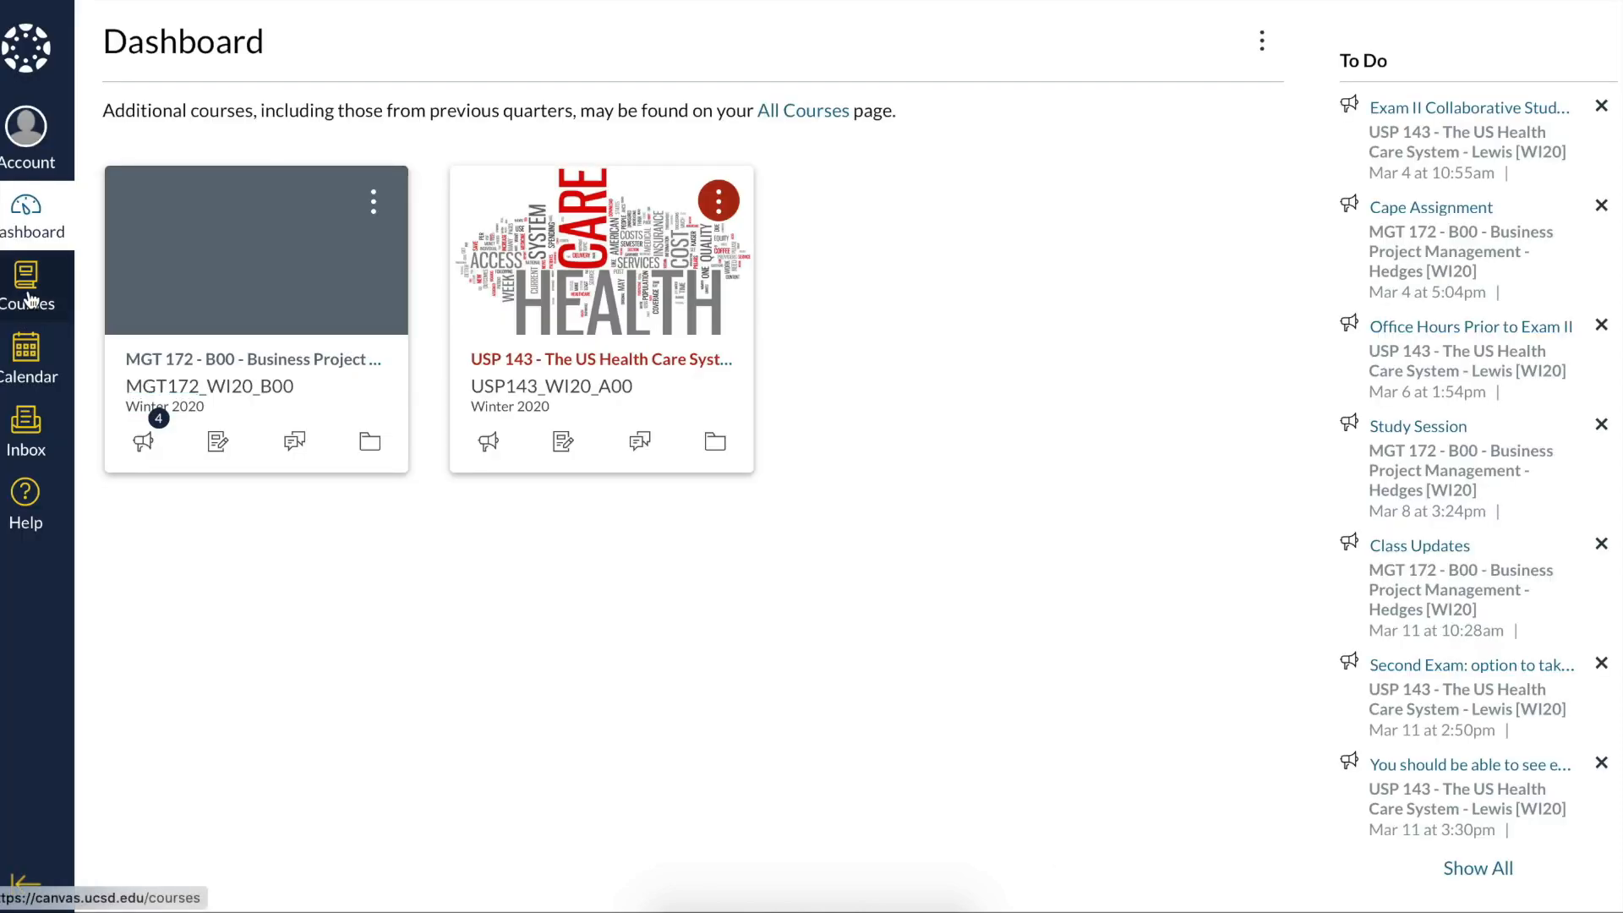
{"action": "mouse_move", "coordinate": [31, 267]}
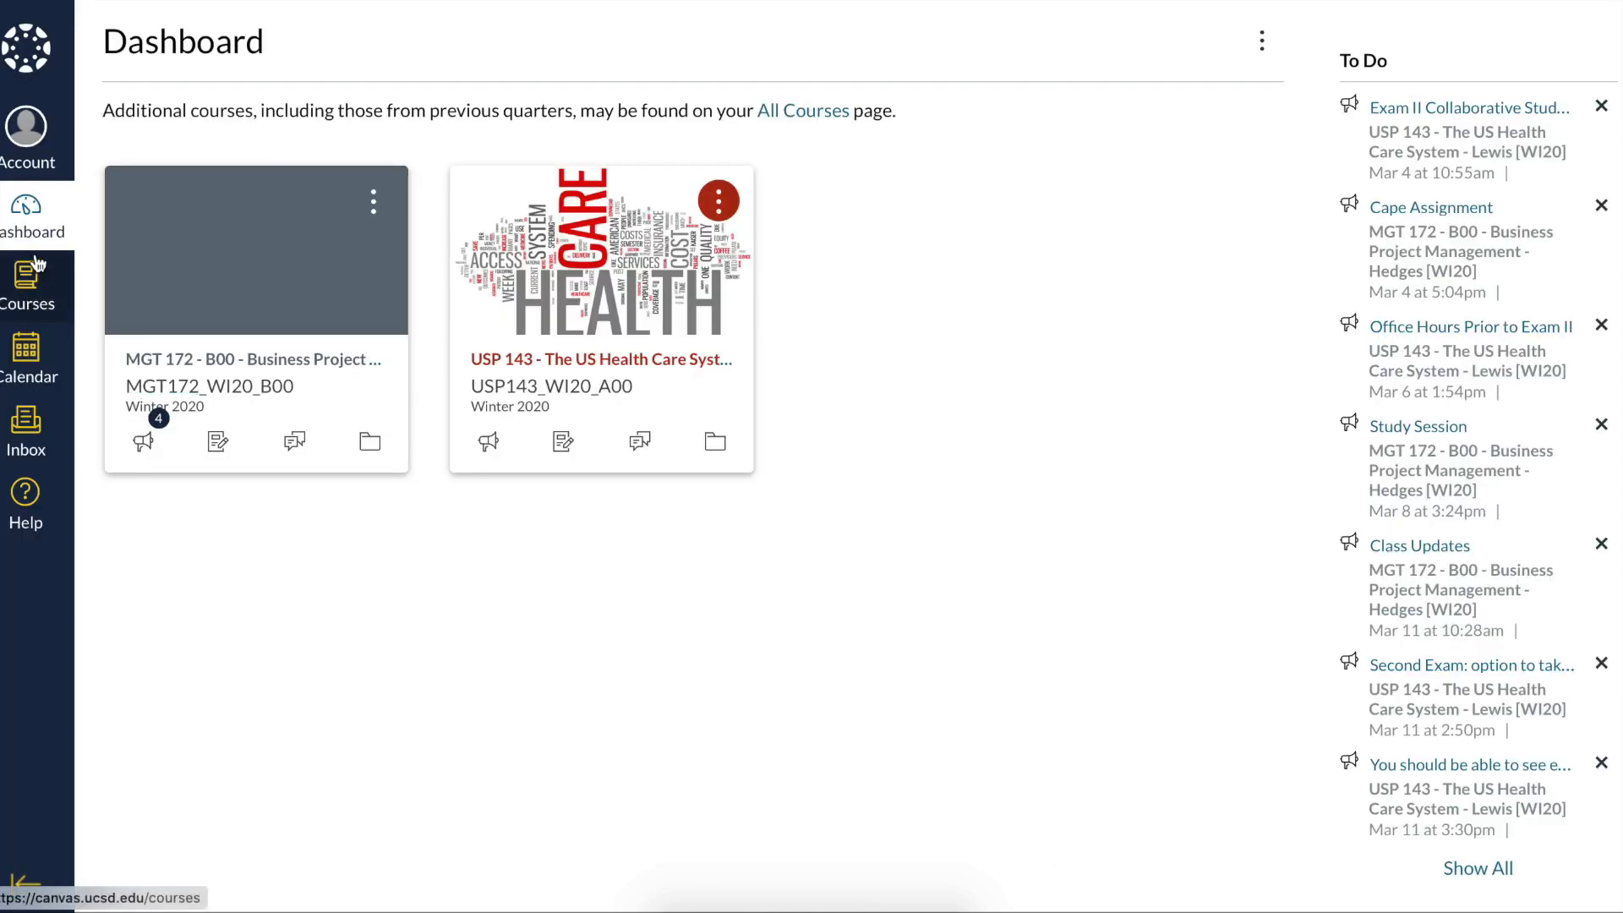
{"action": "mouse_move", "coordinate": [34, 279]}
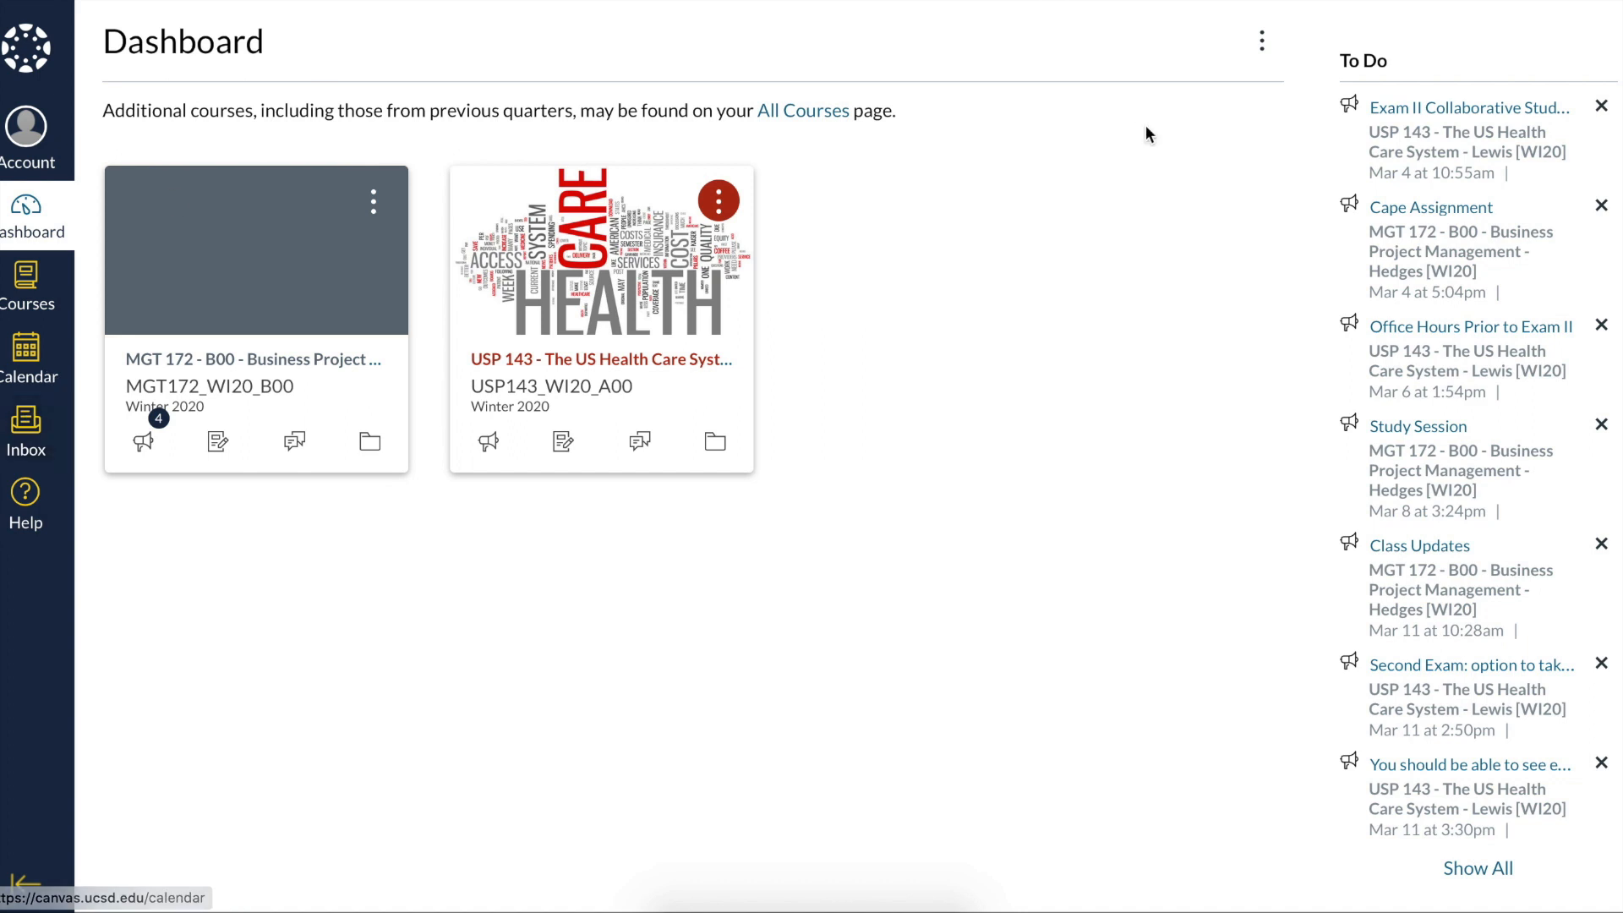
{"action": "mouse_move", "coordinate": [1283, 177]}
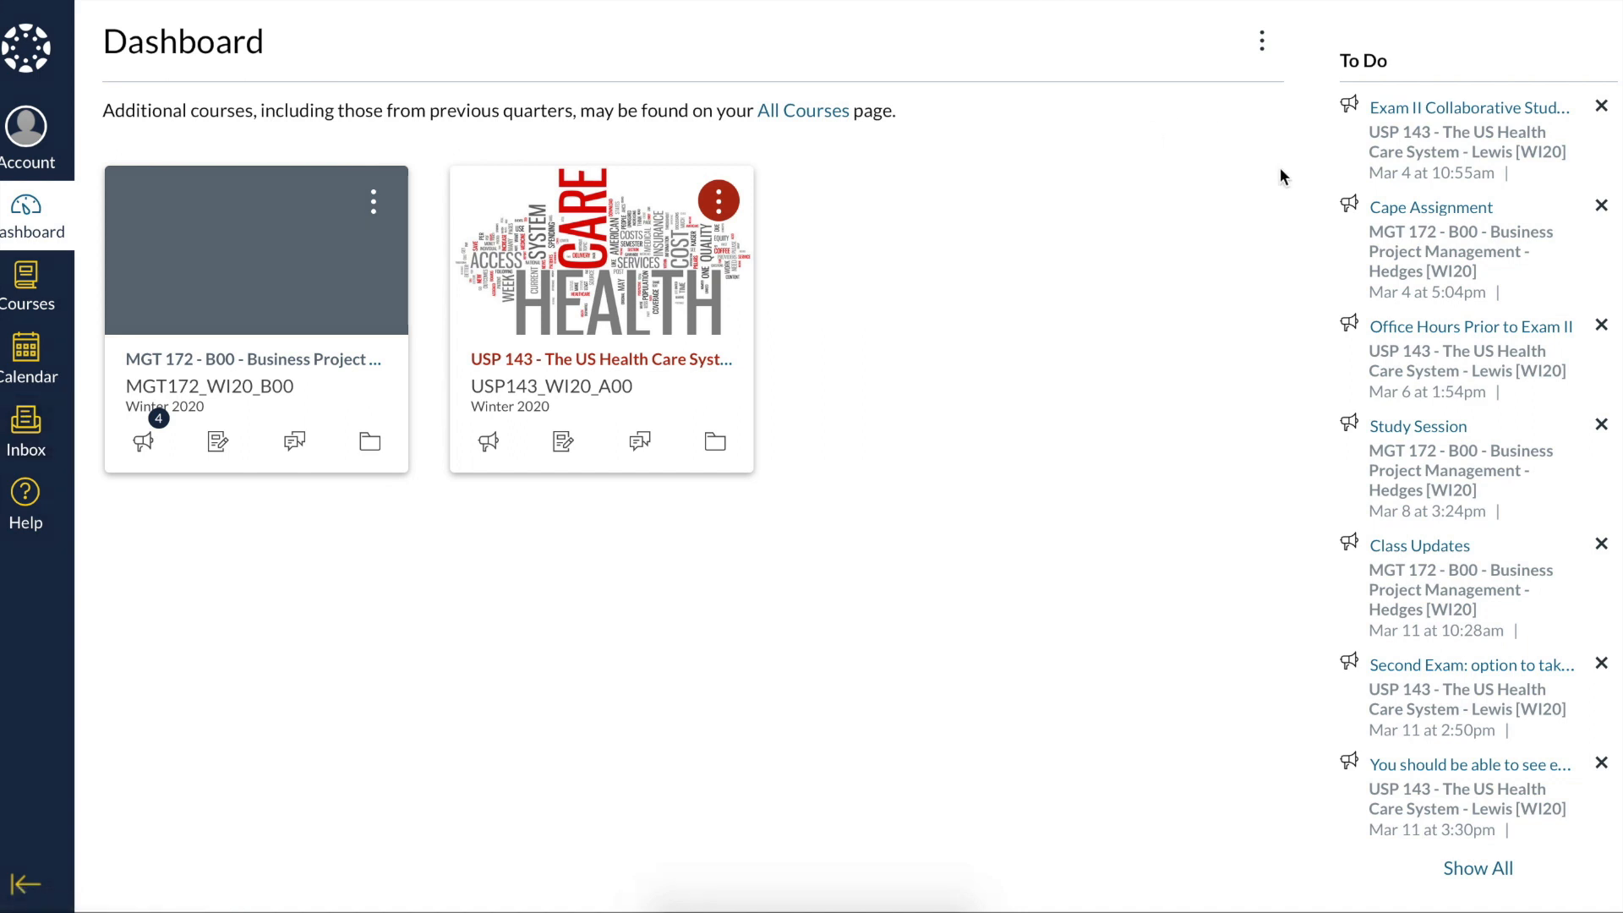
{"action": "scroll", "scroll_direction": "down", "scroll_amount": 3}
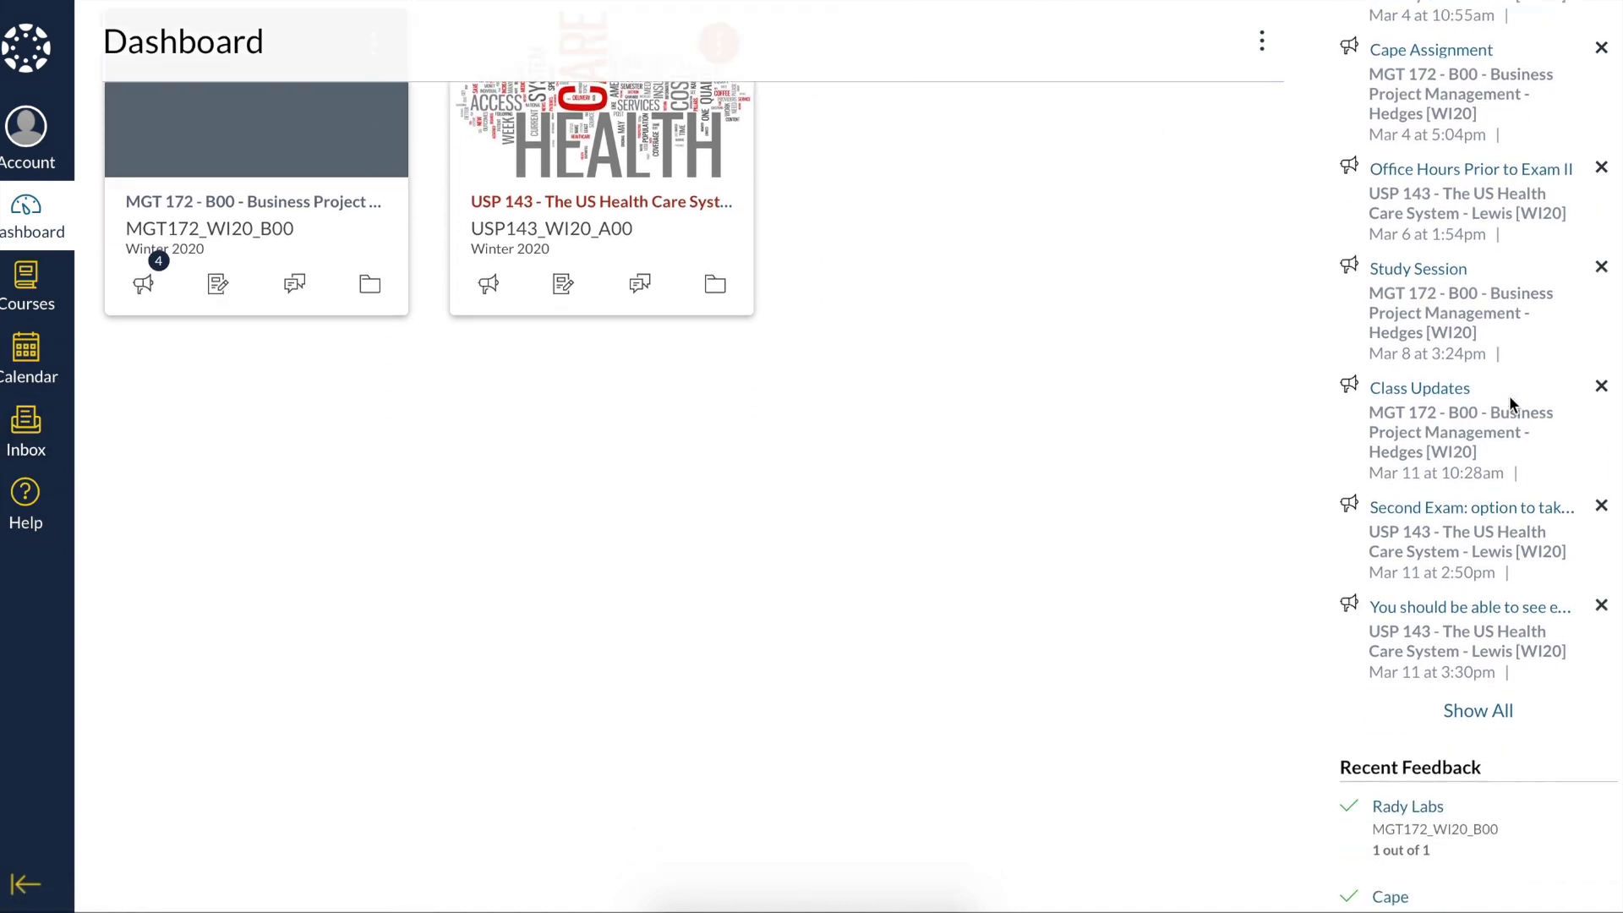
{"action": "scroll", "scroll_direction": "down", "scroll_amount": 3}
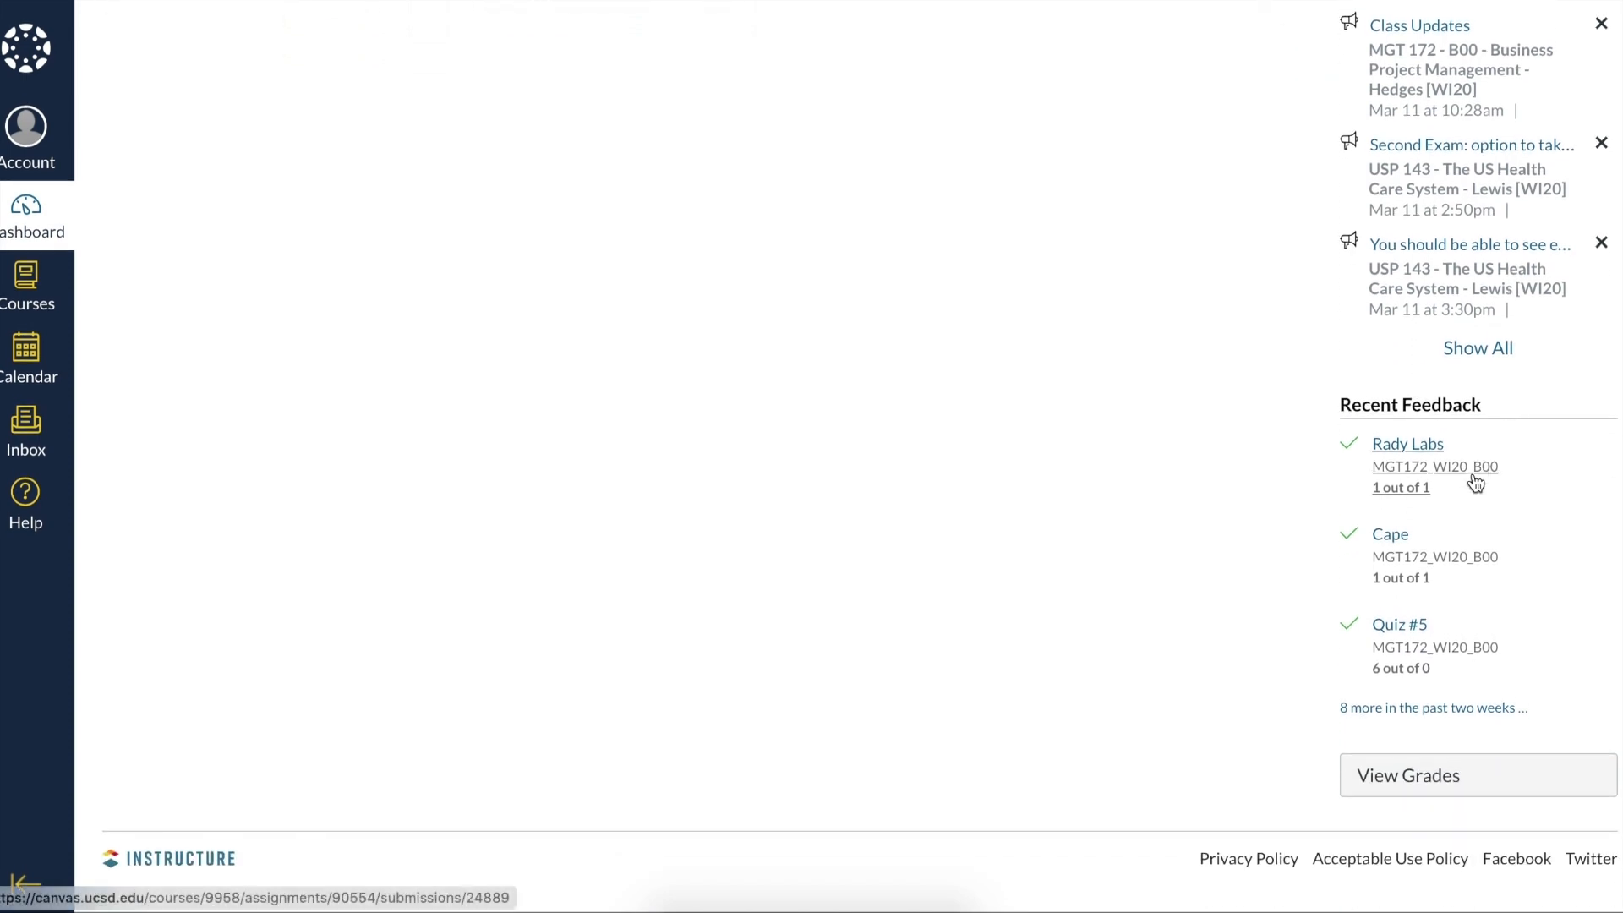
{"action": "mouse_move", "coordinate": [1236, 436]}
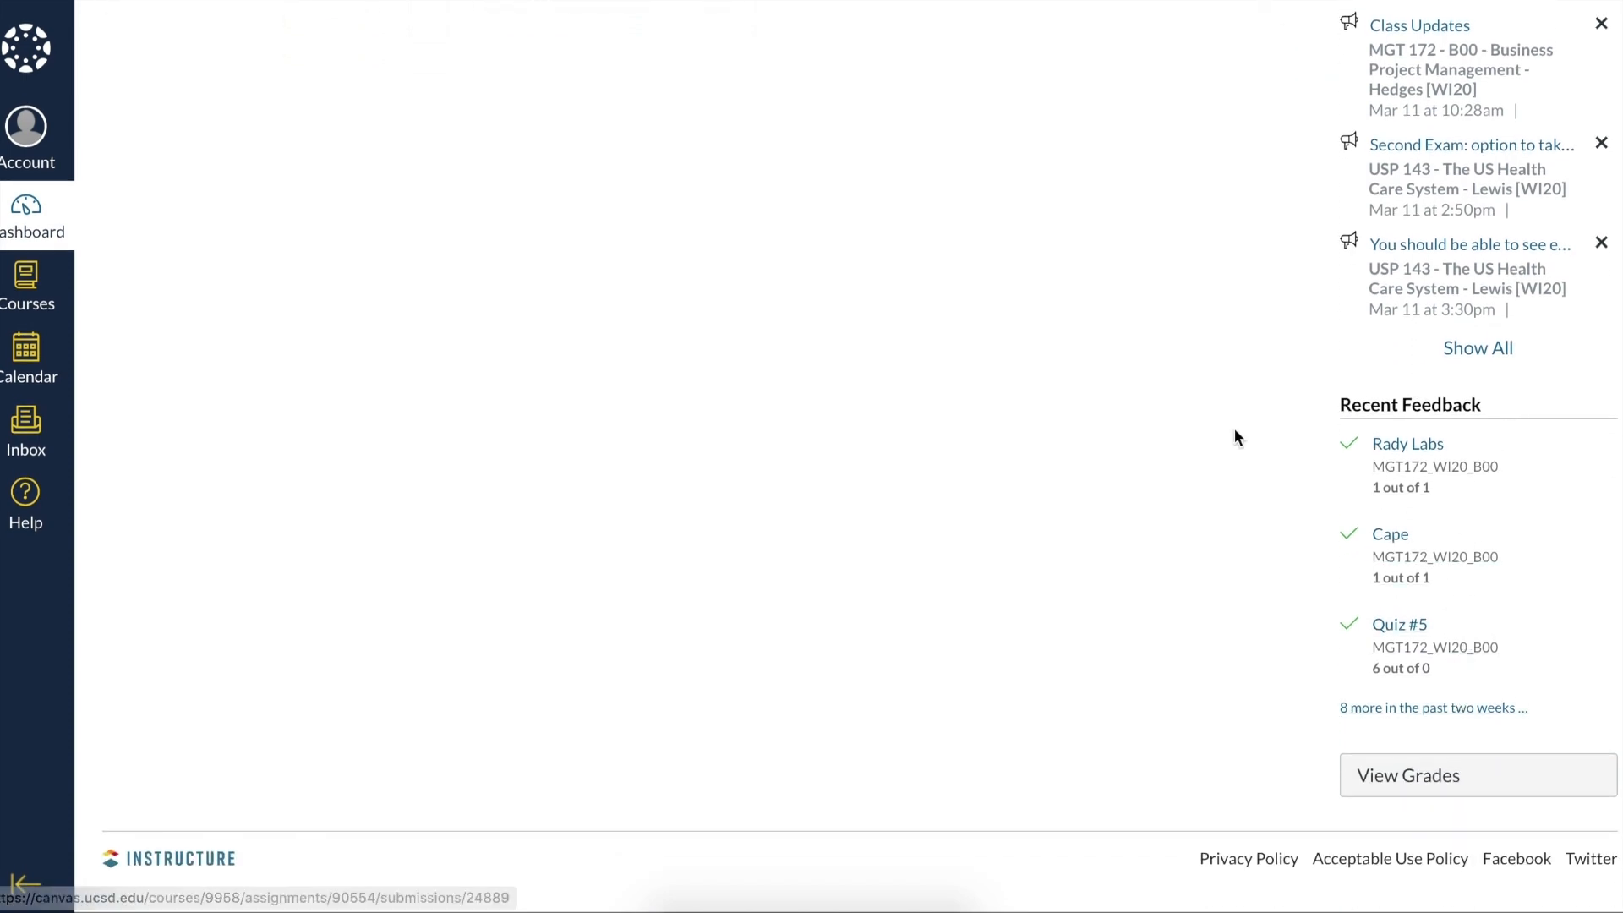
{"action": "left_click", "coordinate": [24, 205]}
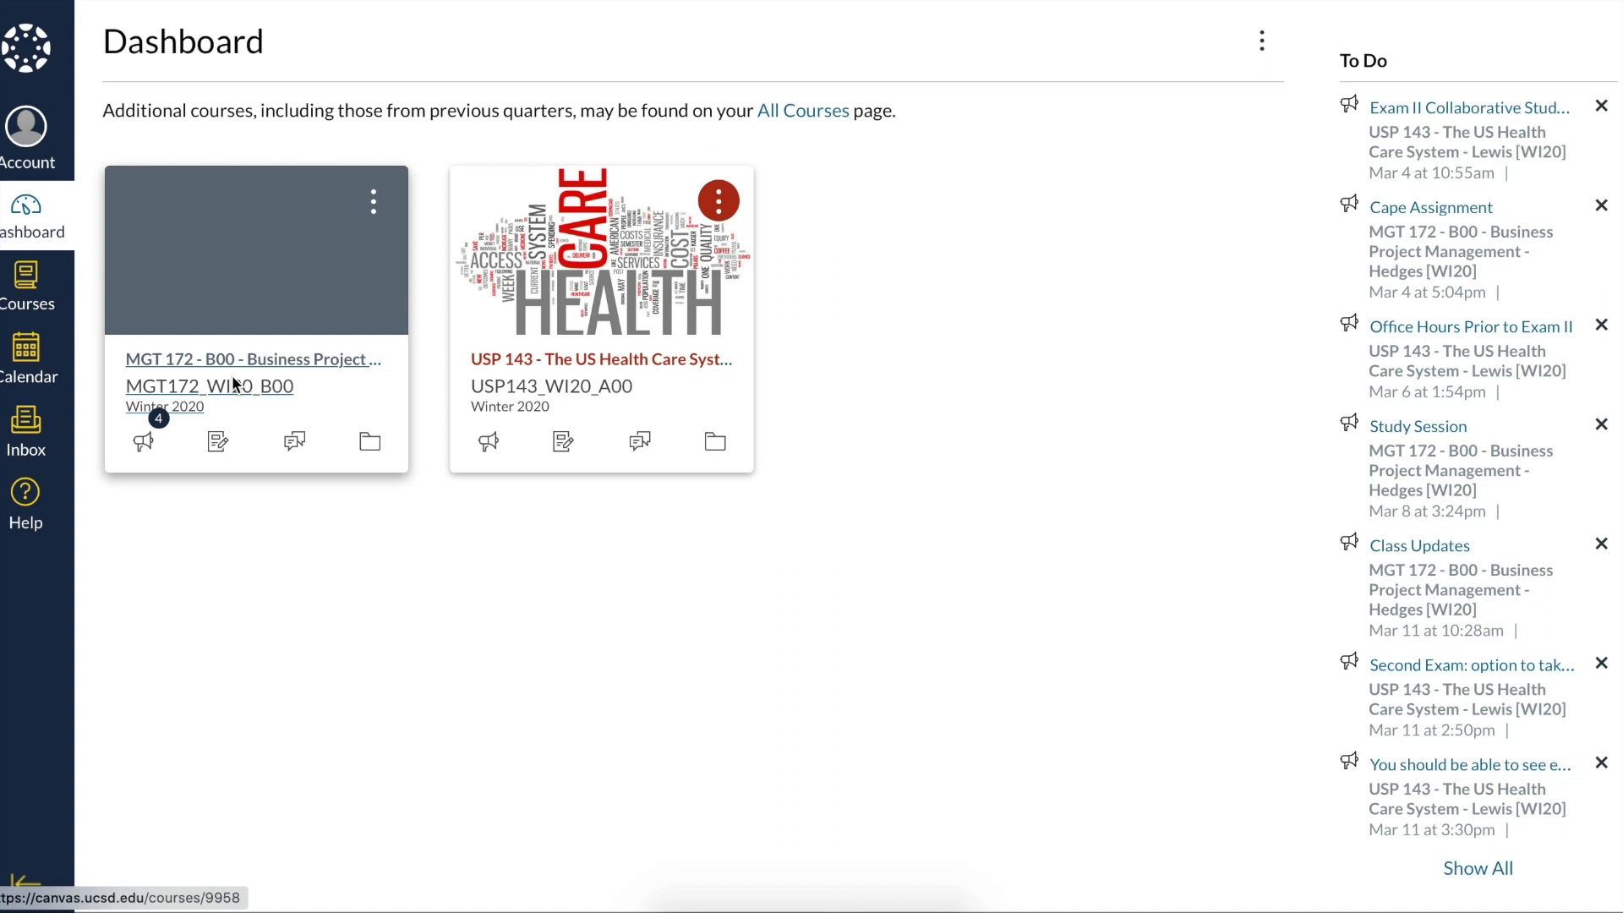
Step: Open the MGT 172 course from the Dashboard and view its Announcements list
{"action": "left_click", "coordinate": [252, 360]}
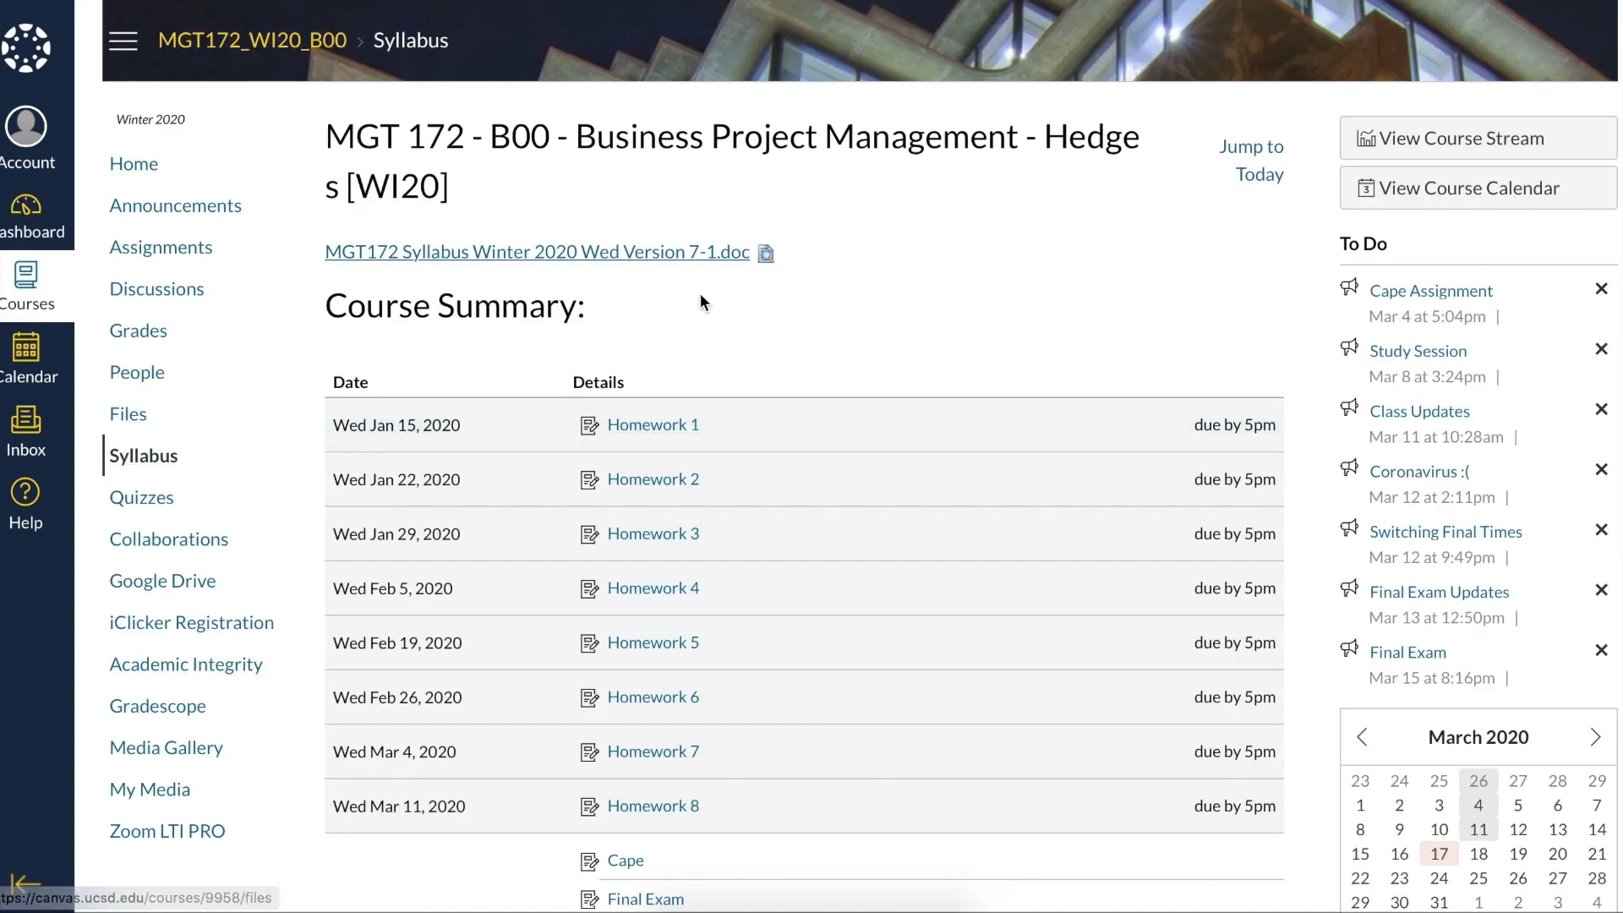
{"action": "mouse_move", "coordinate": [772, 230]}
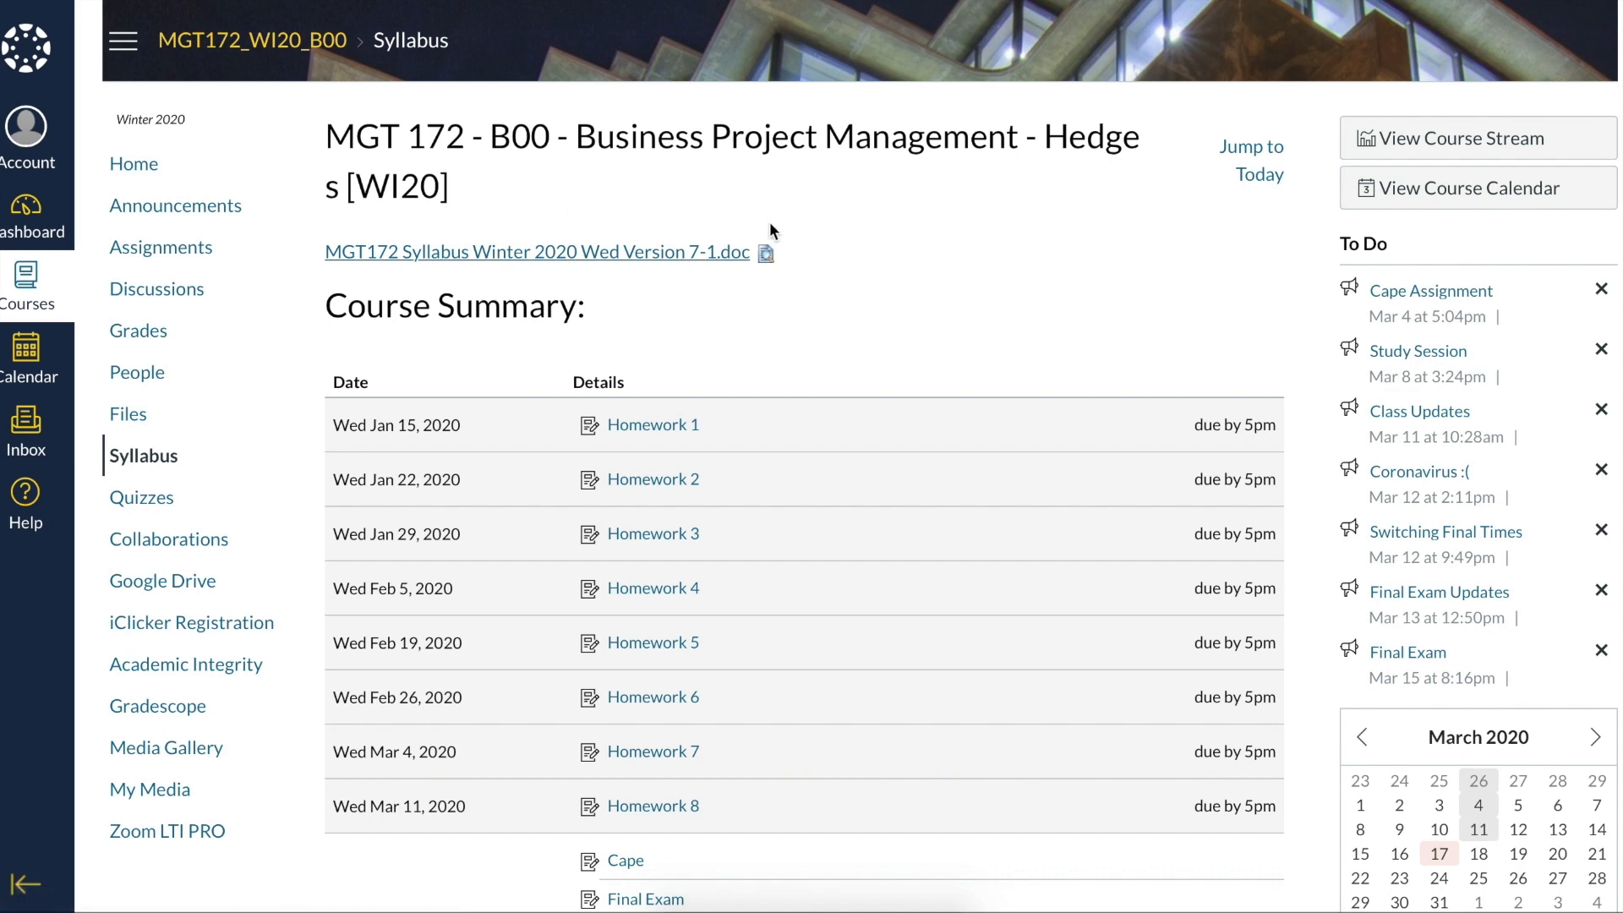
{"action": "mouse_move", "coordinate": [348, 262]}
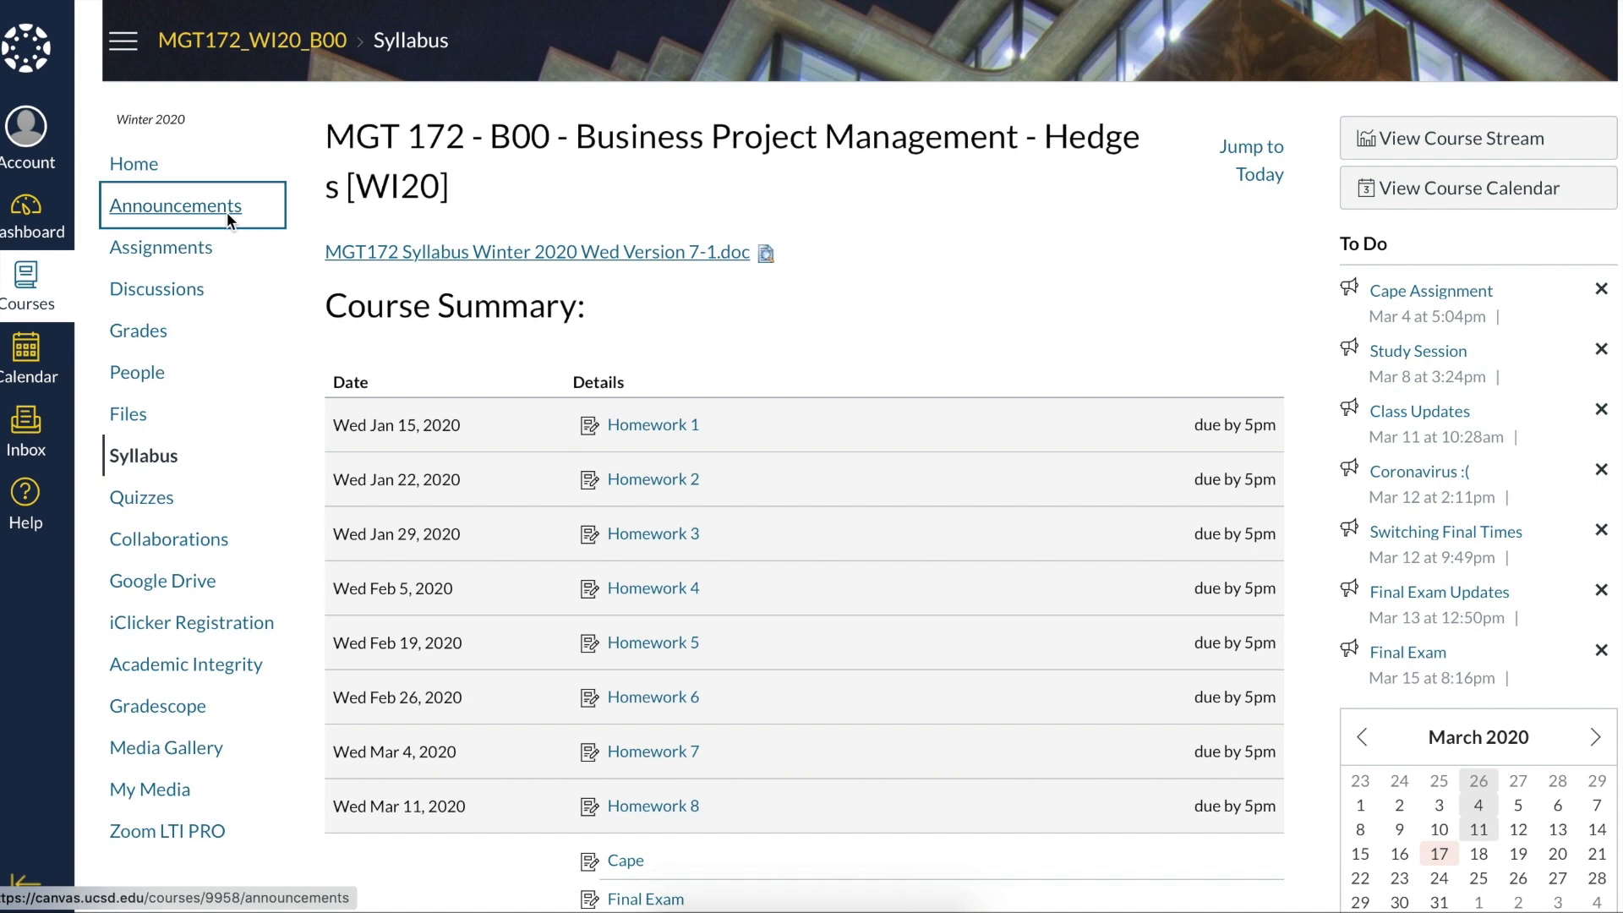
{"action": "mouse_move", "coordinate": [231, 292]}
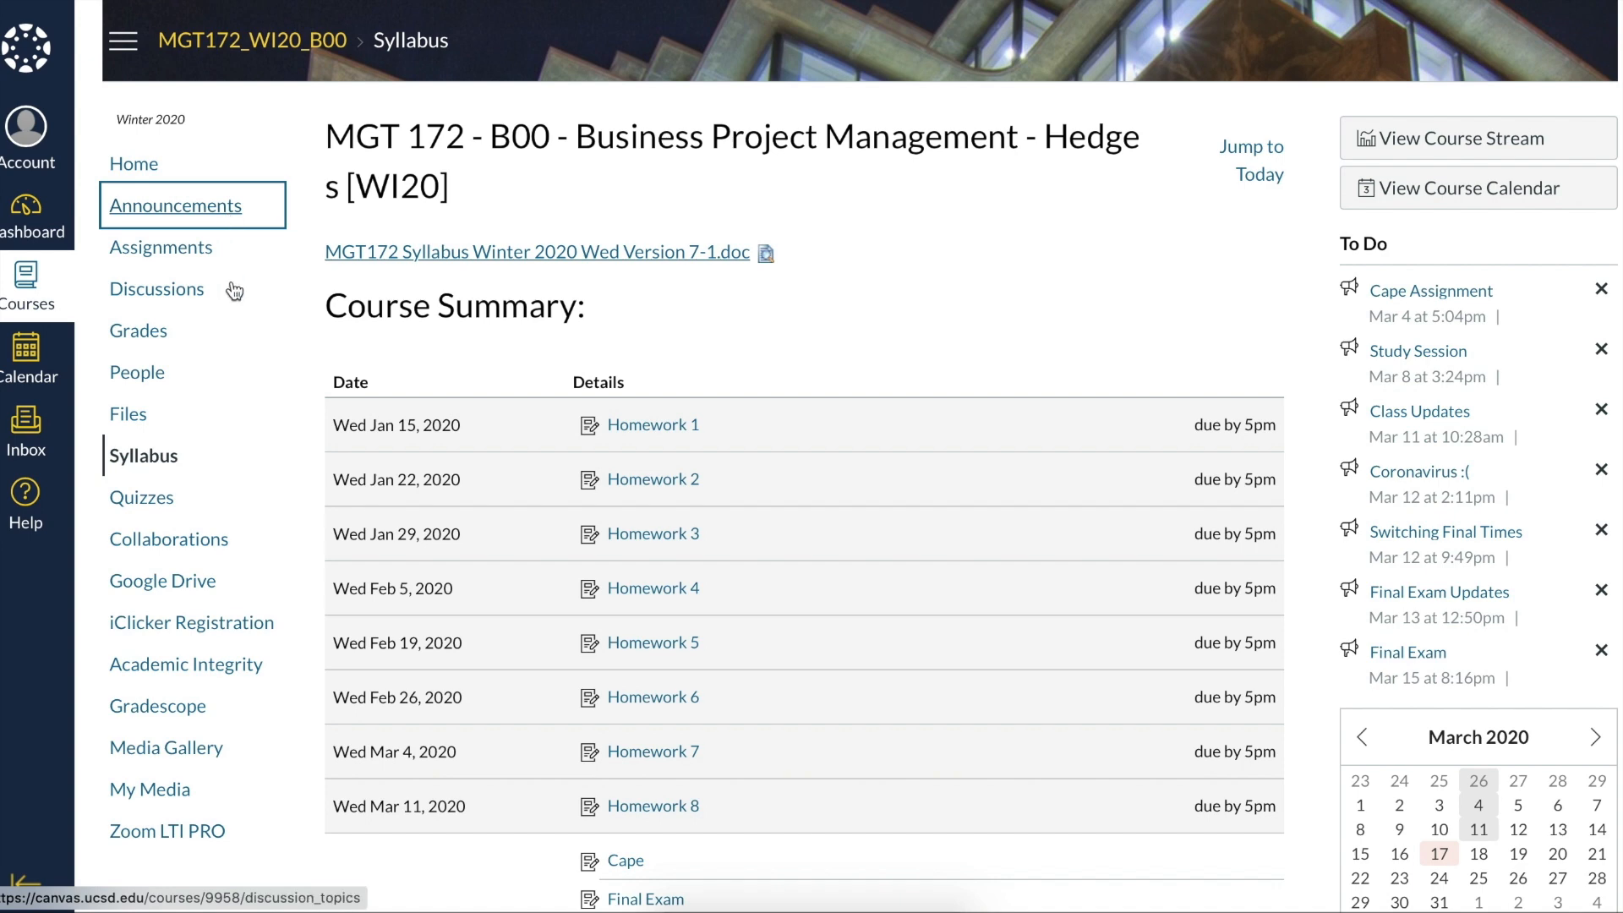
{"action": "mouse_move", "coordinate": [228, 282]}
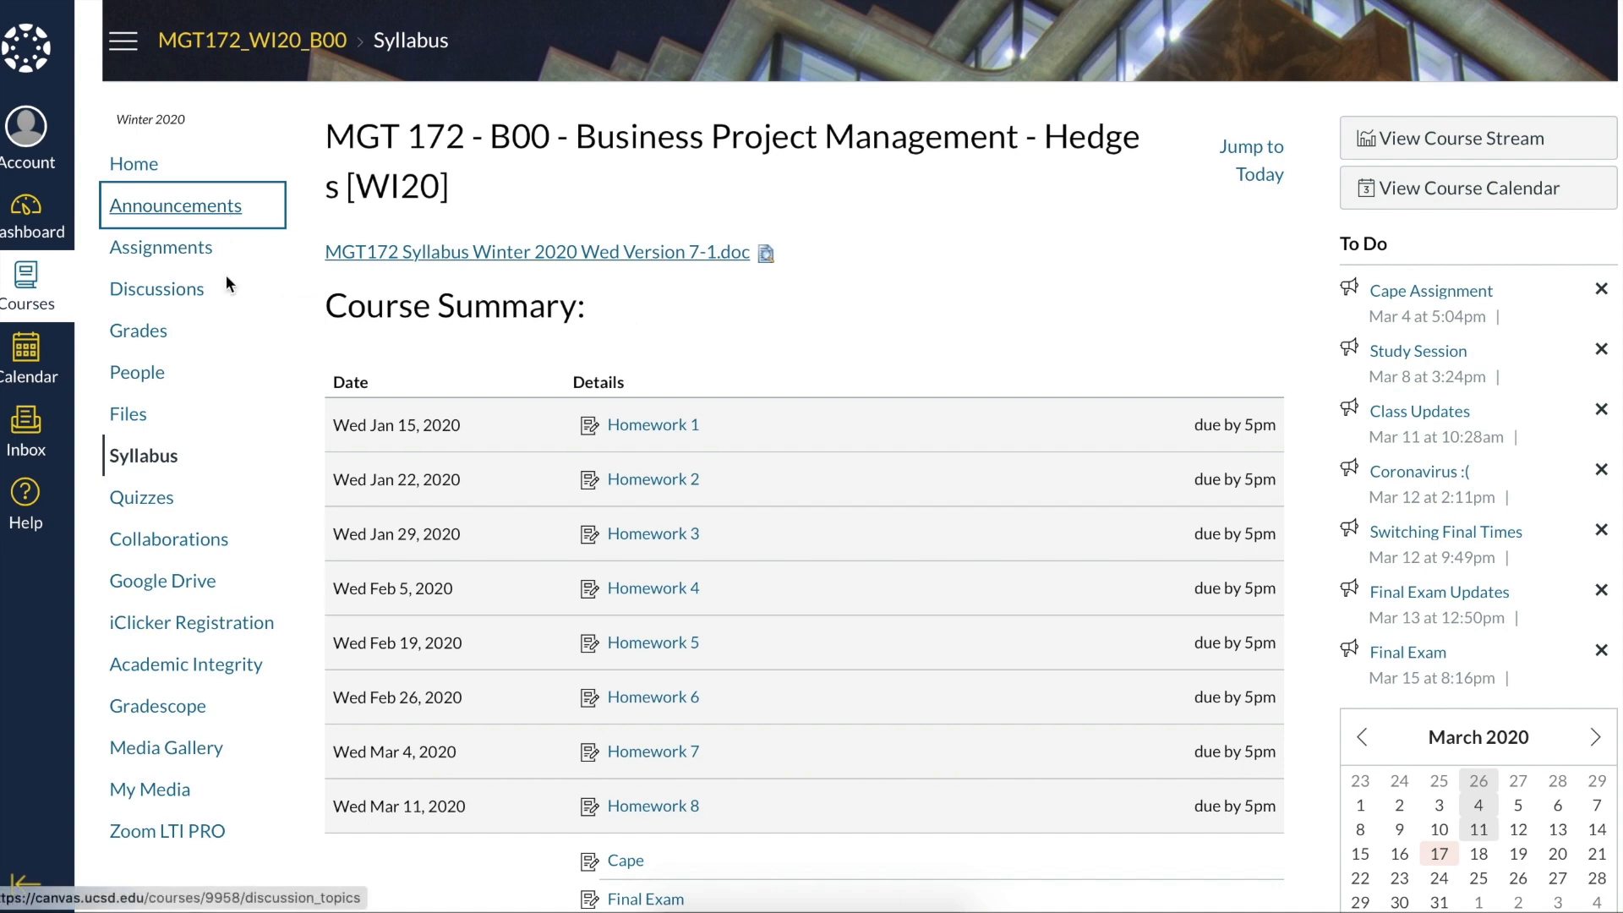
{"action": "left_click", "coordinate": [174, 206]}
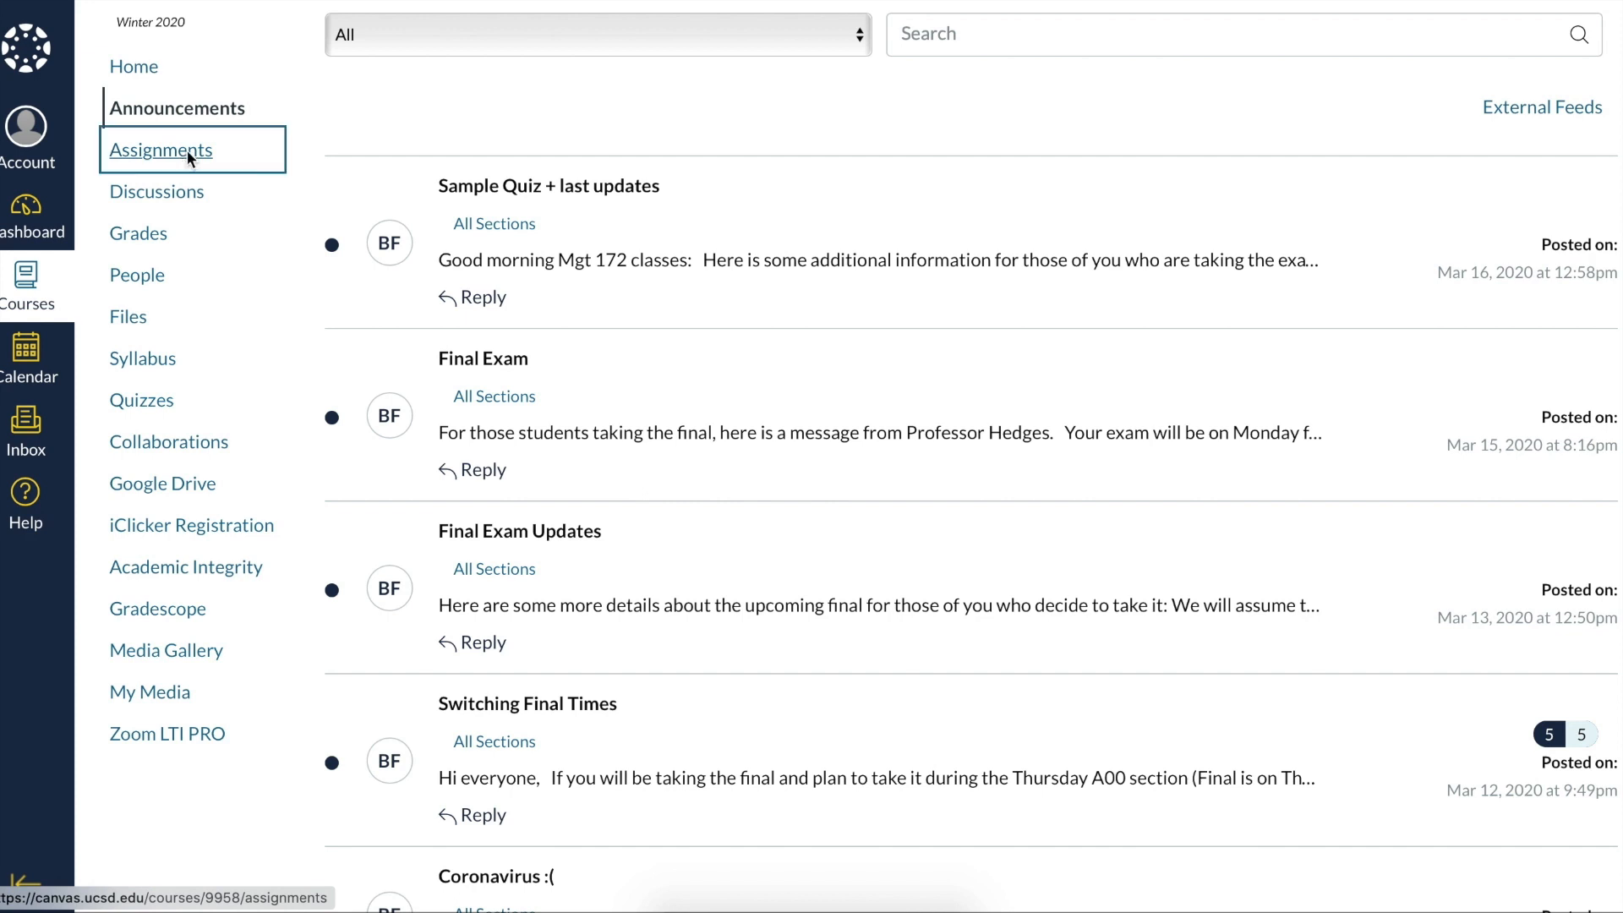
Step: Open the MGT 172 Assignments page listing Cape, Midterm and quiz scores
{"action": "left_click", "coordinate": [159, 150]}
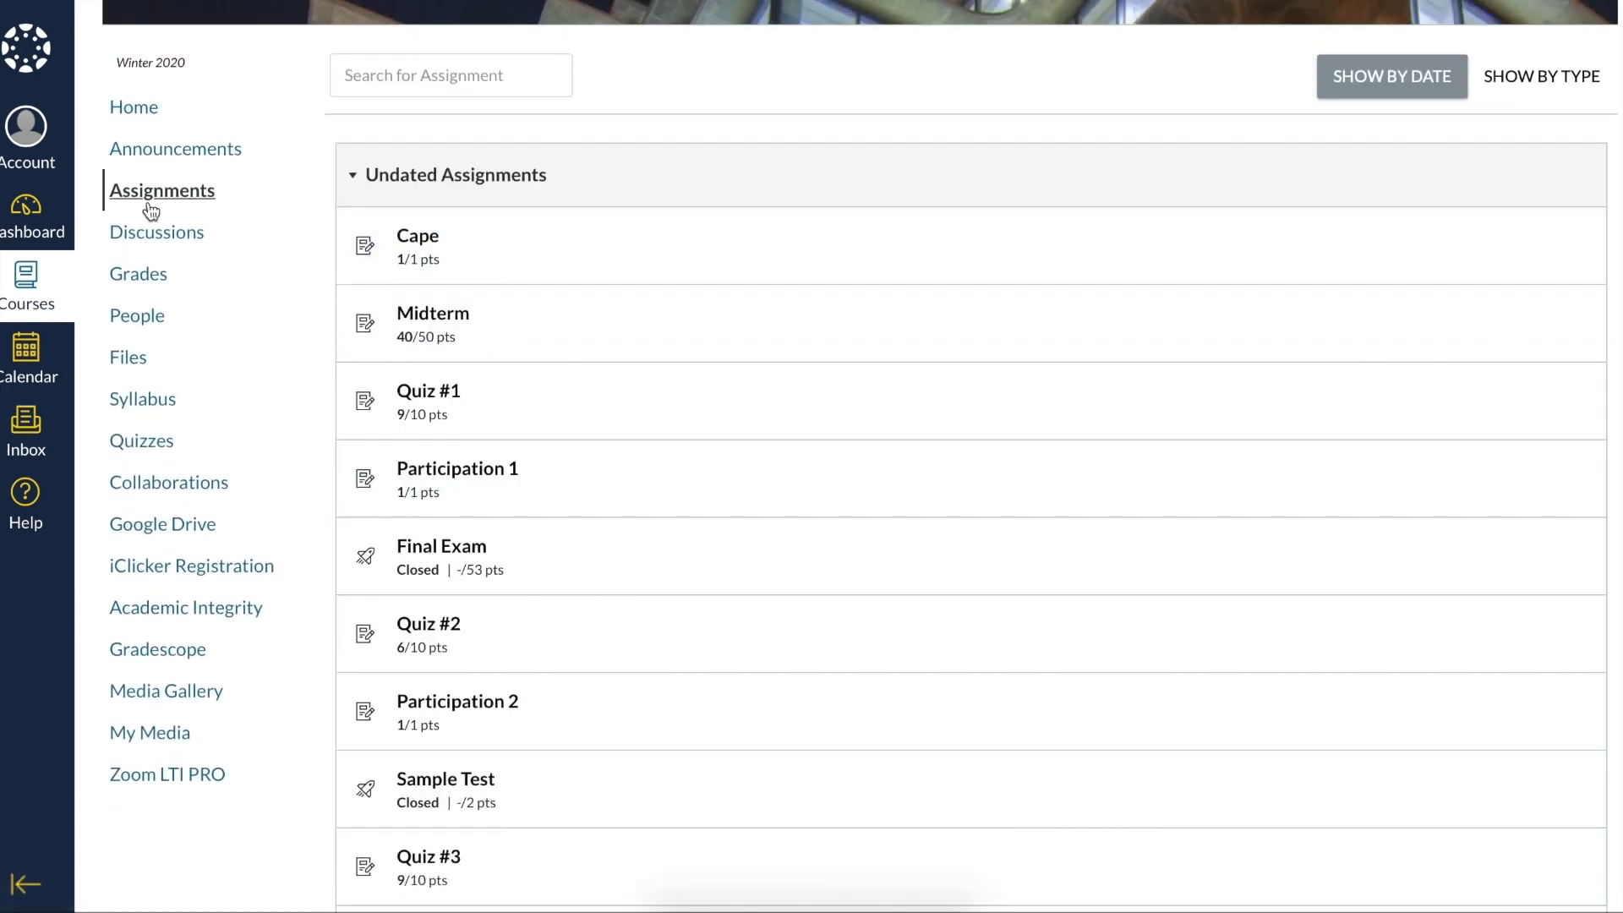
{"action": "mouse_move", "coordinate": [133, 289]}
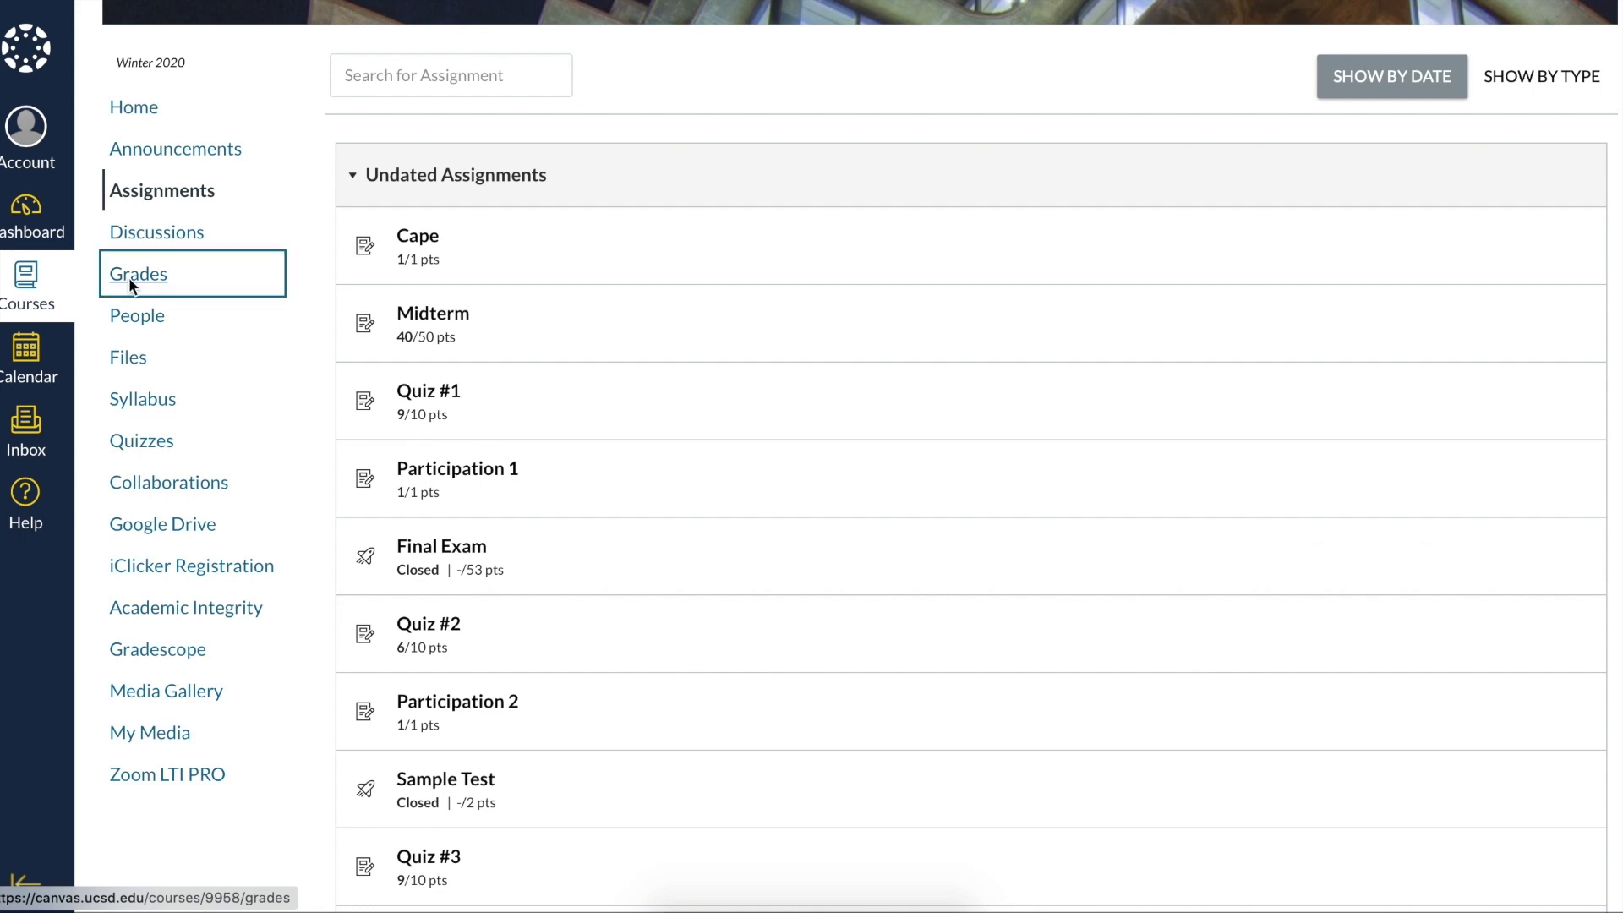
{"action": "mouse_move", "coordinate": [866, 264]}
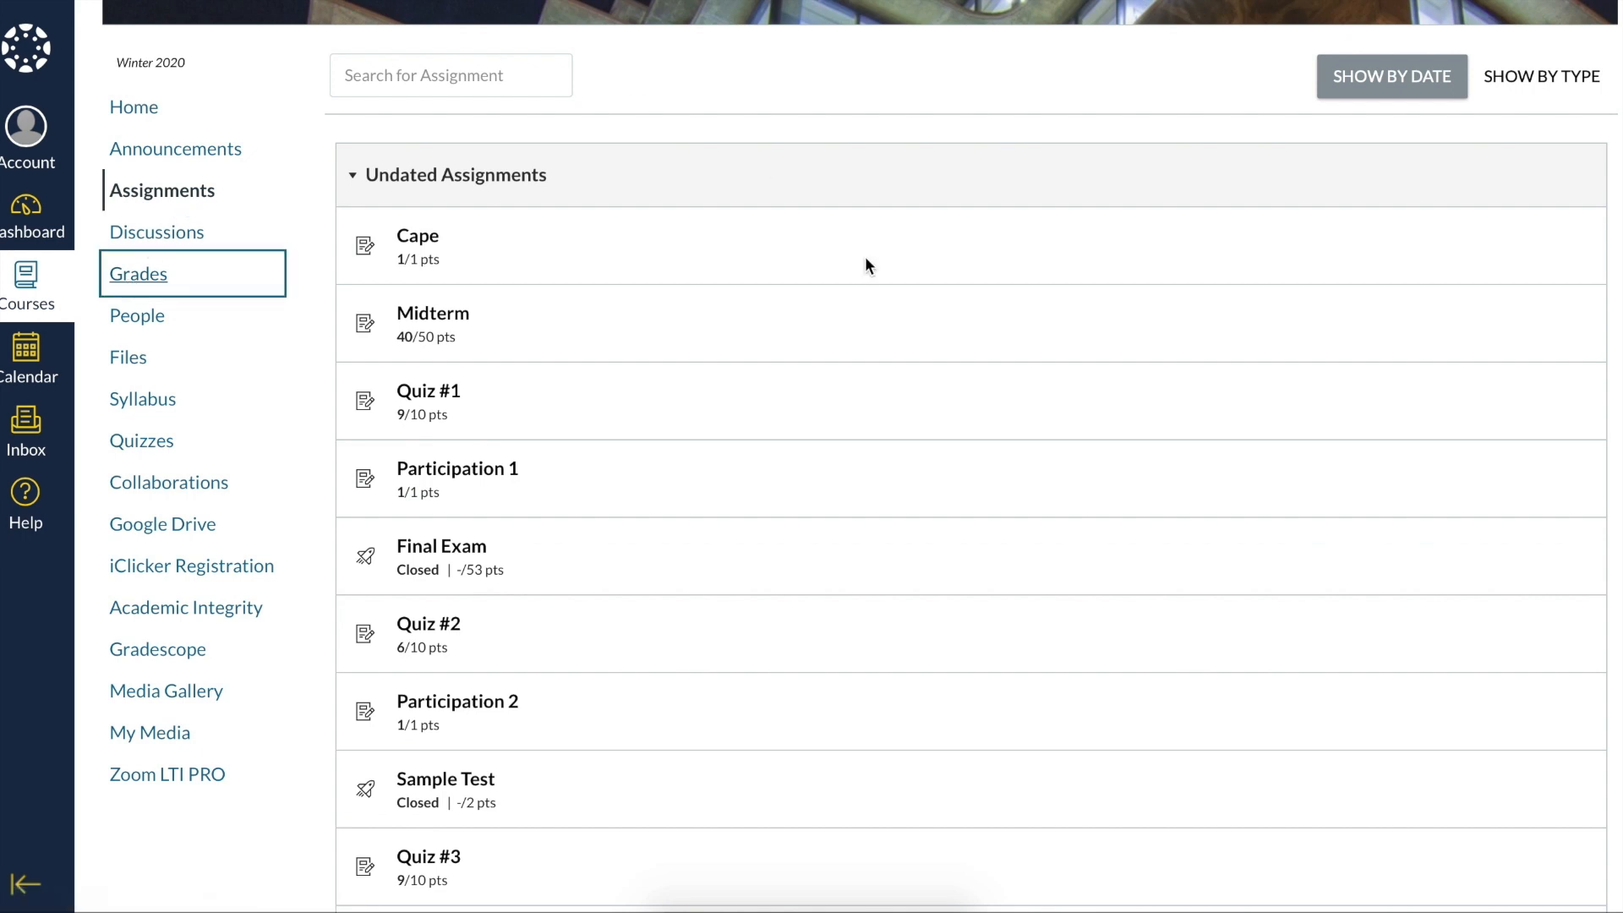
Step: View the MGT 172 grades (92% total) and enter a What-If Final Exam score
{"action": "left_click", "coordinate": [137, 273]}
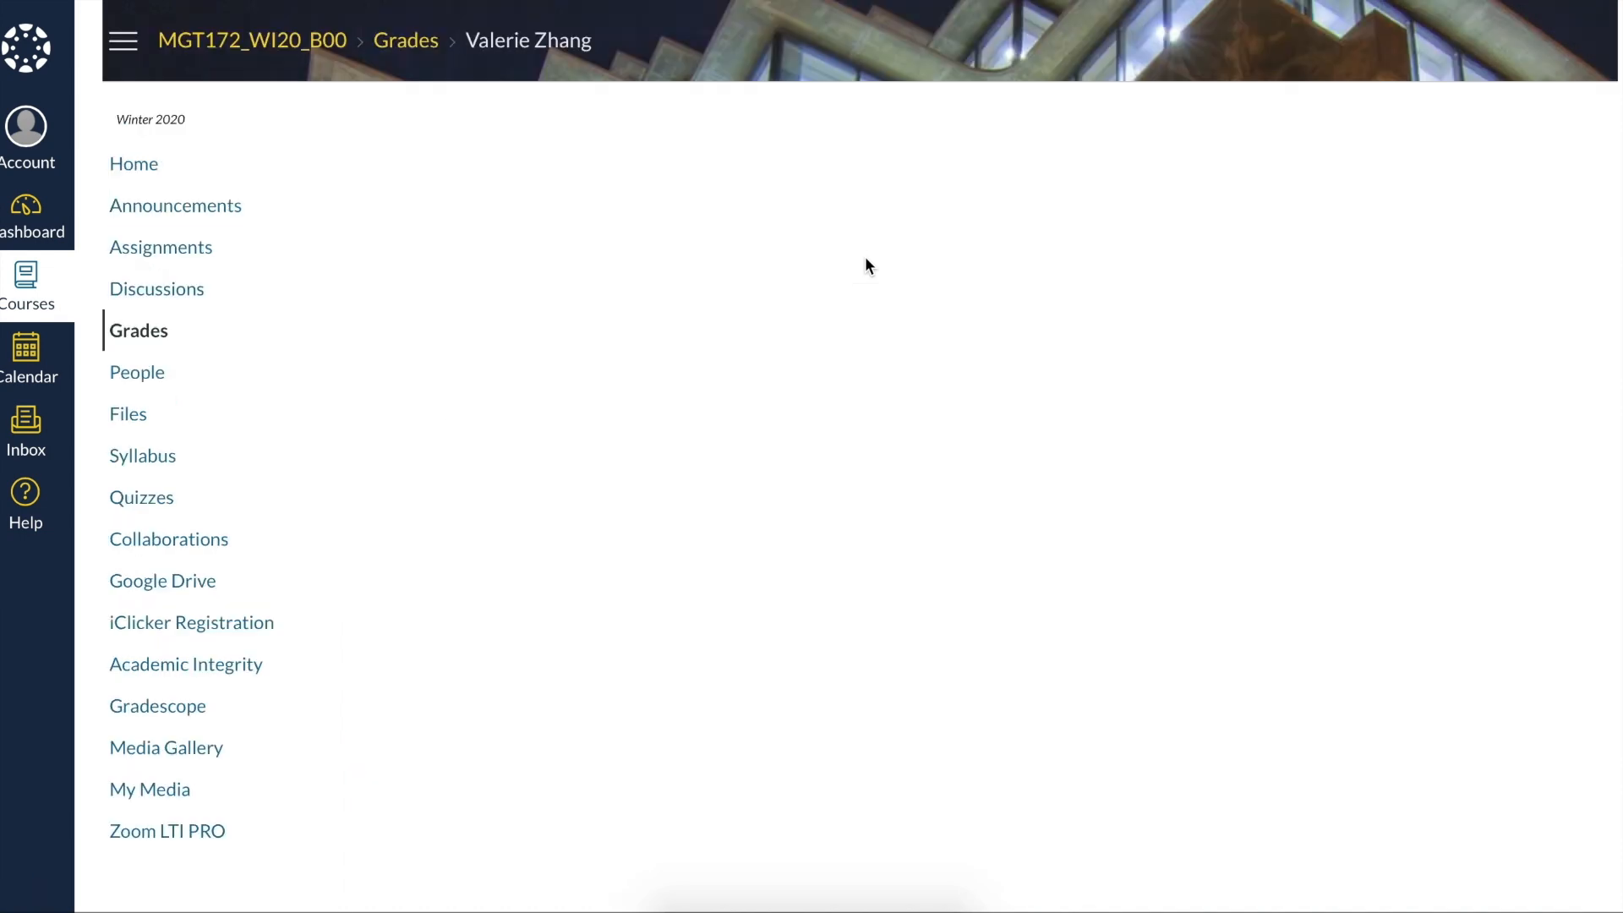
{"action": "left_click", "coordinate": [138, 331]}
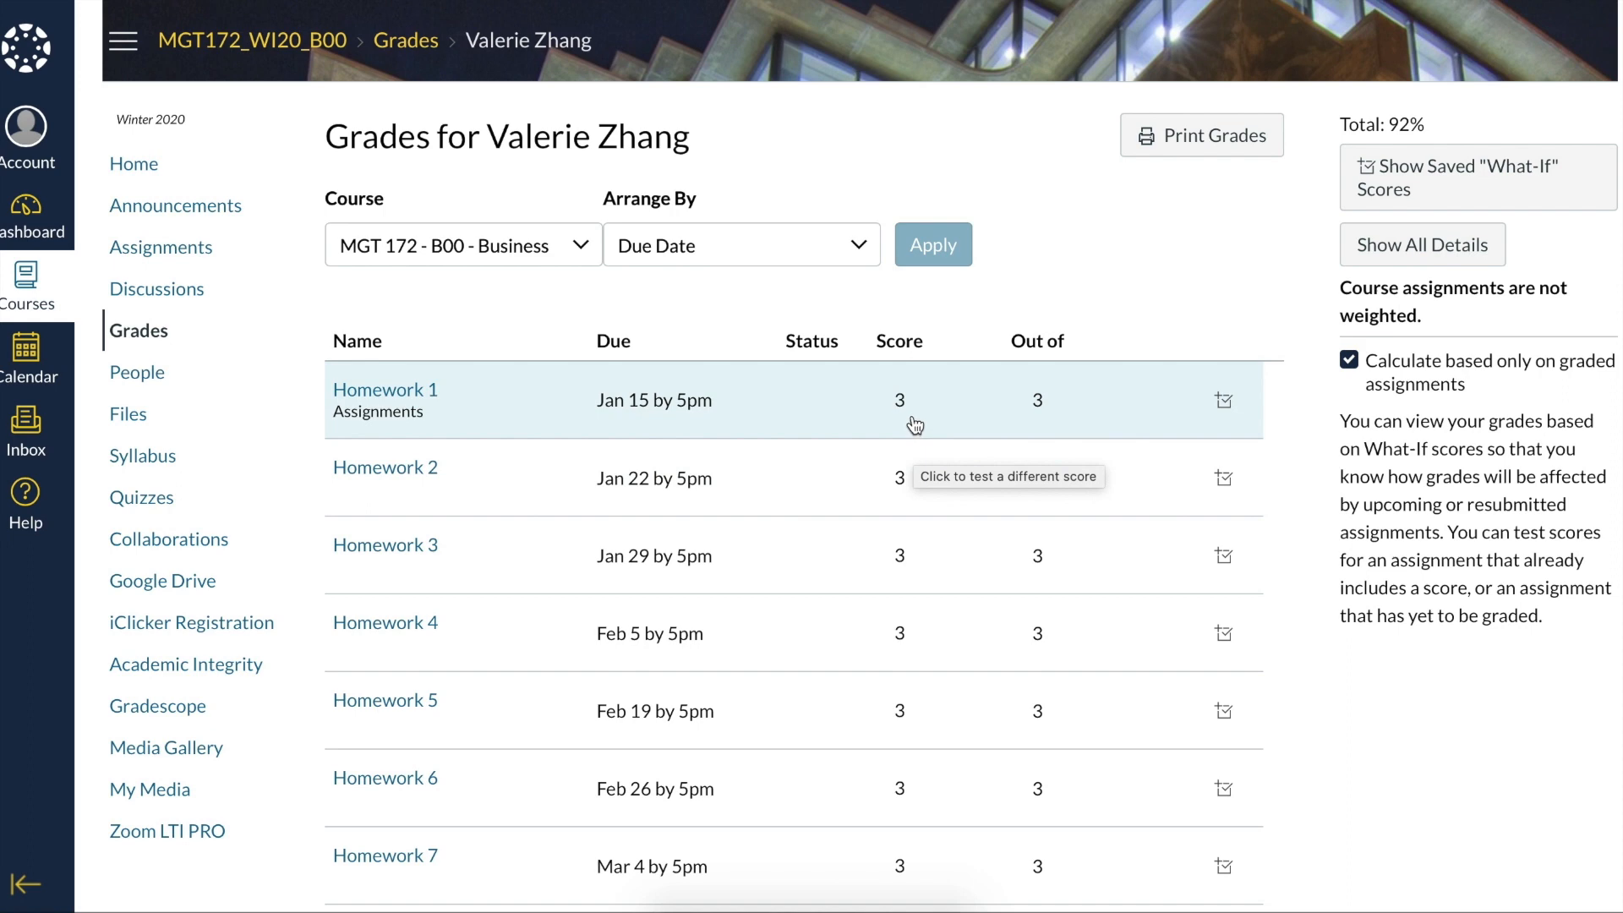
{"action": "scroll", "scroll_direction": "down", "scroll_amount": 3}
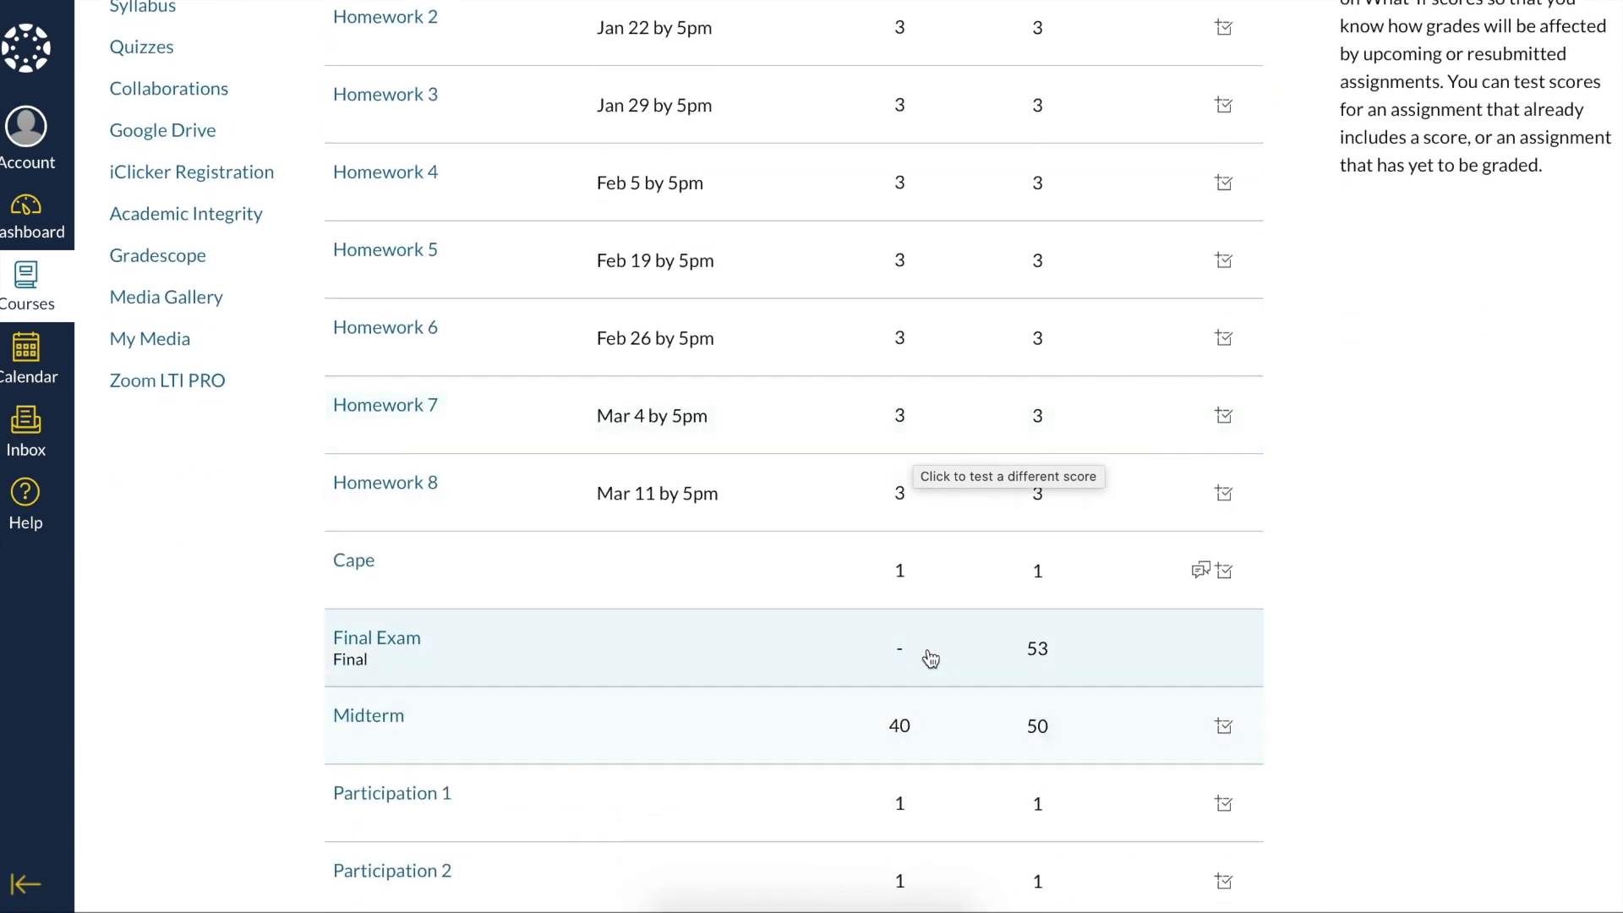
{"action": "left_click", "coordinate": [899, 648]}
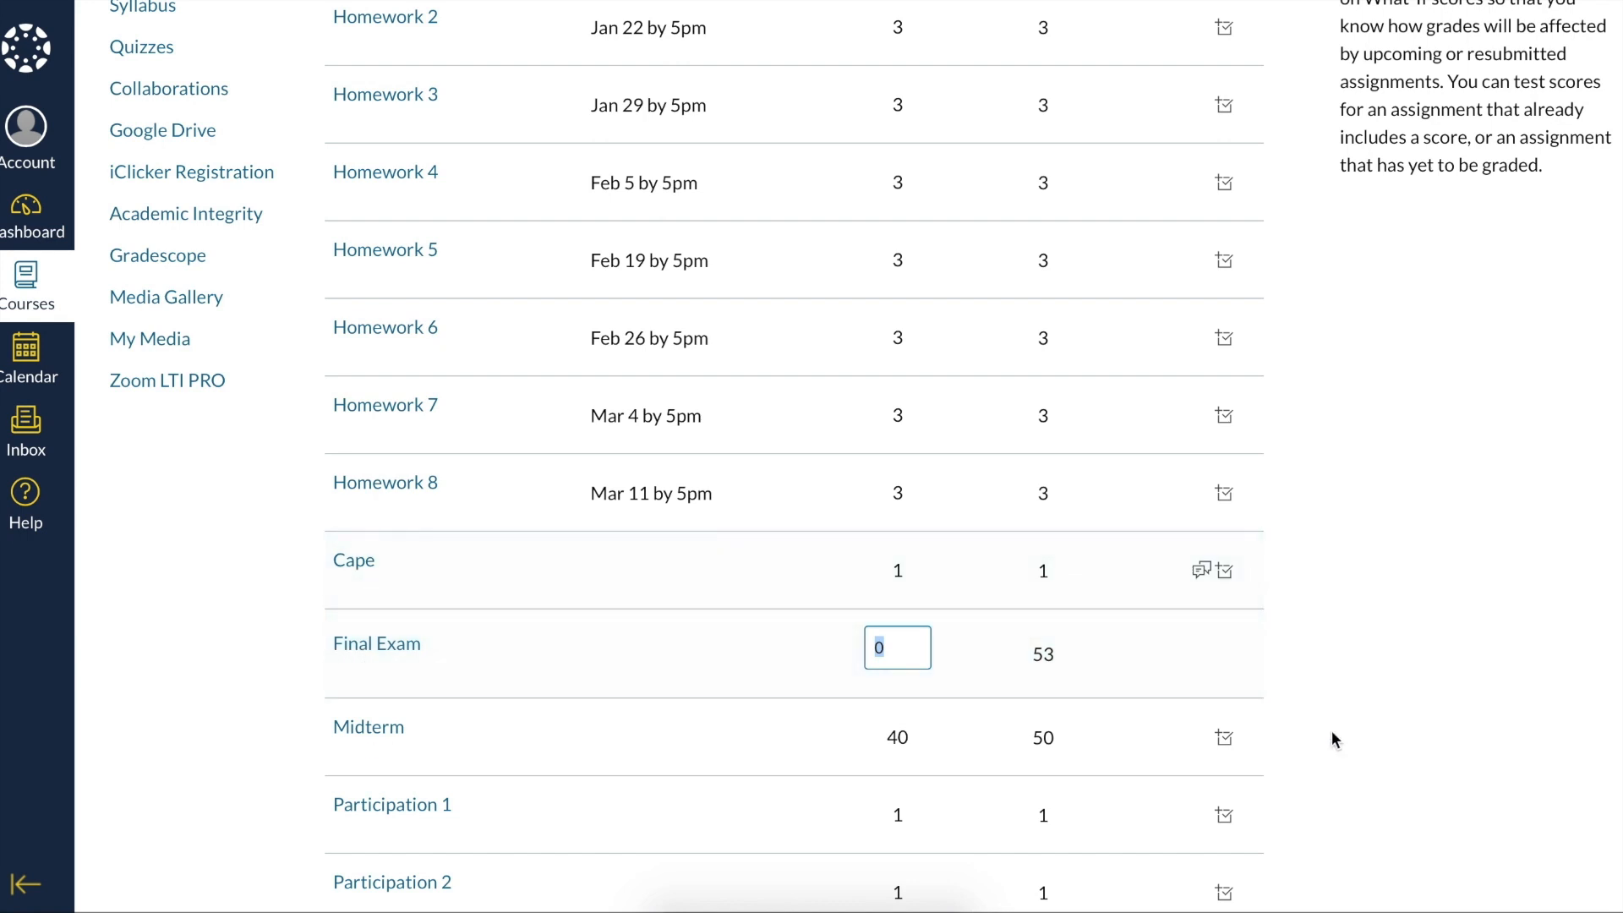
{"action": "scroll", "scroll_direction": "down", "scroll_amount": 3}
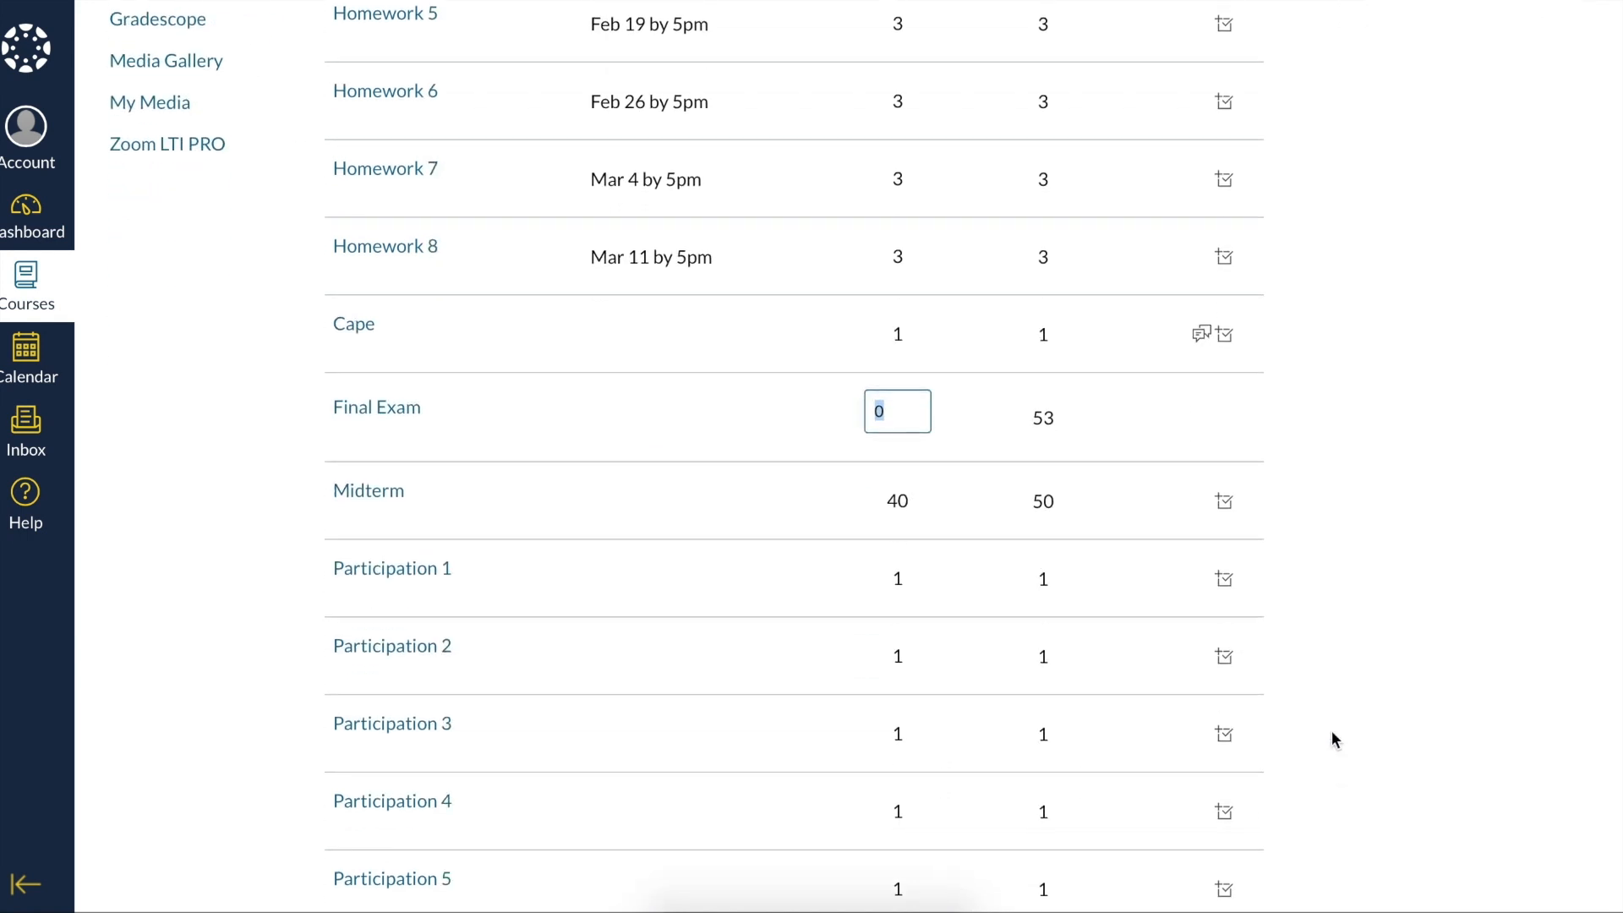
{"action": "scroll", "scroll_direction": "down", "scroll_amount": 3}
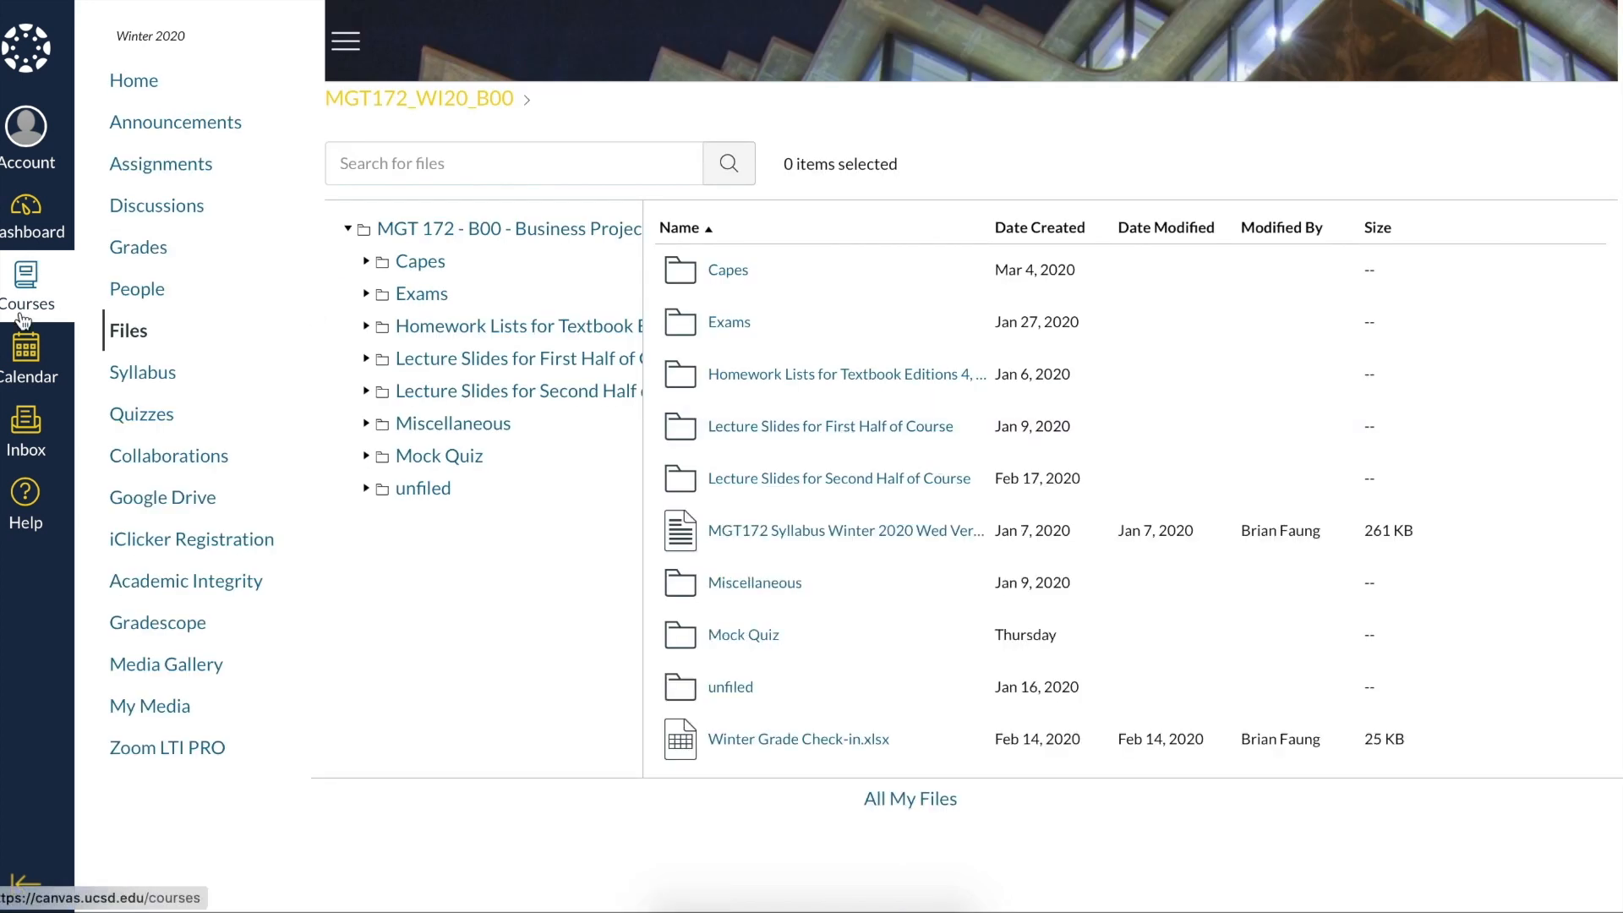
{"action": "mouse_move", "coordinate": [24, 355]}
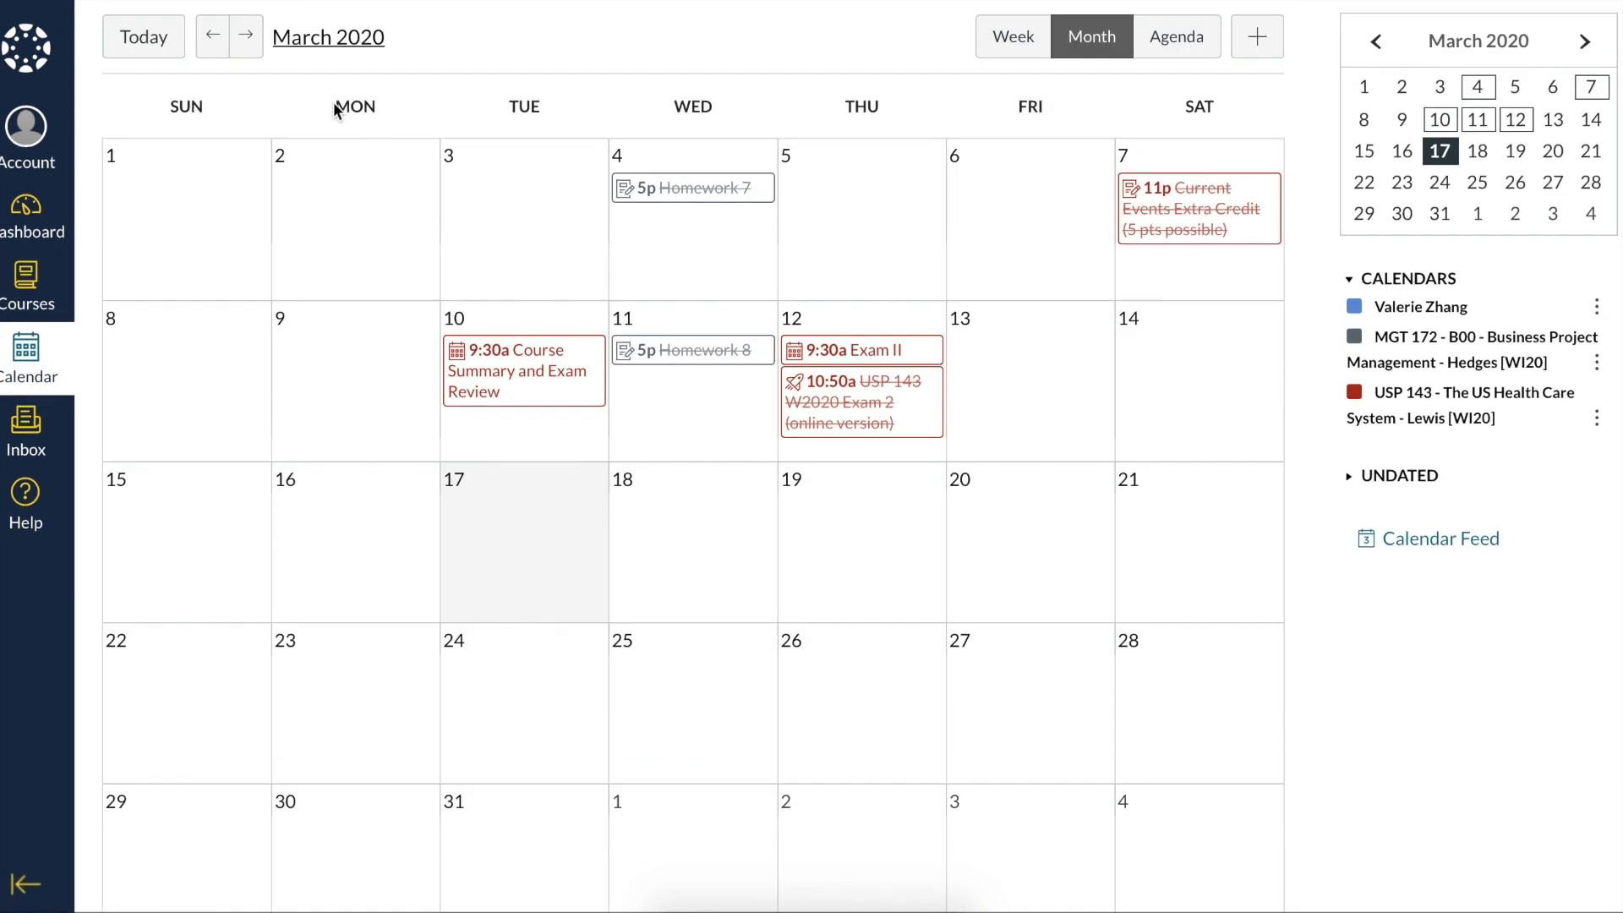
Step: Move the calendar back to February 2020 to see homework and exam events
{"action": "left_click", "coordinate": [213, 37]}
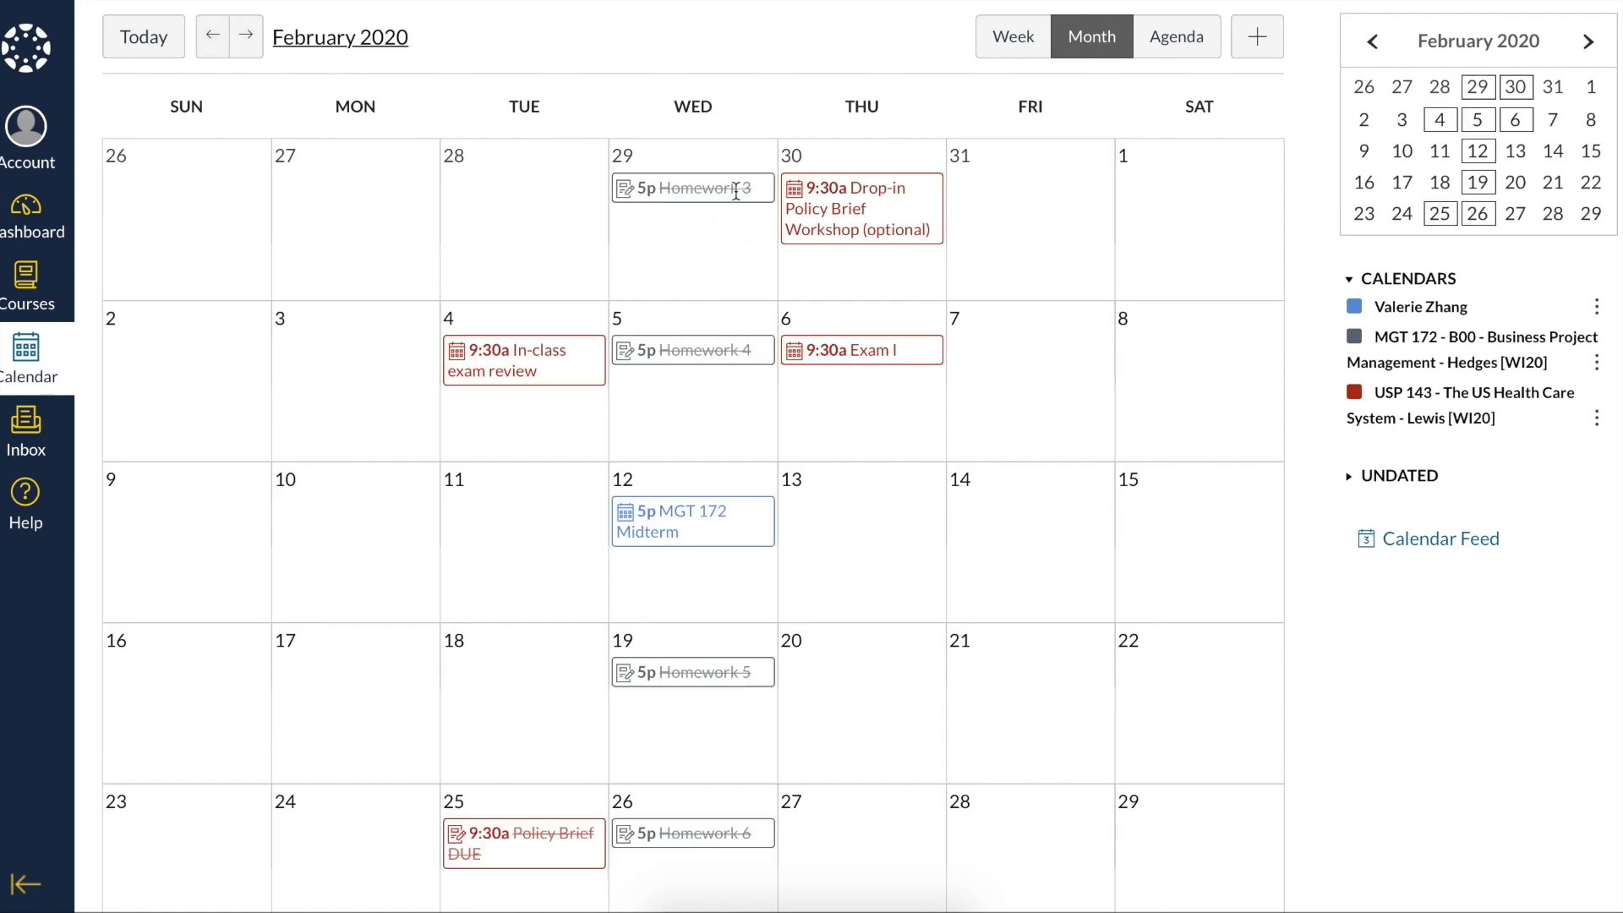
{"action": "mouse_move", "coordinate": [525, 373]}
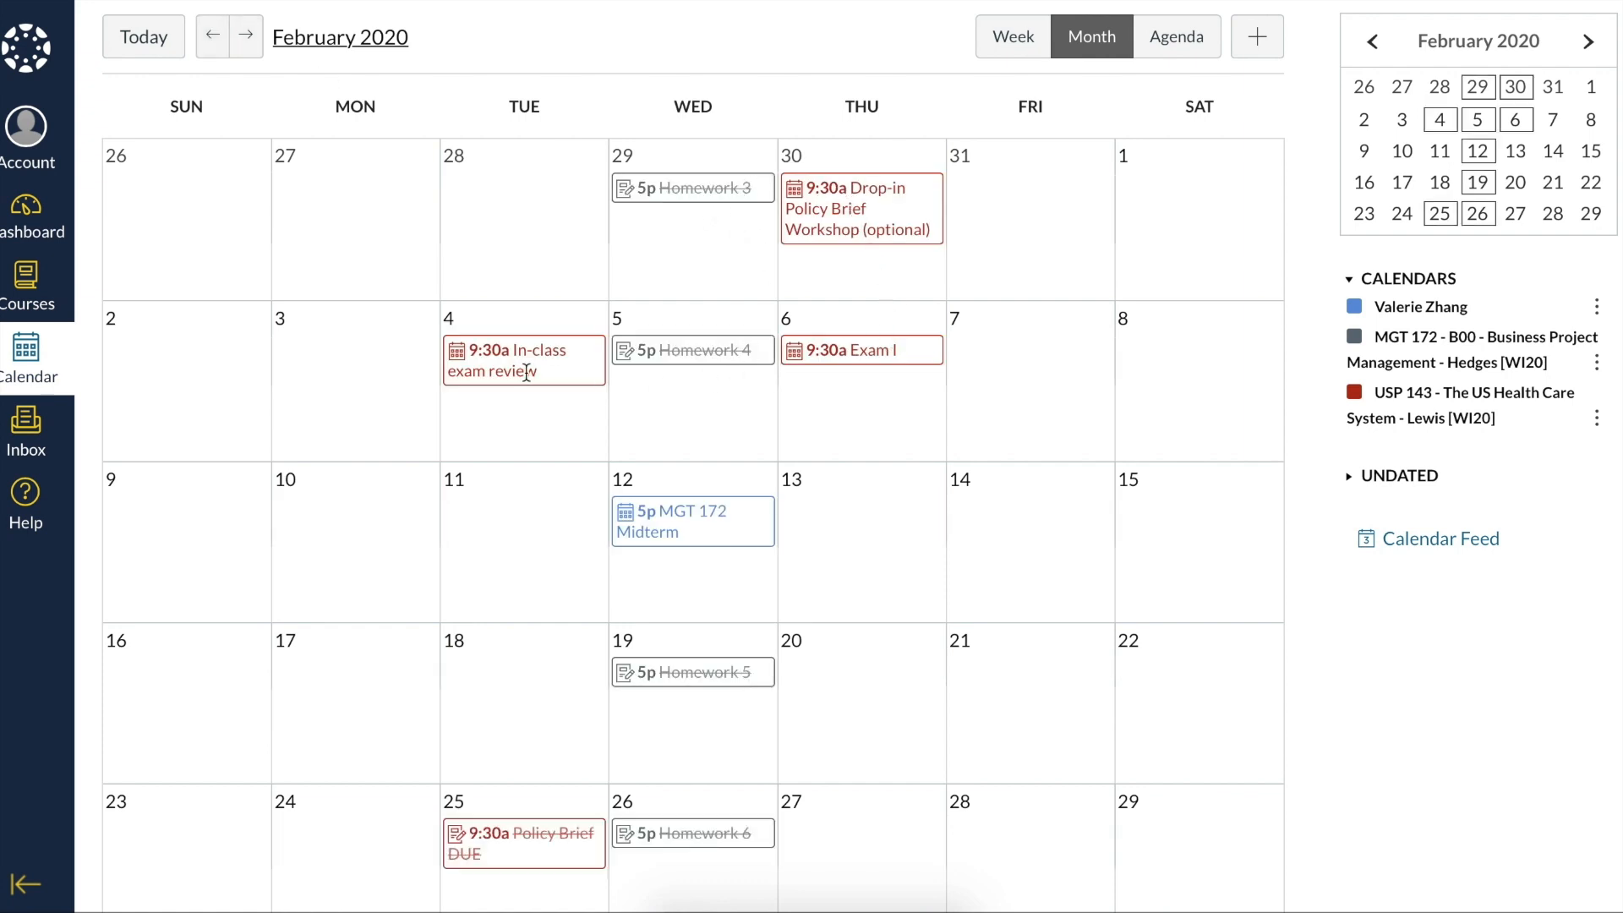
{"action": "mouse_move", "coordinate": [1294, 673]}
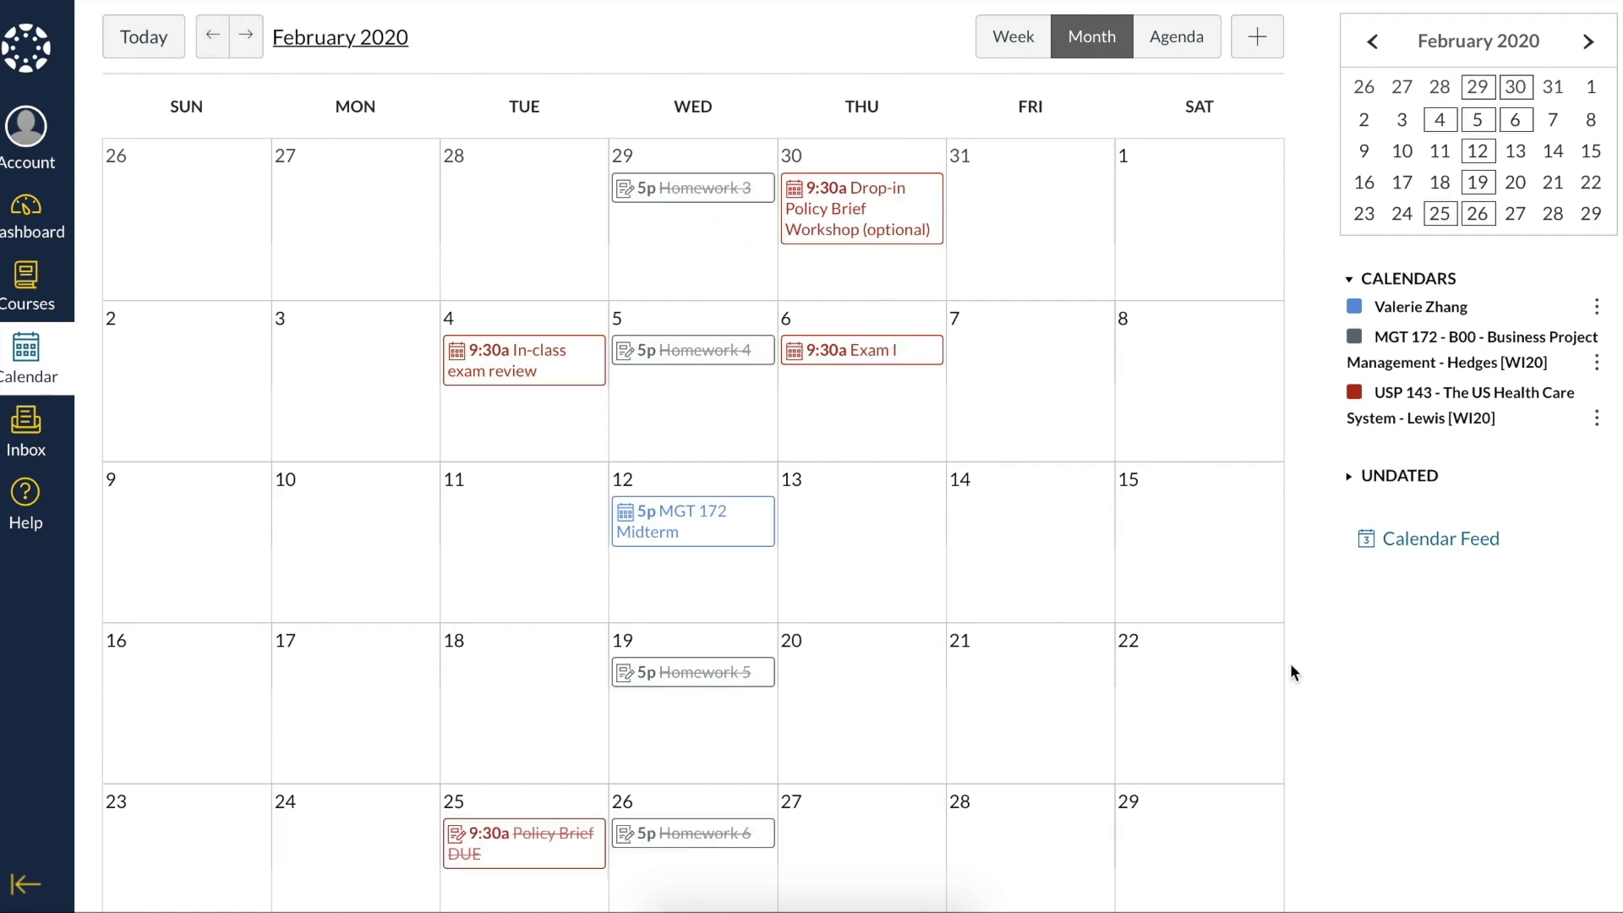
{"action": "scroll", "scroll_direction": "down", "scroll_amount": 3}
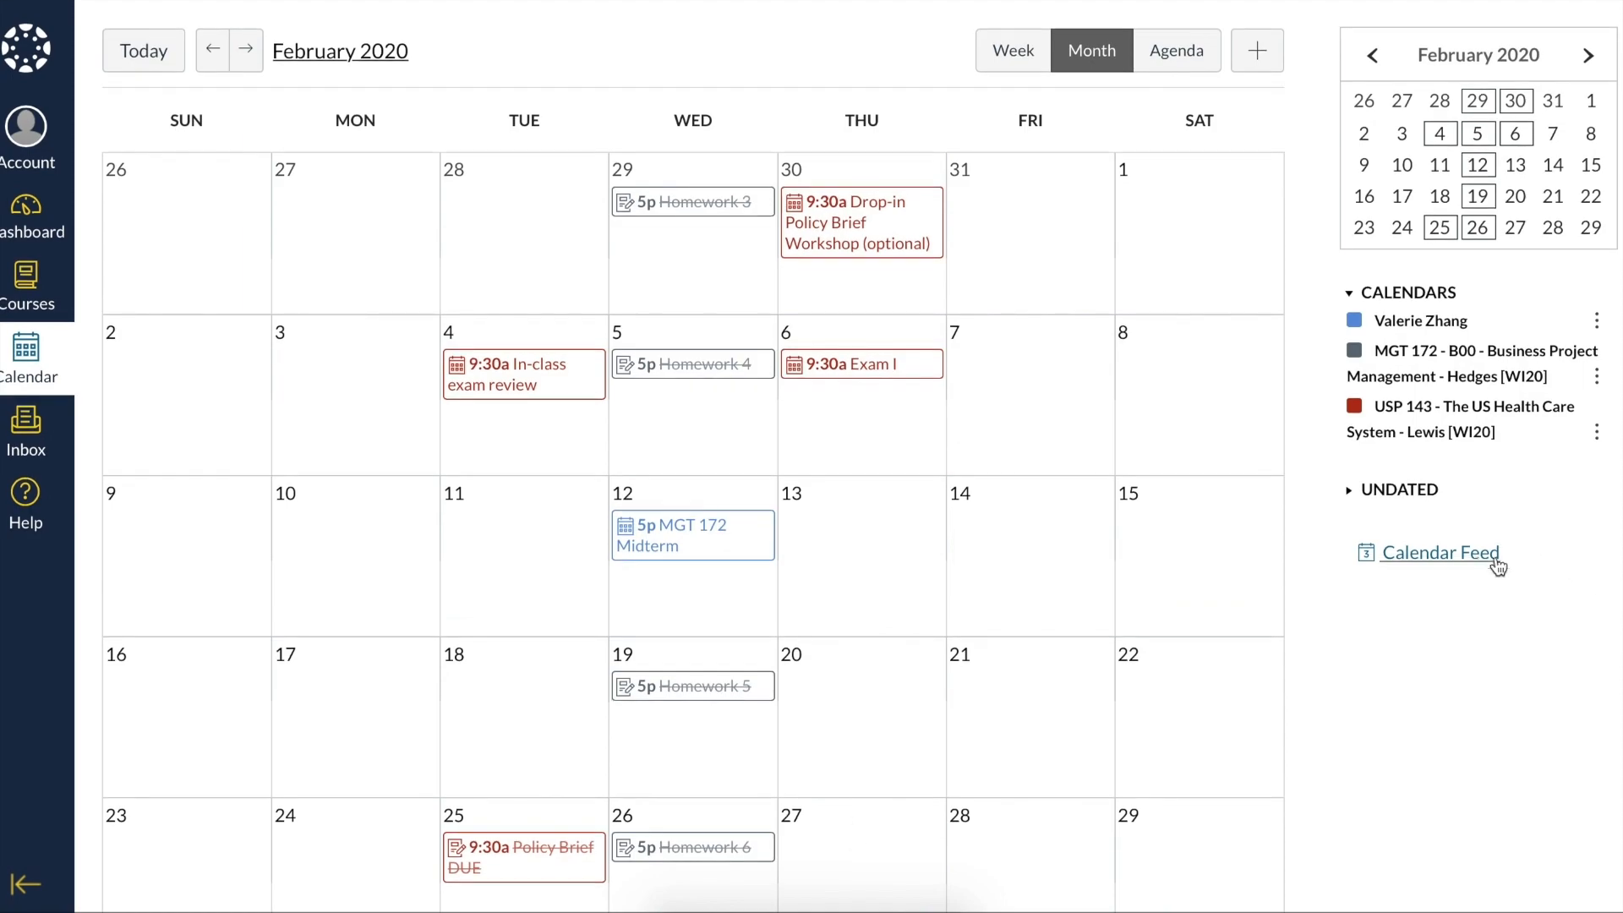
{"action": "left_click", "coordinate": [1441, 553]}
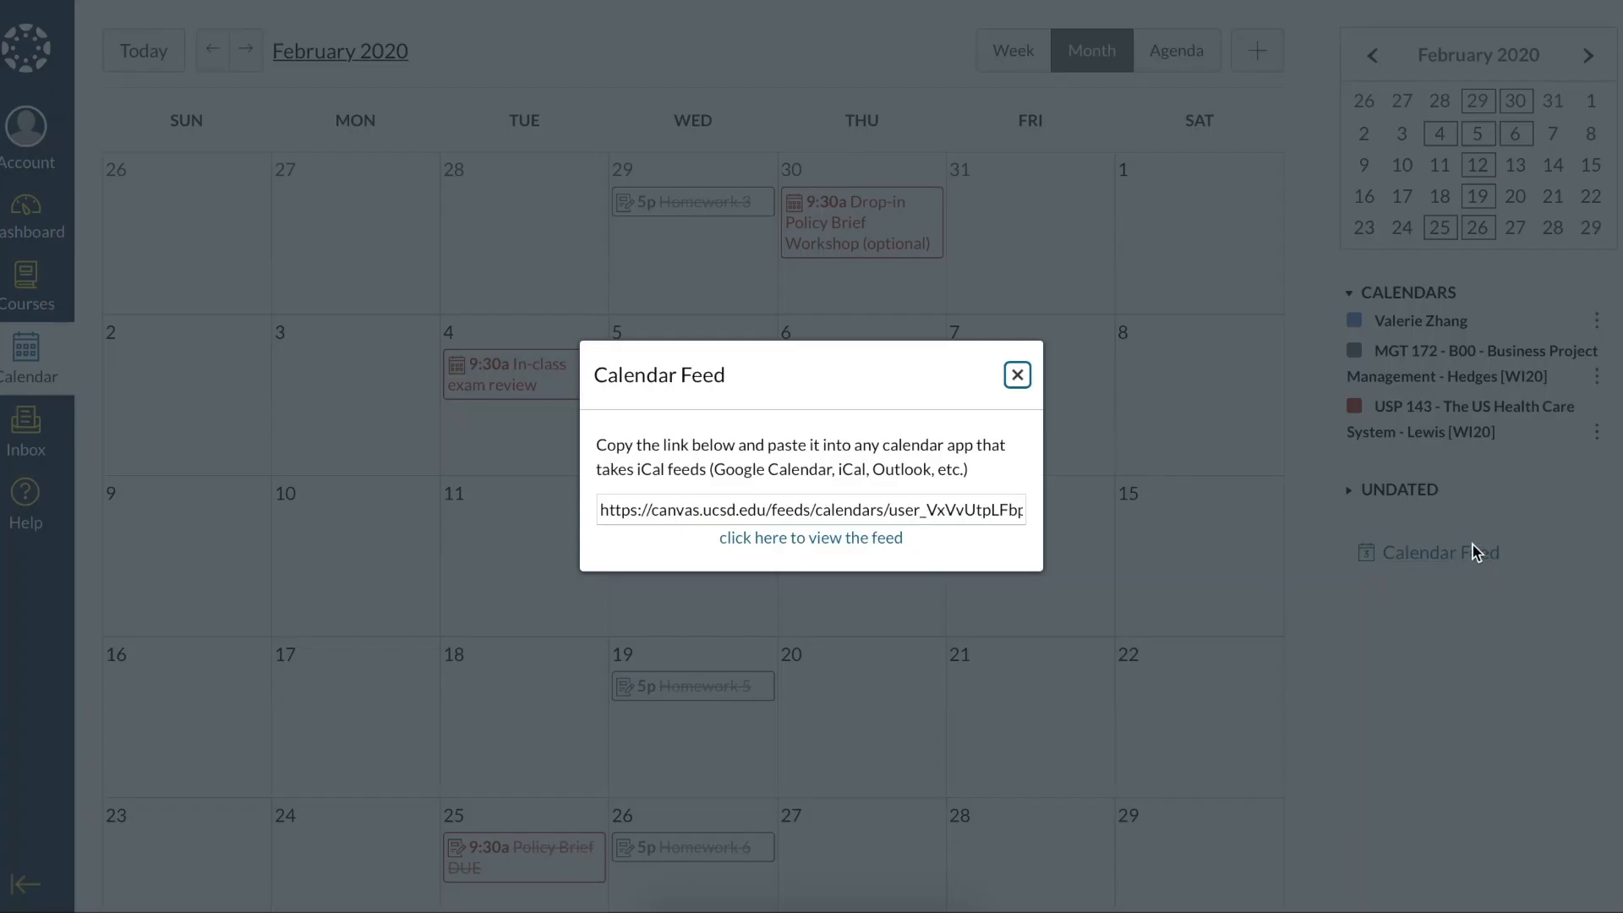
{"action": "mouse_move", "coordinate": [839, 523]}
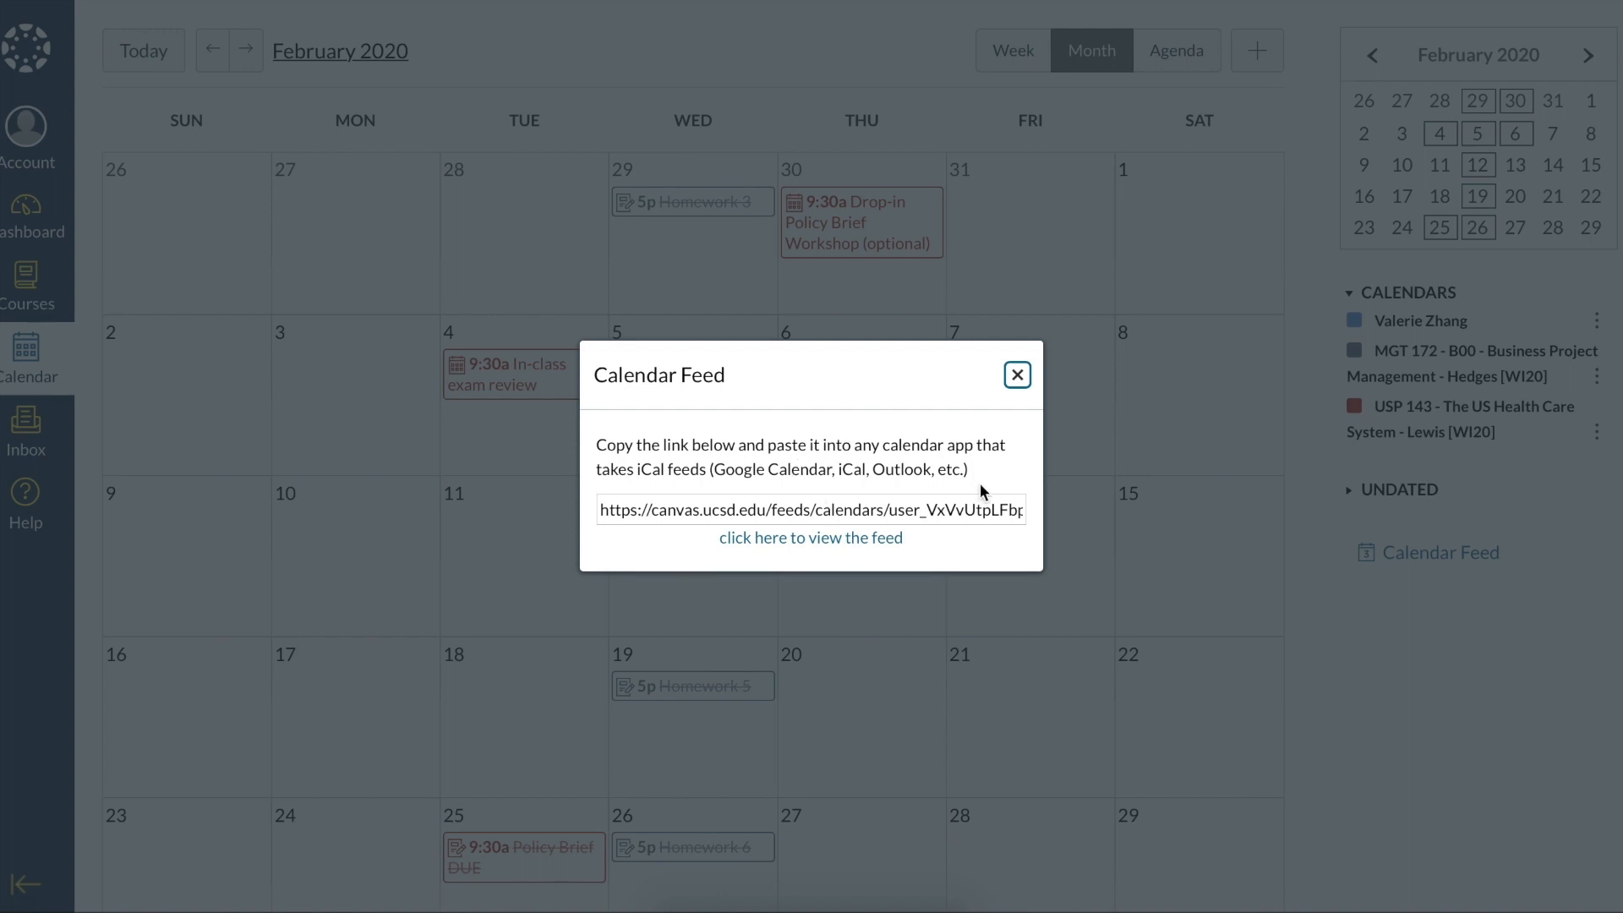
{"action": "mouse_move", "coordinate": [750, 488]}
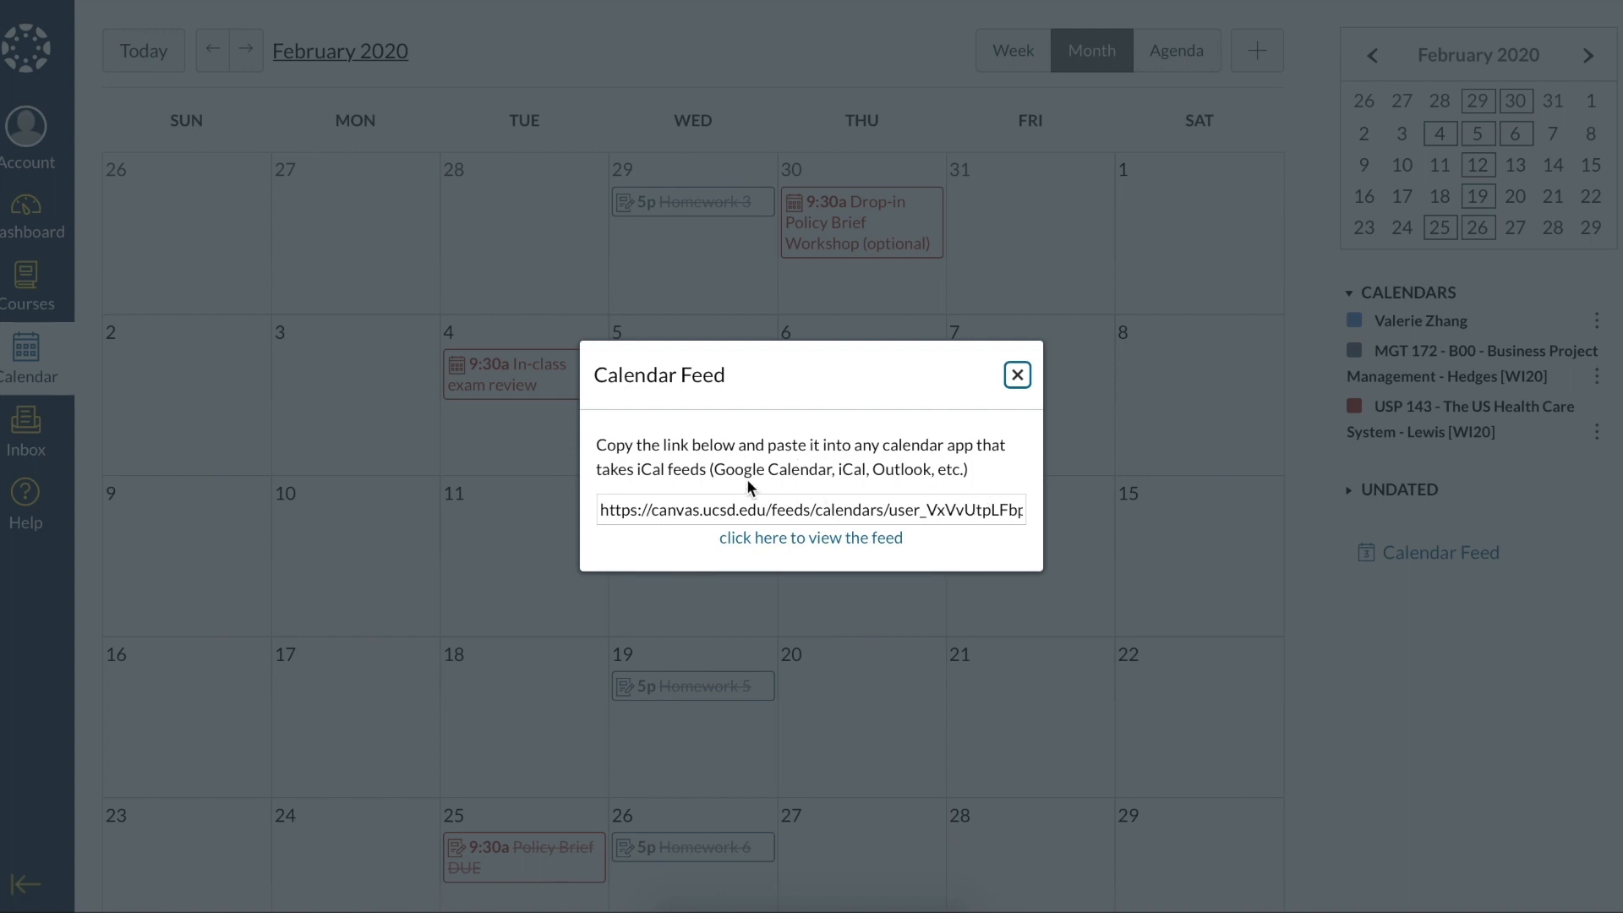
{"action": "mouse_move", "coordinate": [1017, 376]}
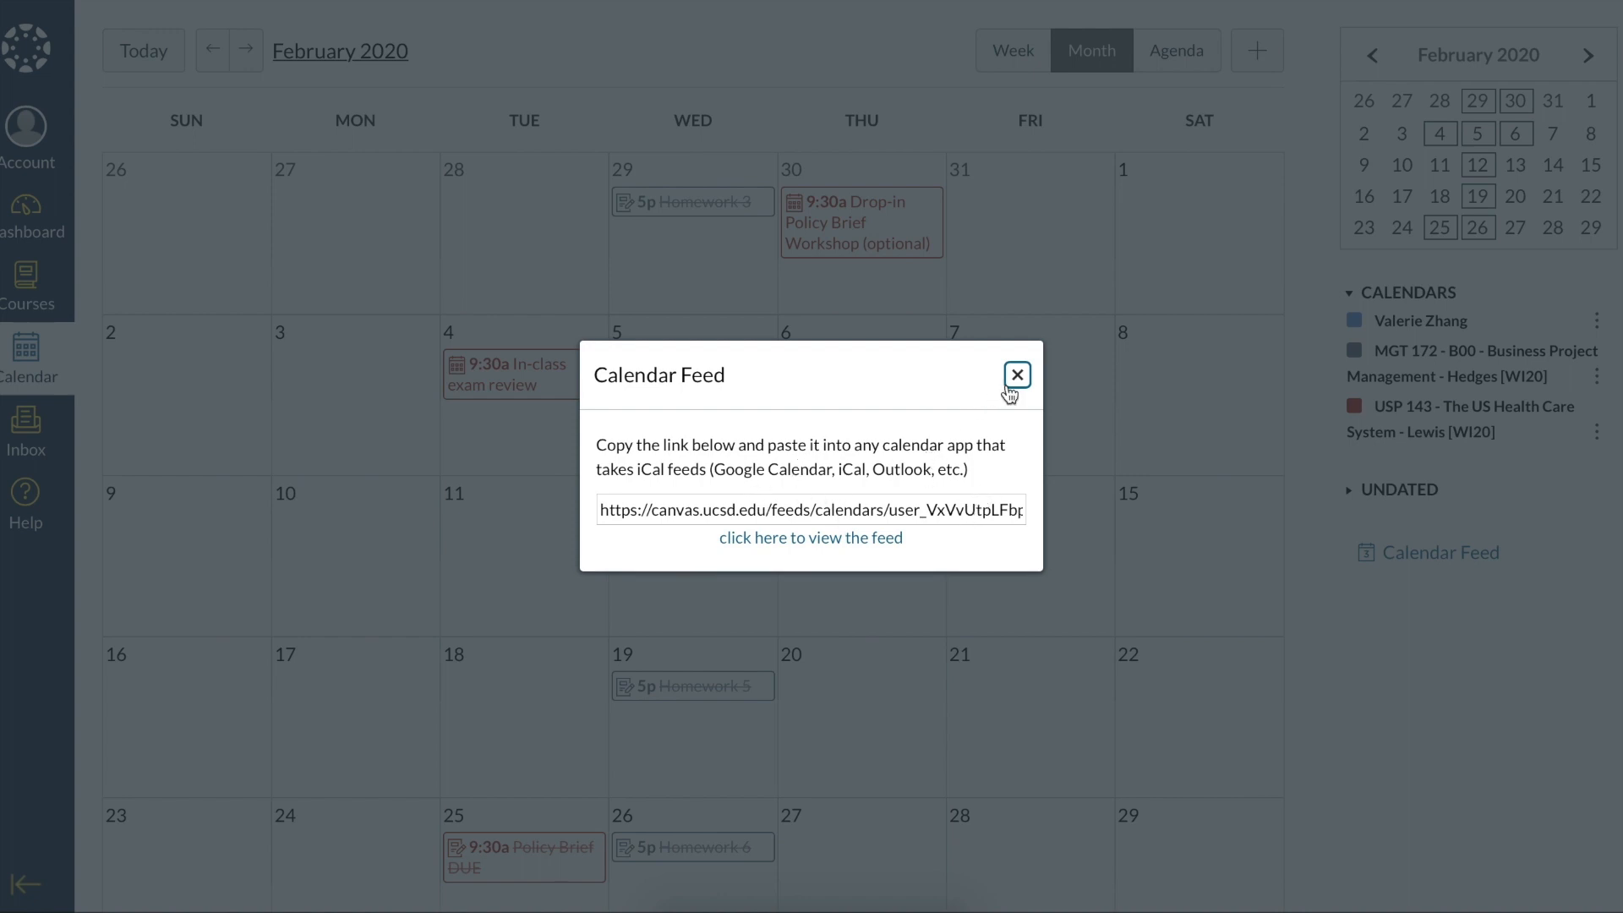
{"action": "left_click", "coordinate": [1016, 375]}
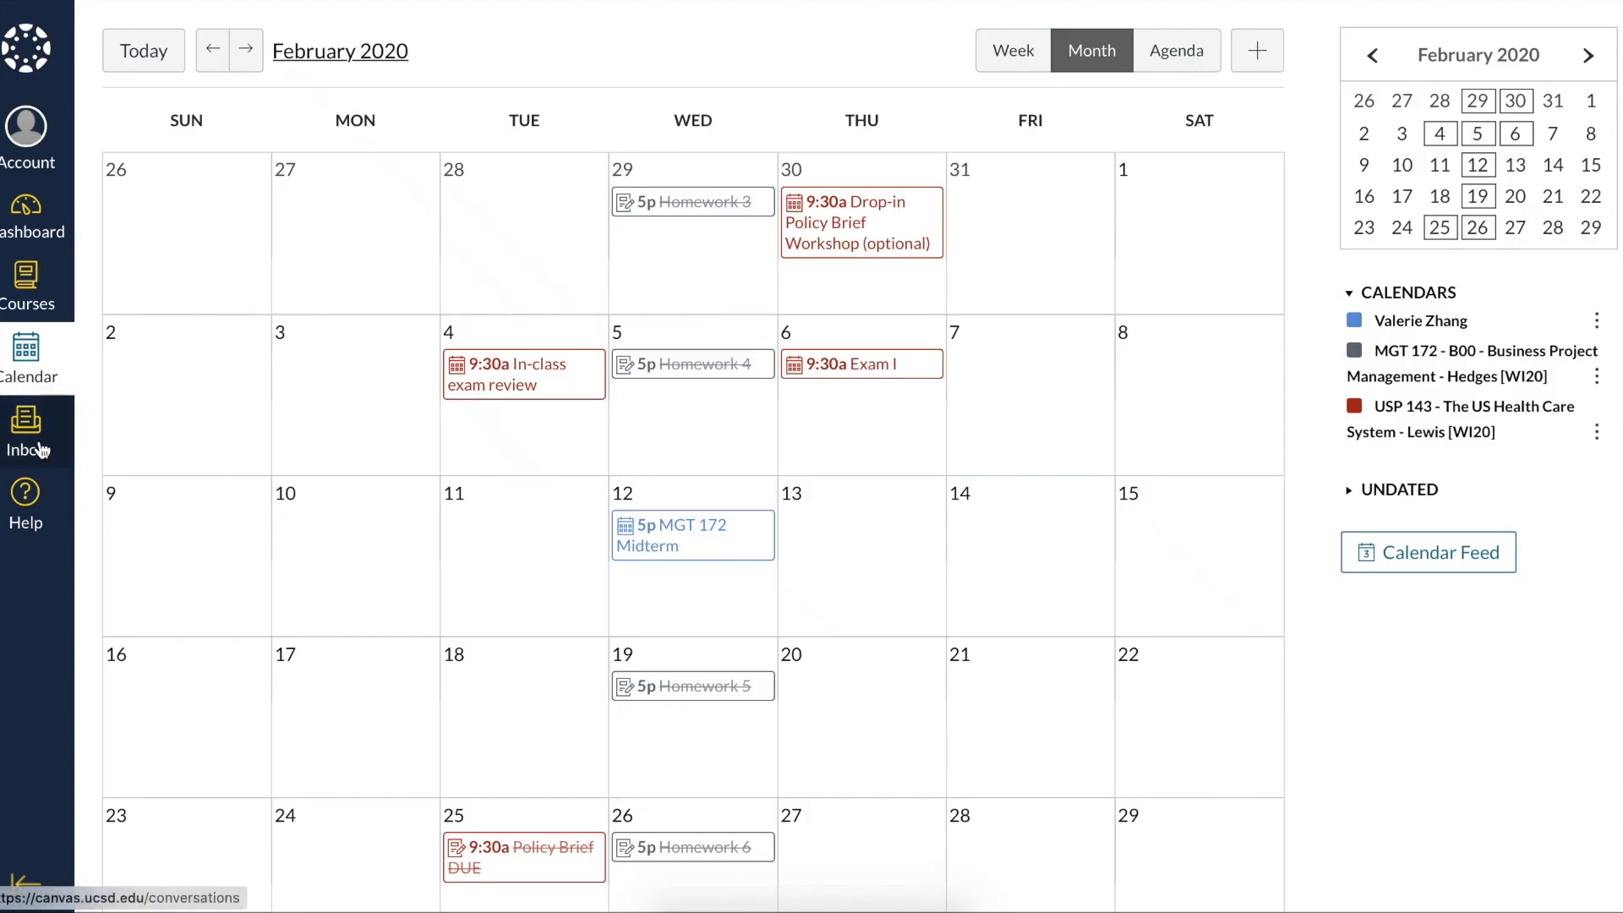
Step: Open the Inbox and filter its conversations to the MGT 172 course
{"action": "left_click", "coordinate": [25, 424]}
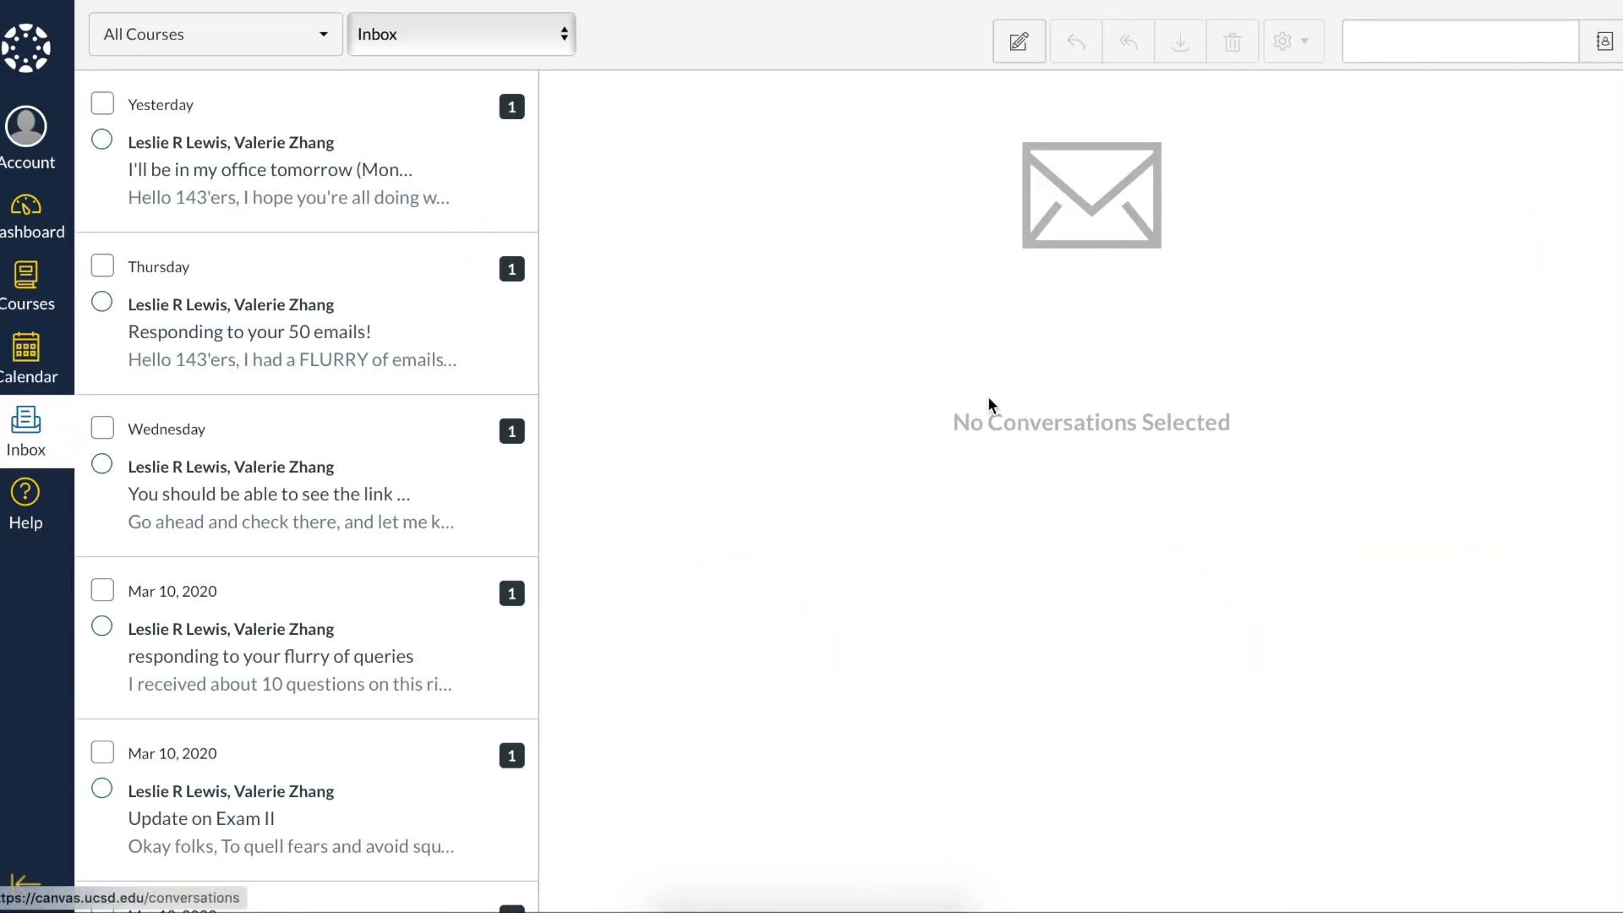
{"action": "scroll", "scroll_direction": "down", "scroll_amount": 3}
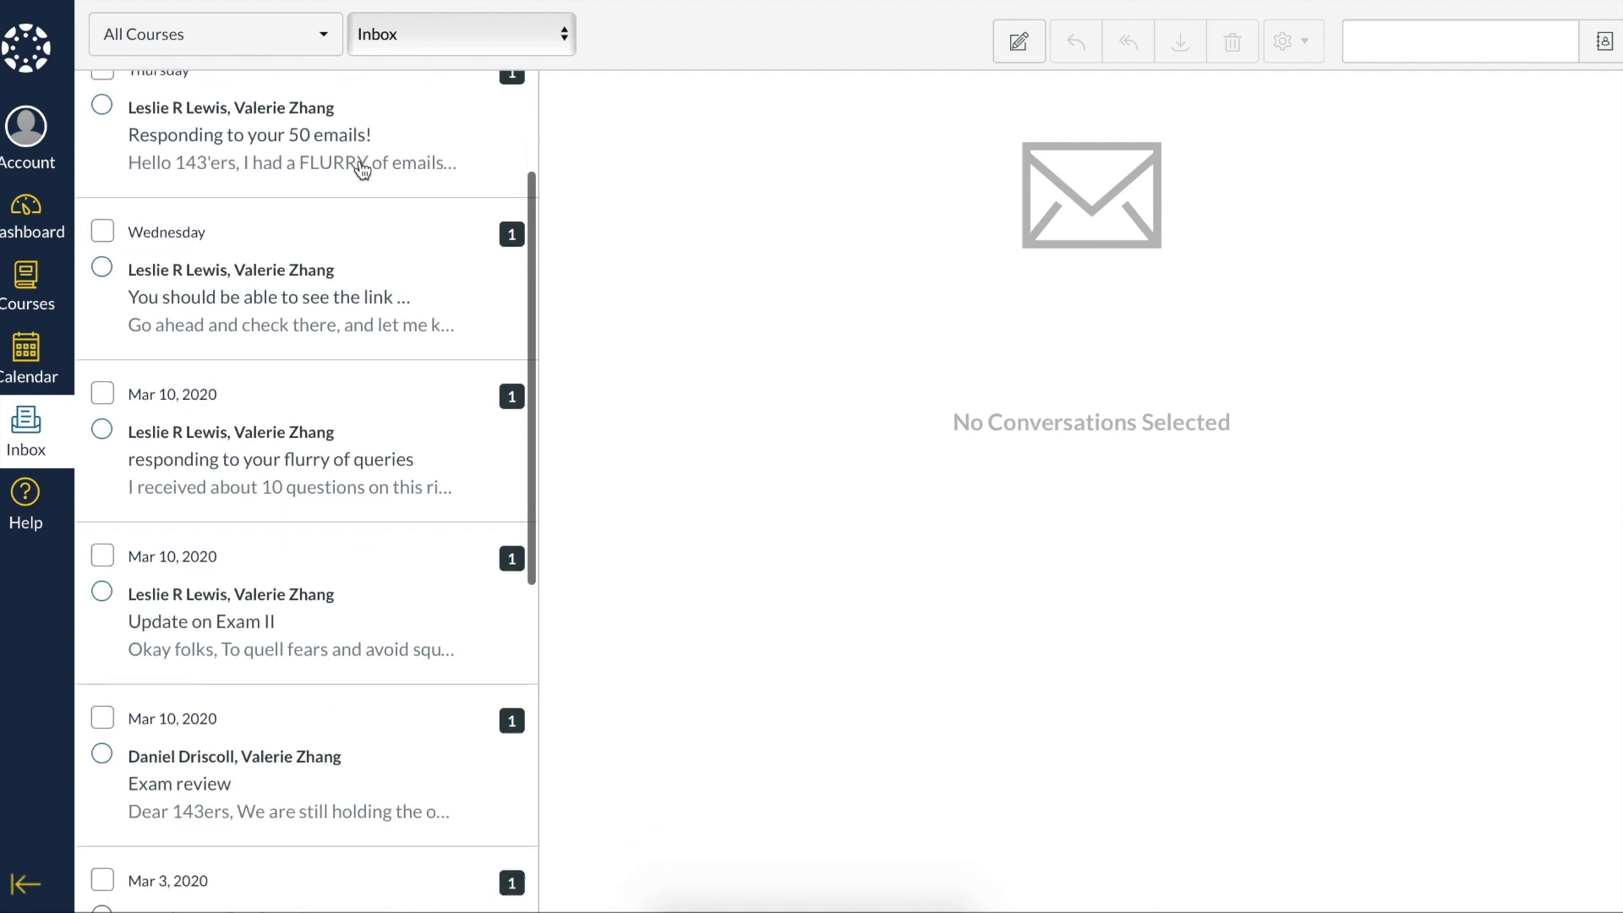
{"action": "scroll", "scroll_direction": "down", "scroll_amount": 3}
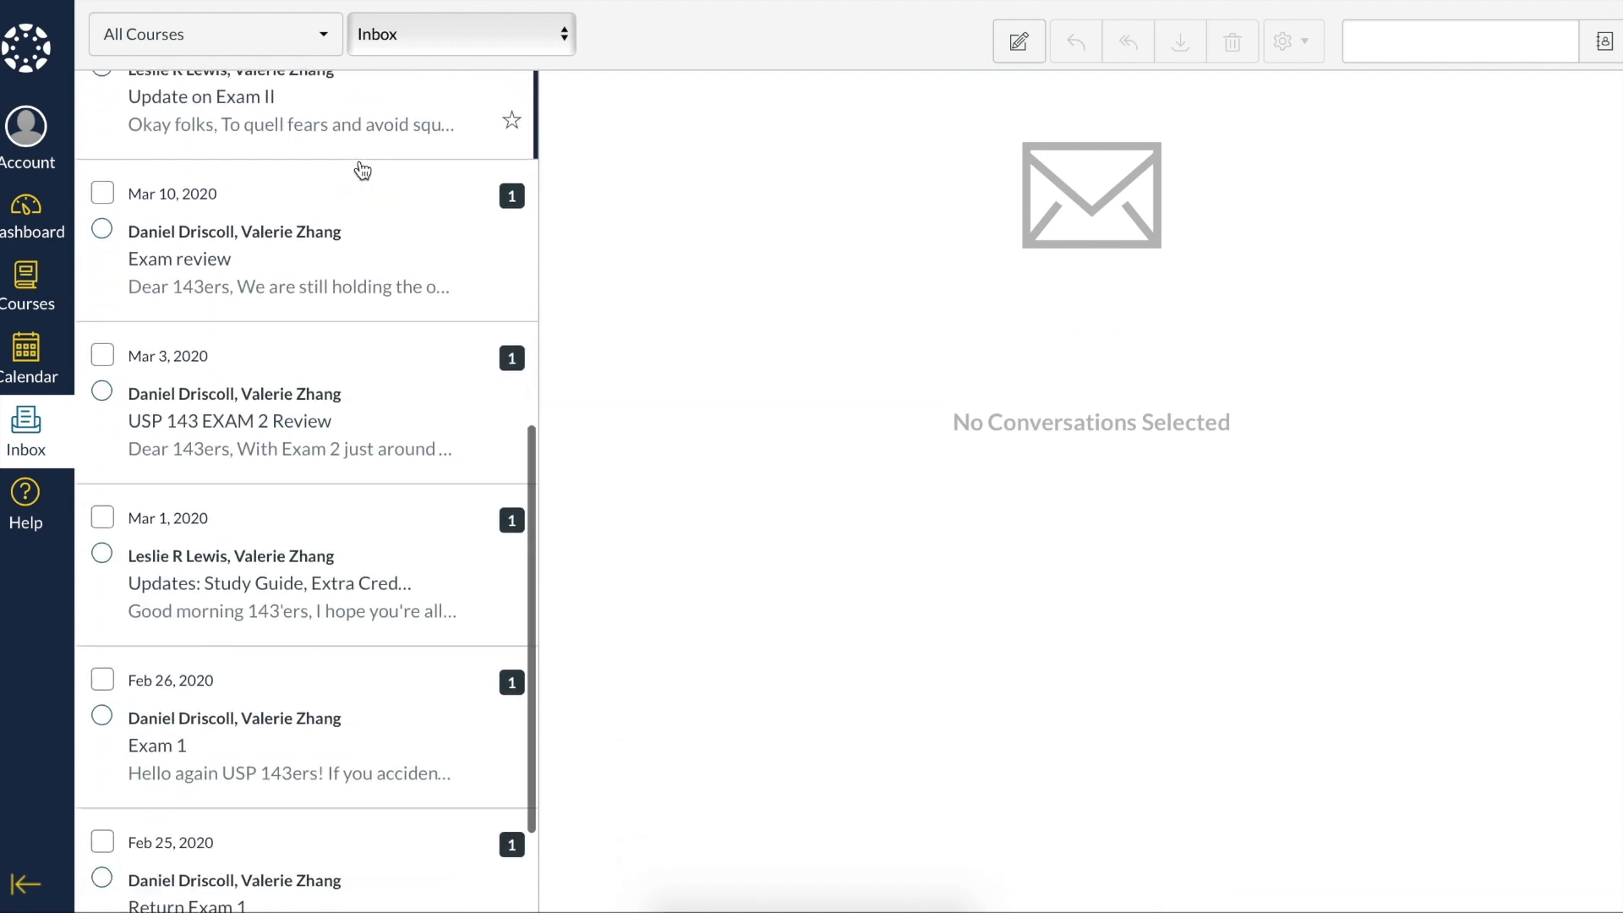
{"action": "left_click", "coordinate": [215, 34]}
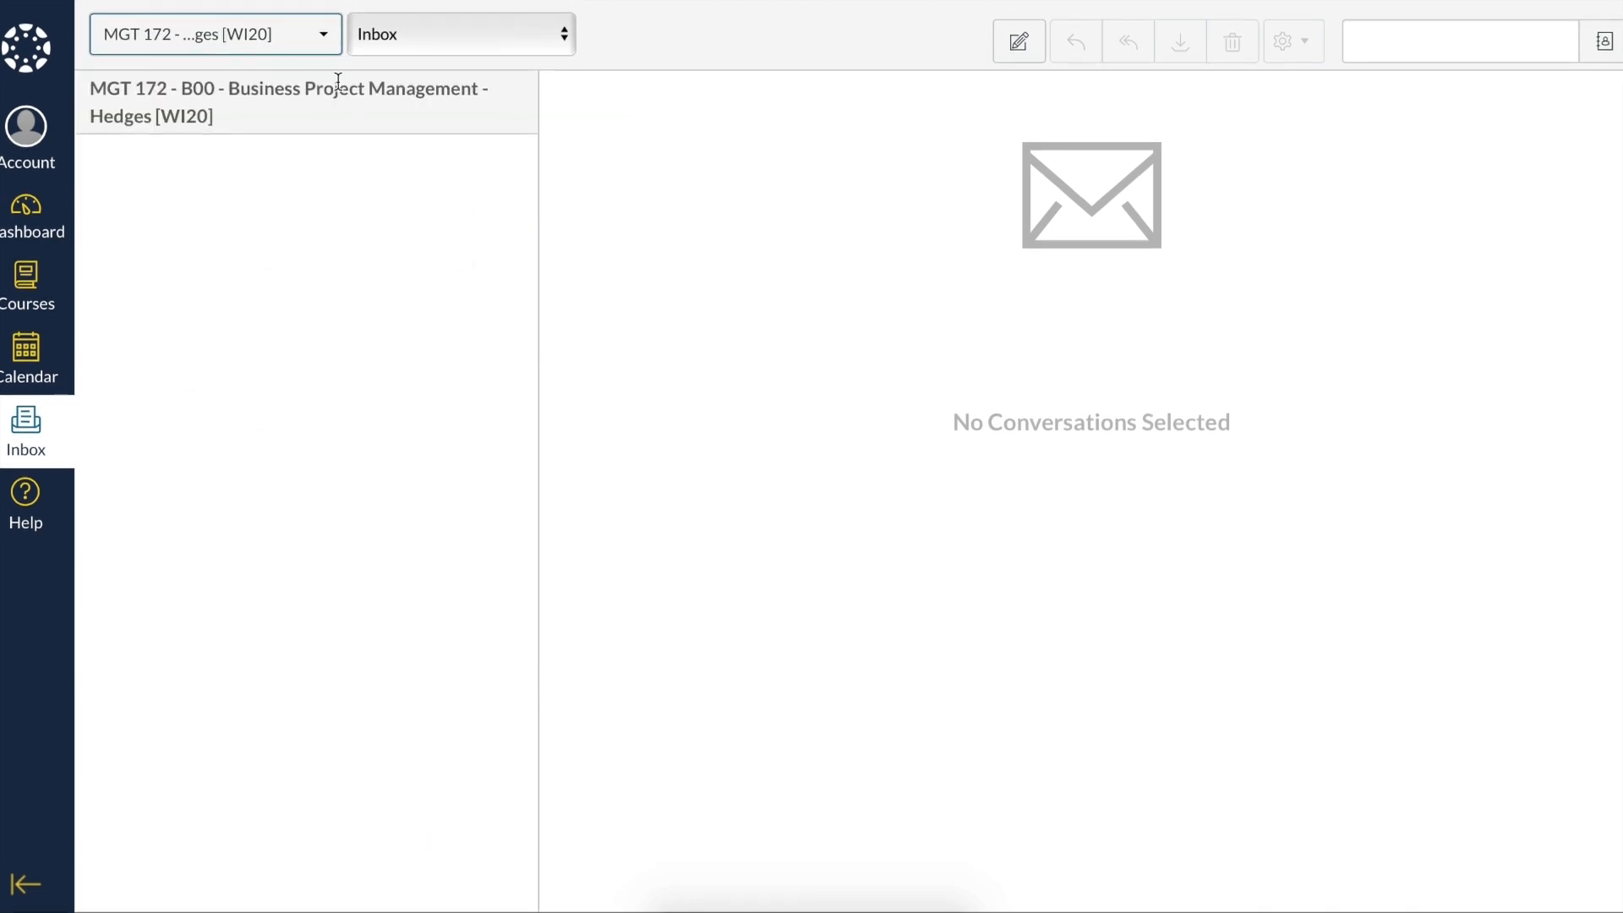
Step: Switch the inbox filter to USP 143, then return to the Dashboard
{"action": "left_click", "coordinate": [215, 35]}
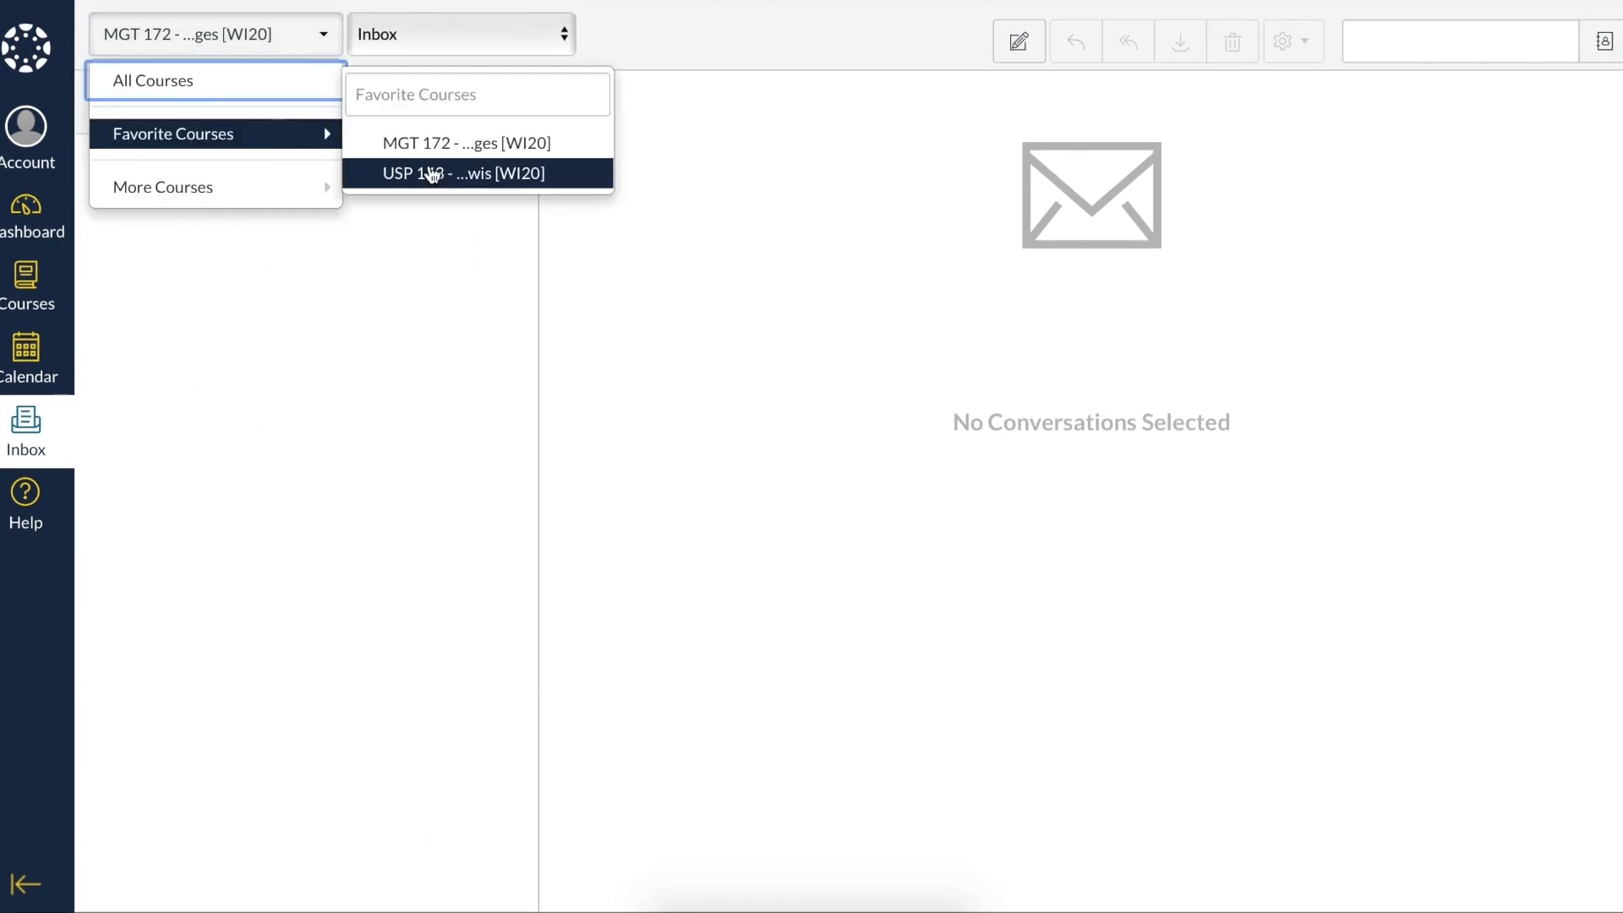
{"action": "left_click", "coordinate": [461, 173]}
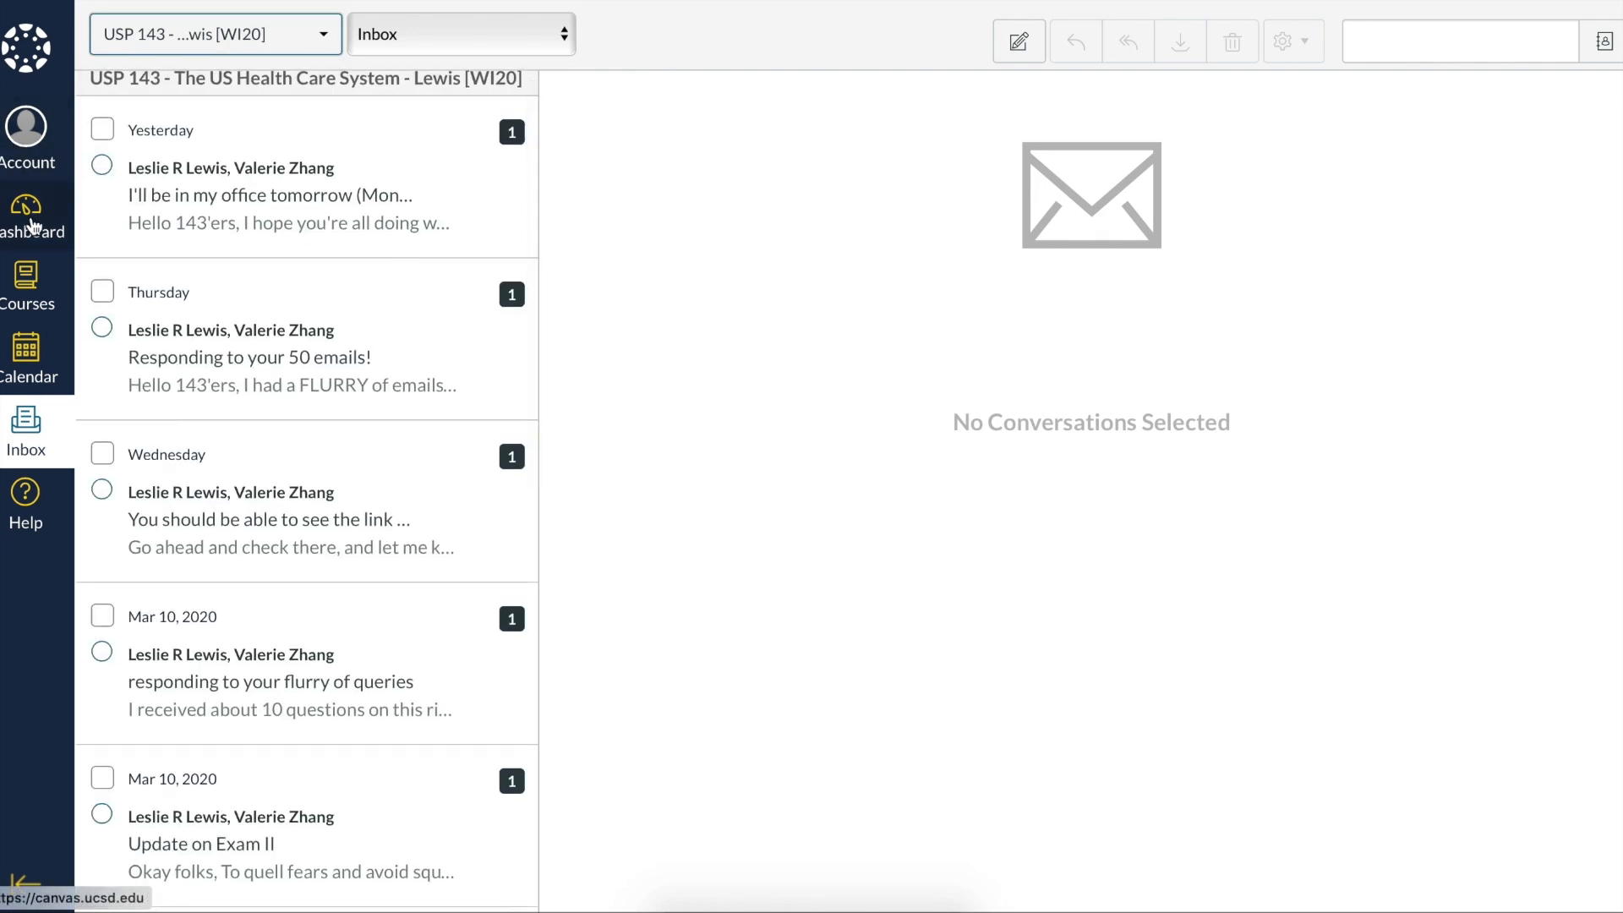
{"action": "left_click", "coordinate": [25, 205]}
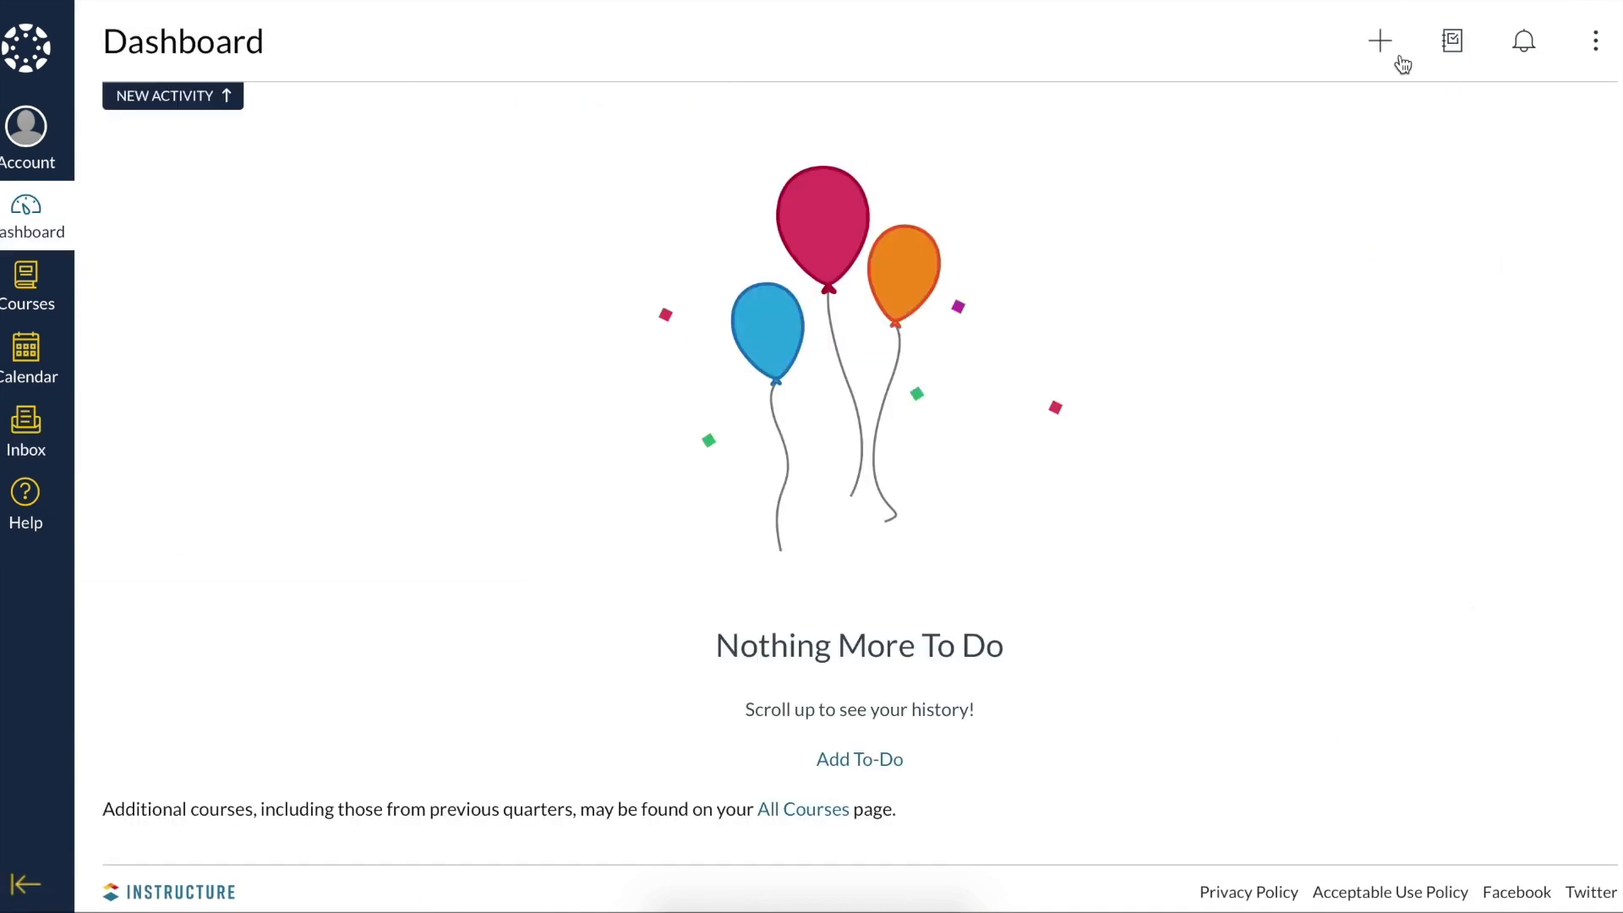
{"action": "left_click", "coordinate": [1379, 40]}
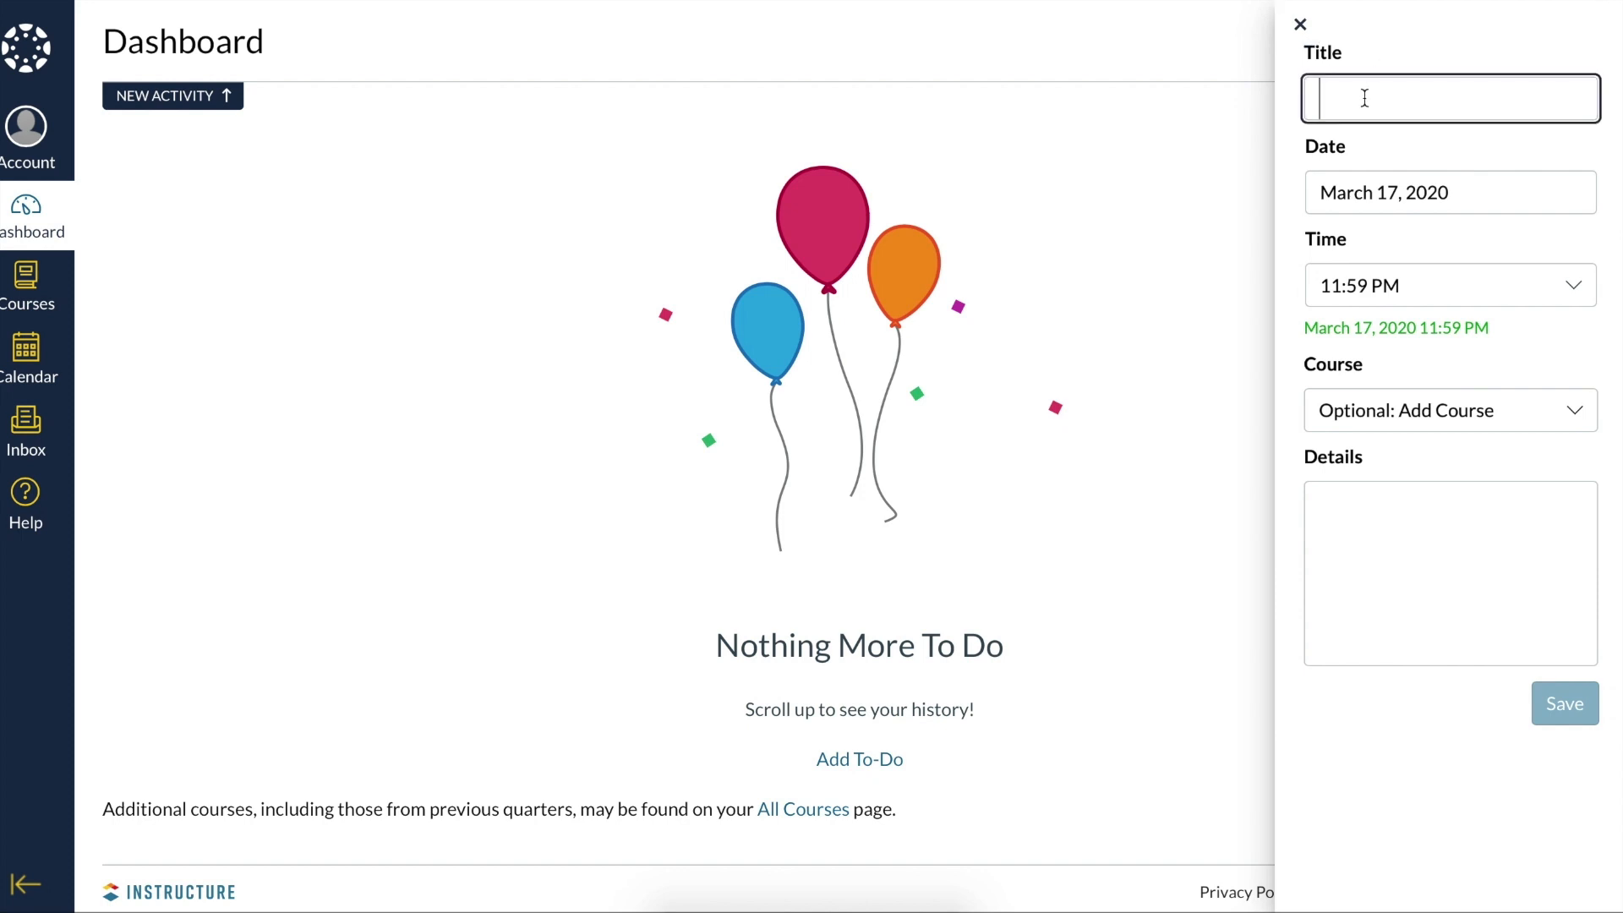
{"action": "type", "text": "Work on"}
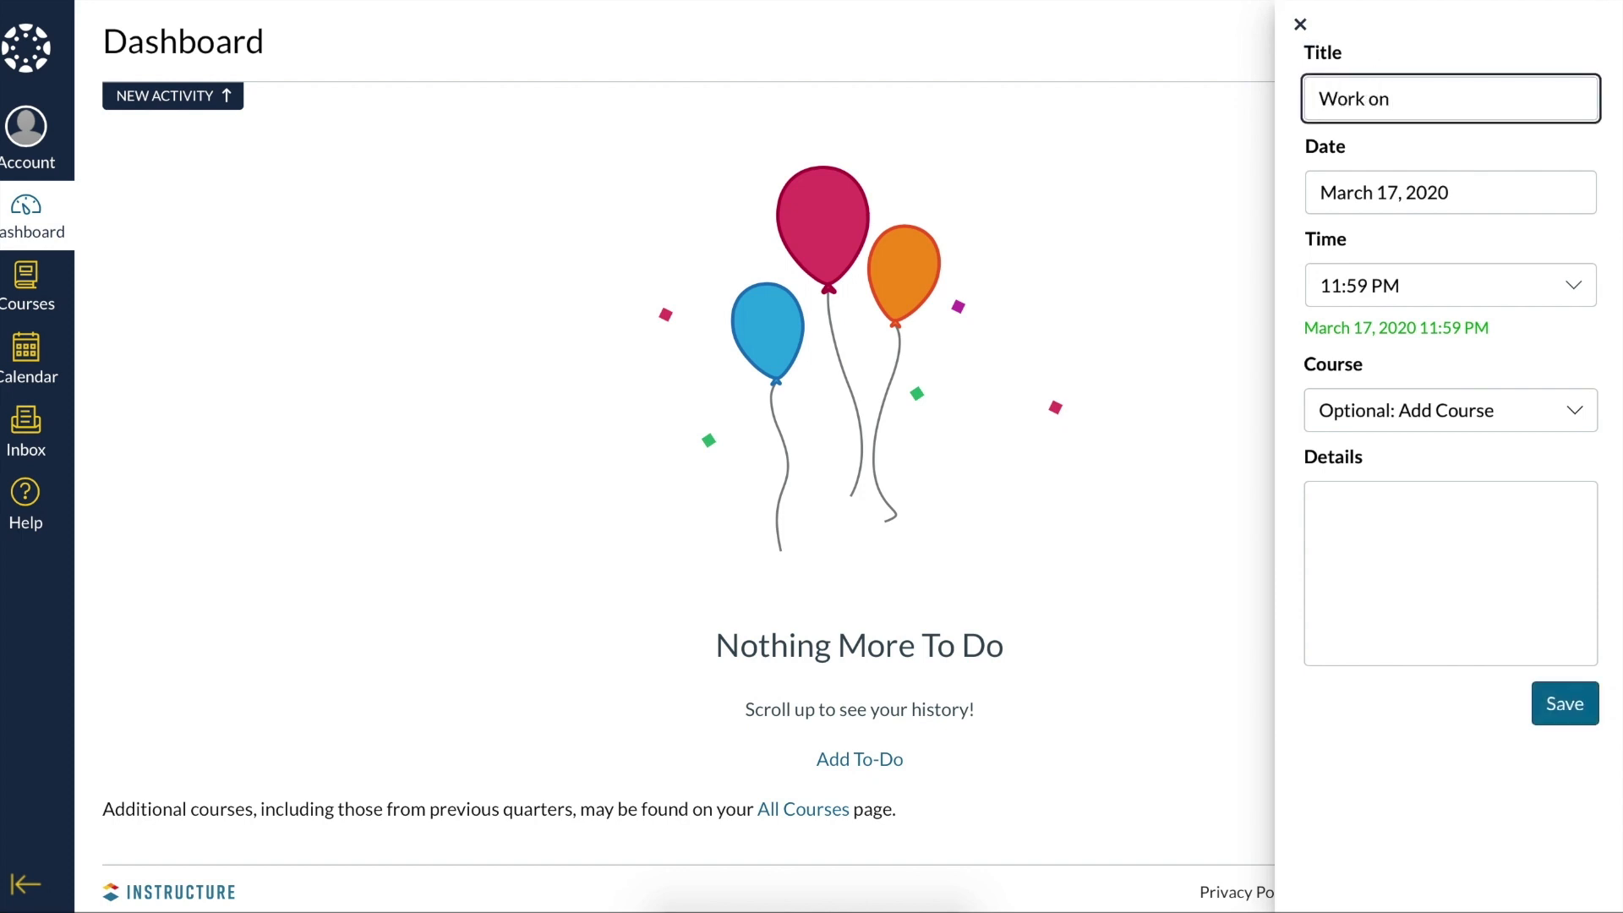
{"action": "type", "text": "Project"}
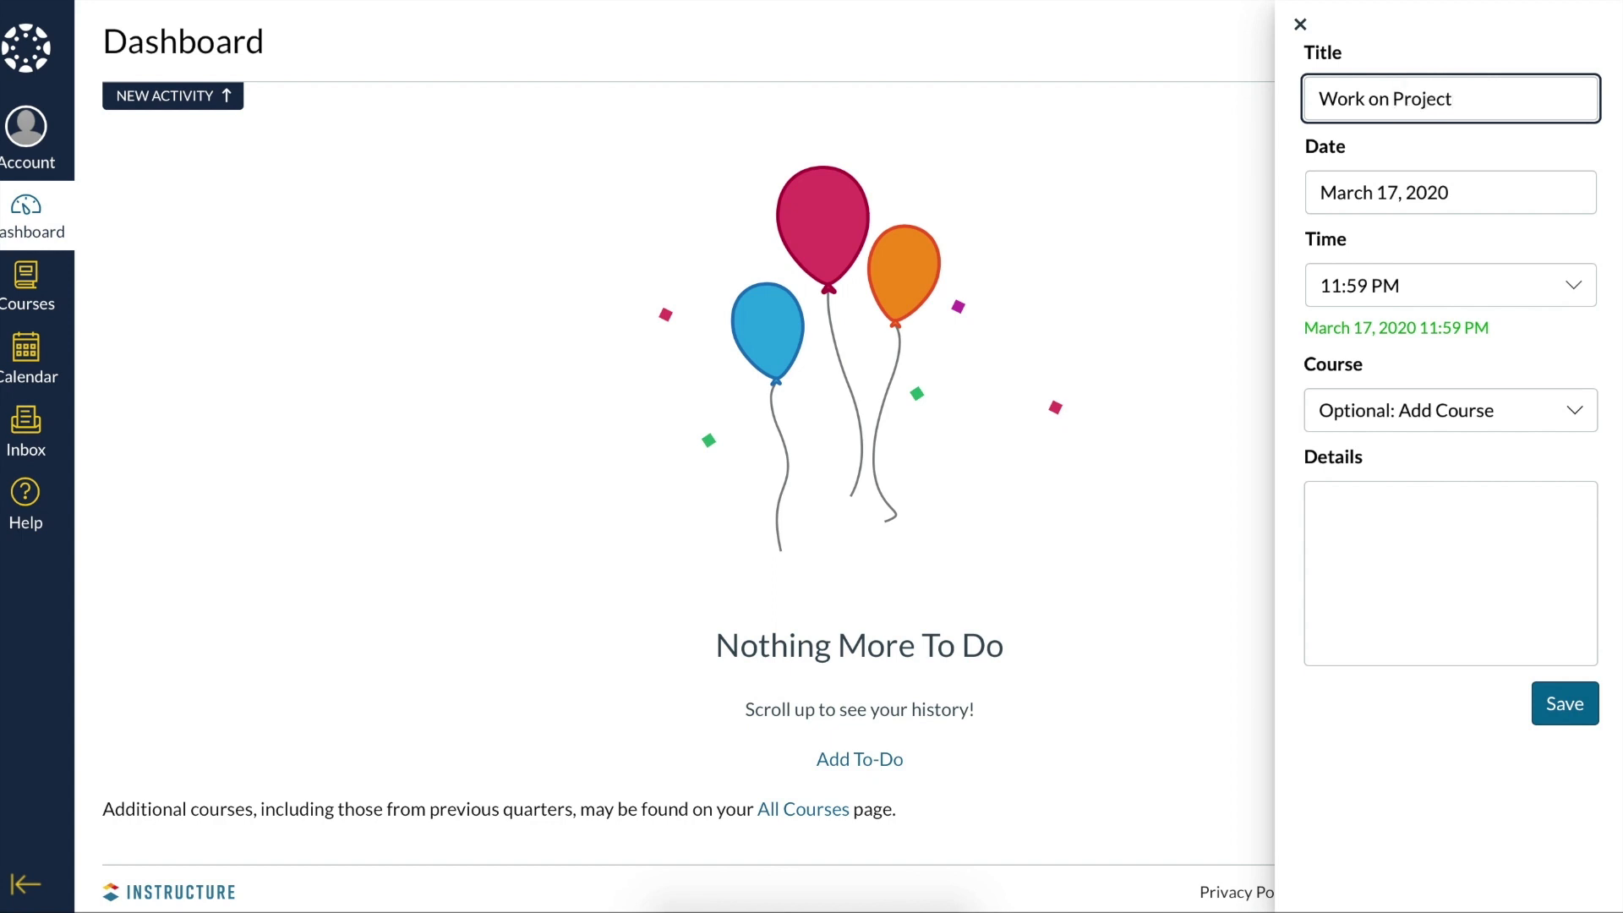
{"action": "mouse_move", "coordinate": [1466, 279]}
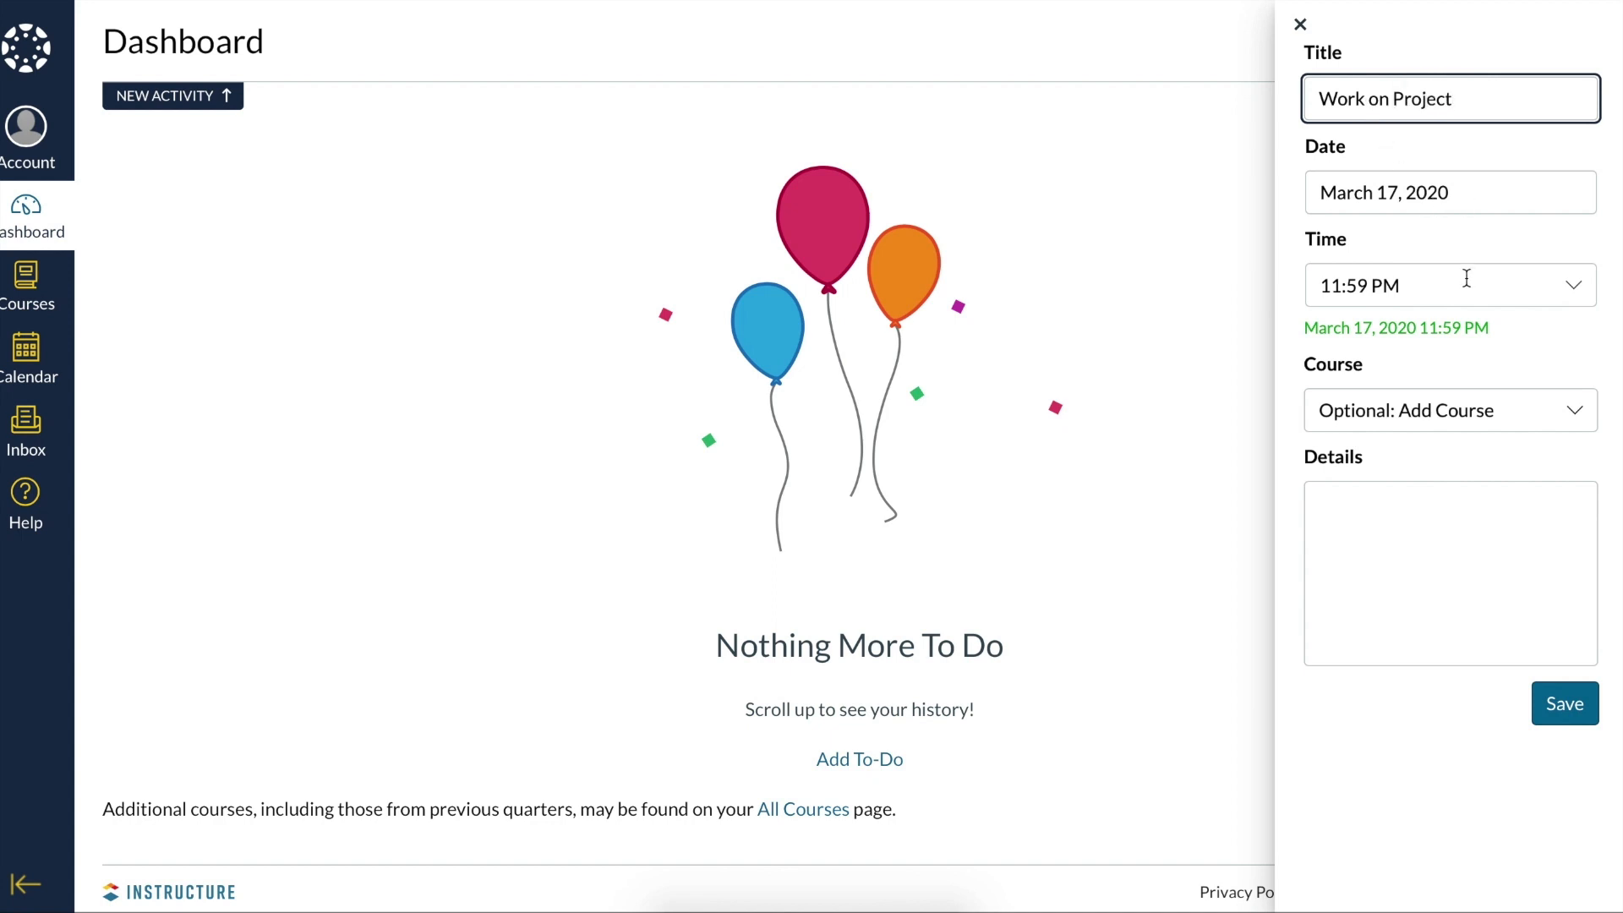
{"action": "mouse_move", "coordinate": [1043, 529]}
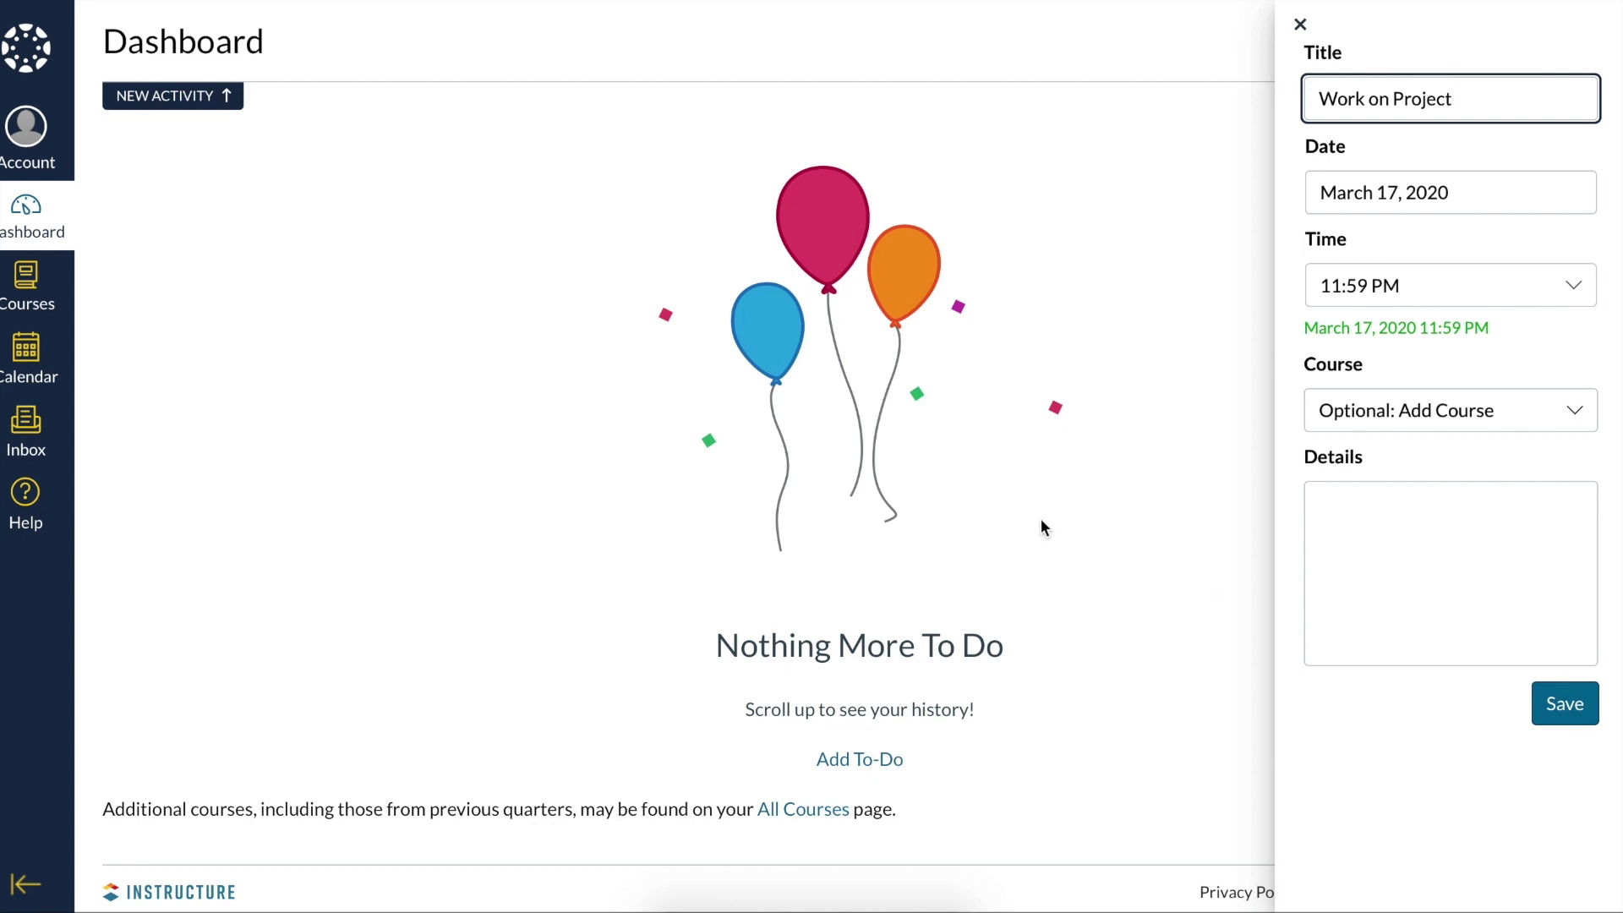
{"action": "left_click", "coordinate": [1301, 22]}
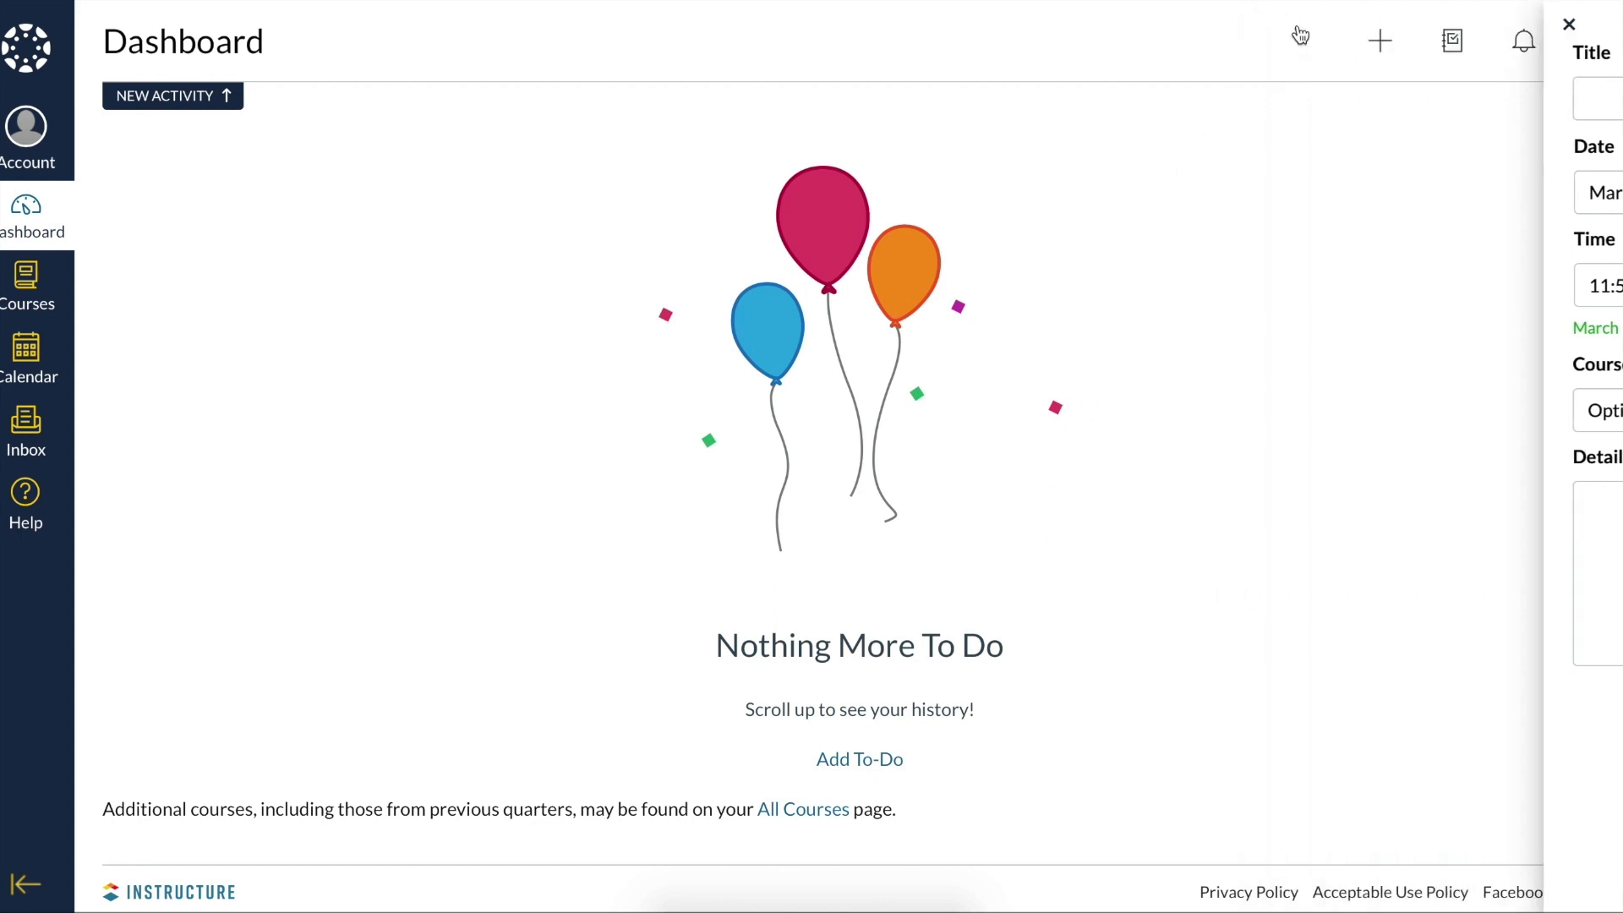